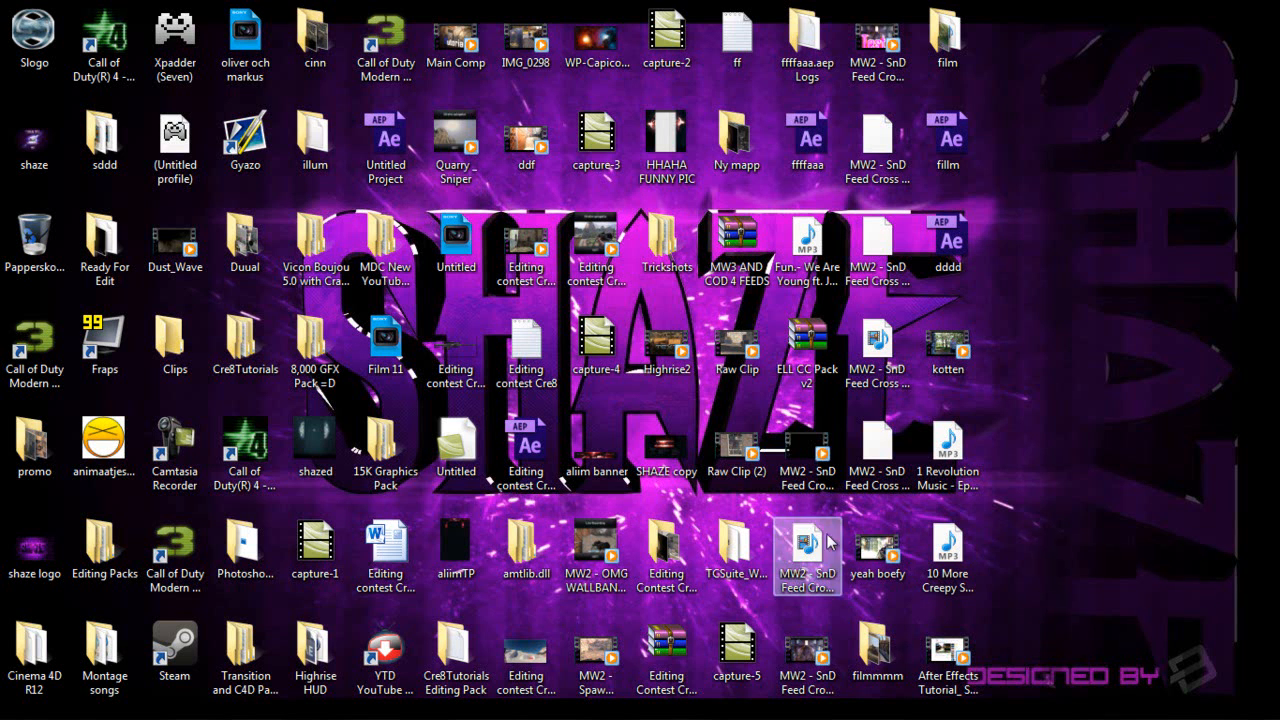
Step: Search 'looks' in Effects & Presets and apply Magic Bullet Looks to the MW2 clip
{"action": "left_click", "coordinate": [807, 349]}
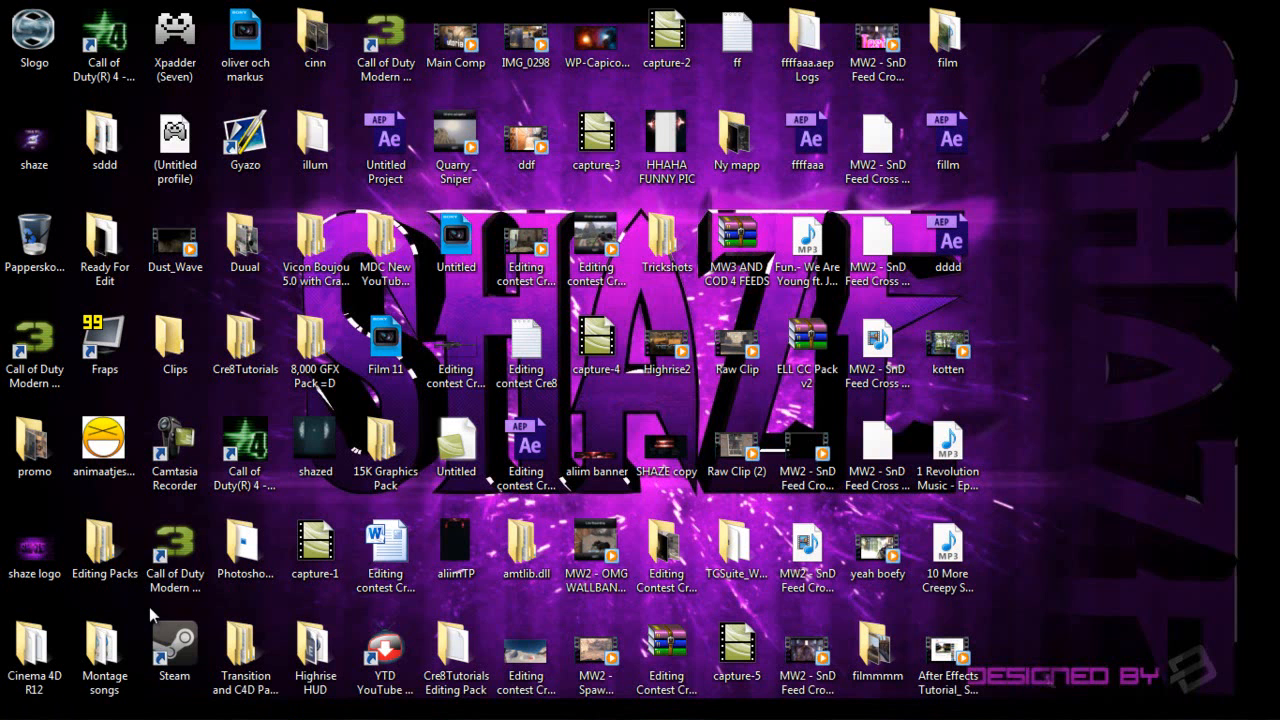
{"action": "left_click", "coordinate": [174, 555]}
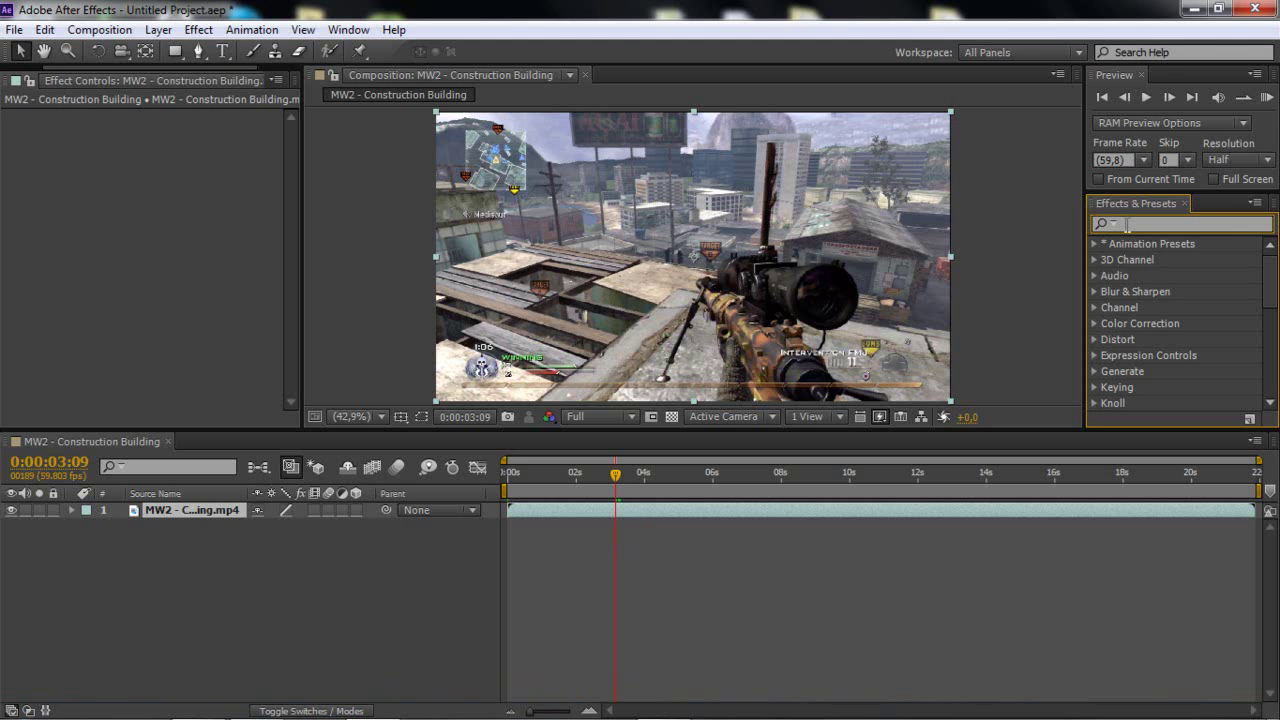
{"action": "type", "text": "looks"}
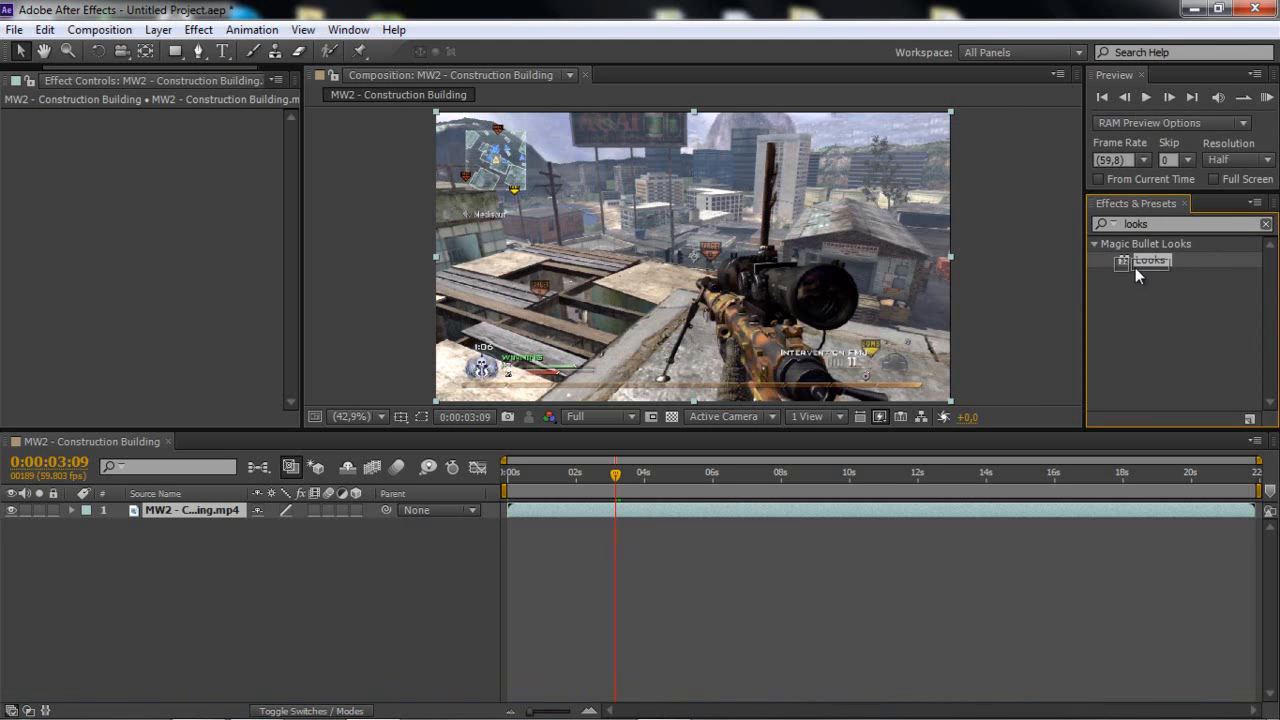
{"action": "double_click", "coordinate": [1150, 261]}
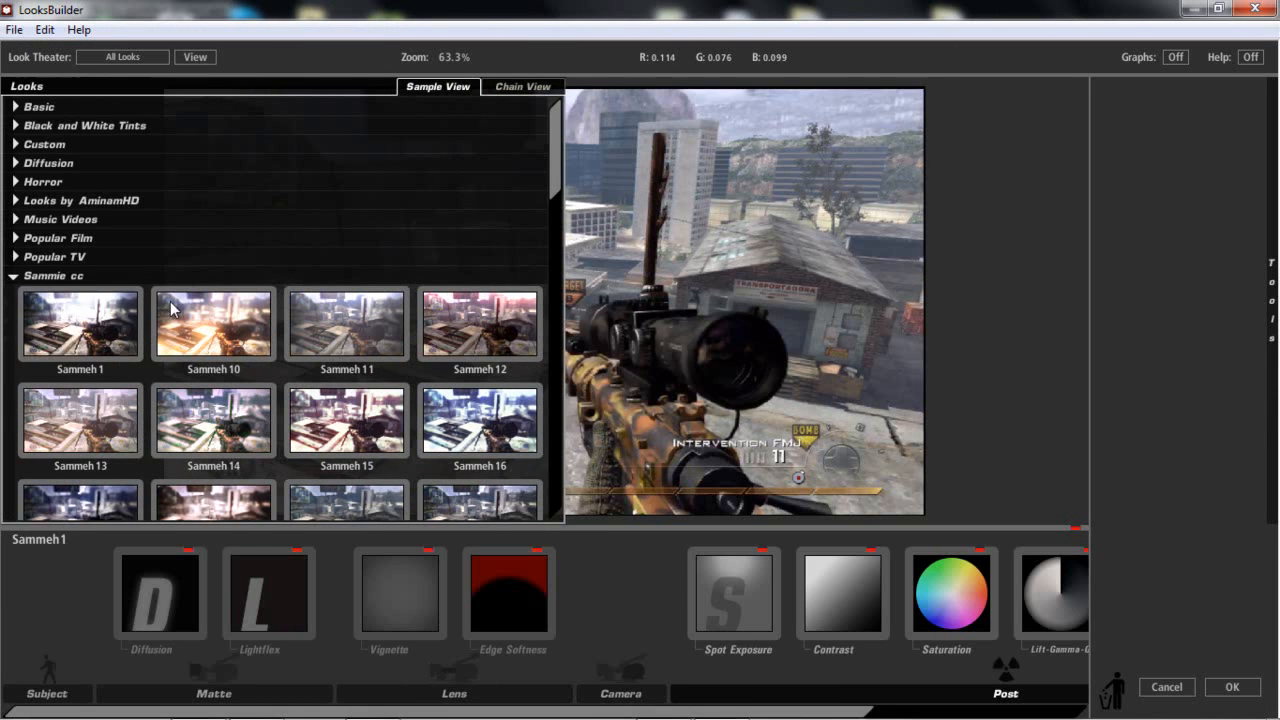
Step: Preview the Sammeh8 and Sammeh6 presets, close the preset library, and return to After Effects
{"action": "scroll", "scroll_direction": "down", "scroll_amount": 3}
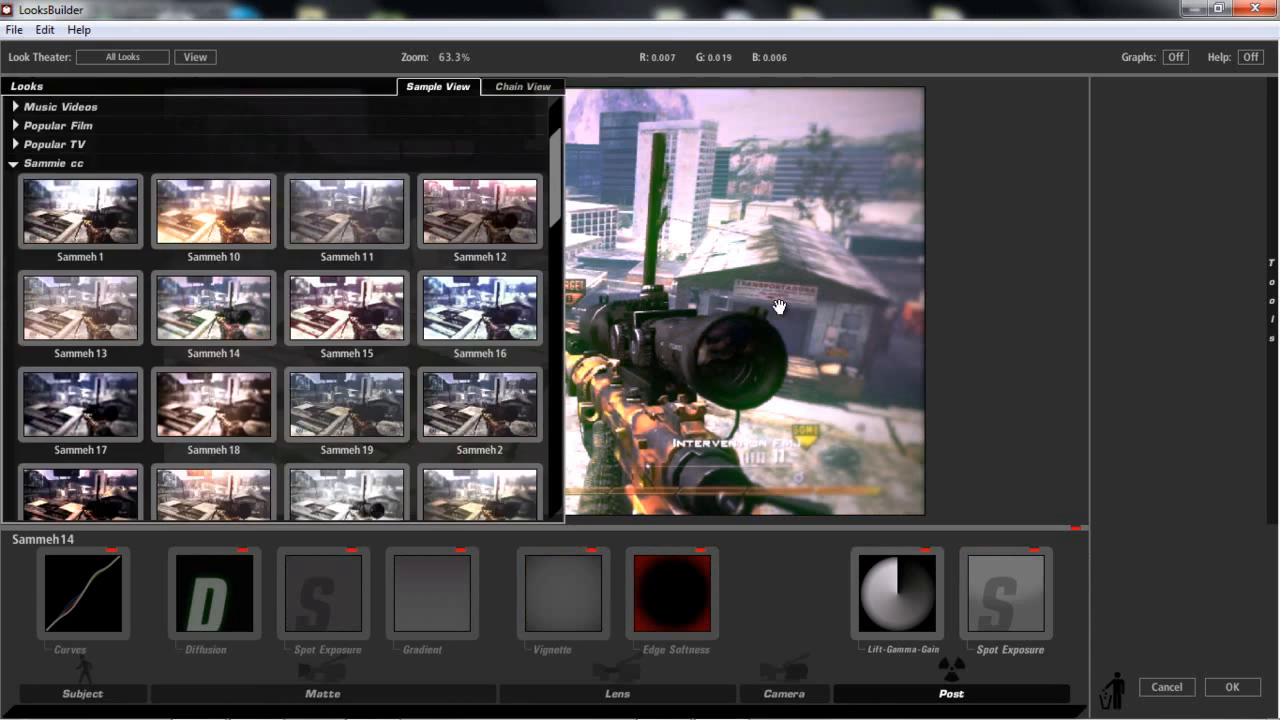
{"action": "scroll", "scroll_direction": "down", "scroll_amount": 3}
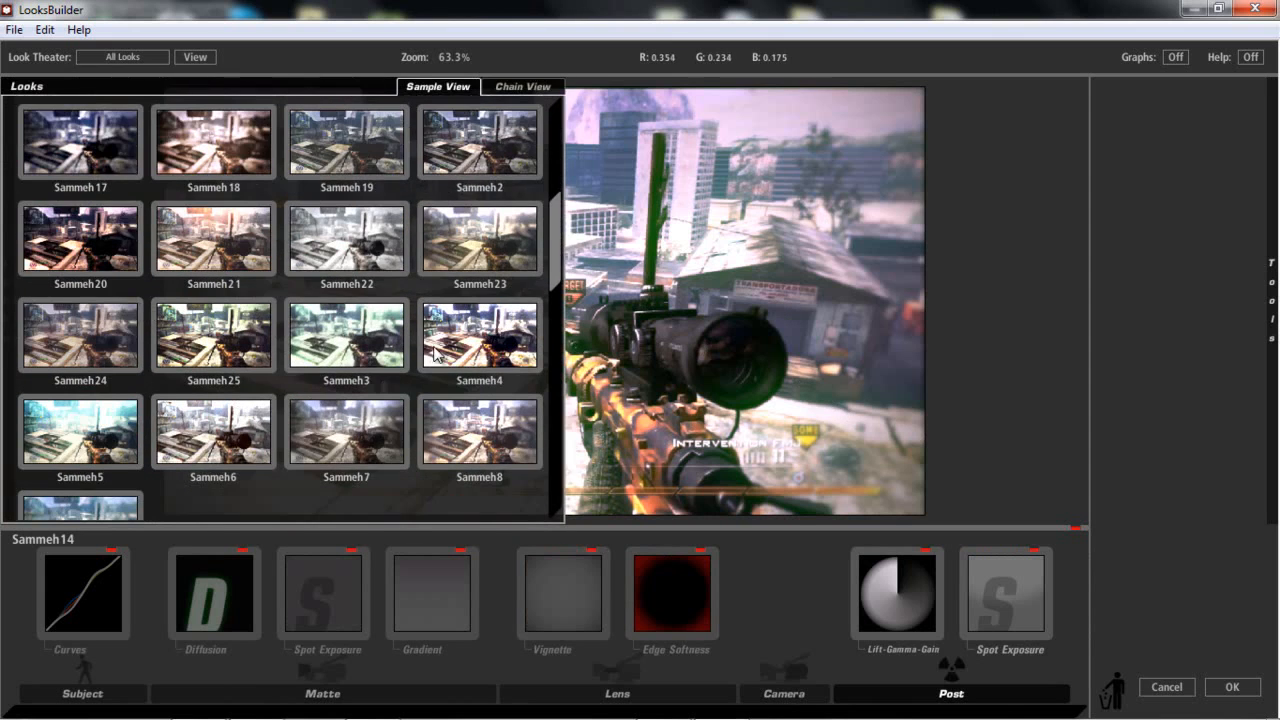
{"action": "left_click", "coordinate": [480, 430]}
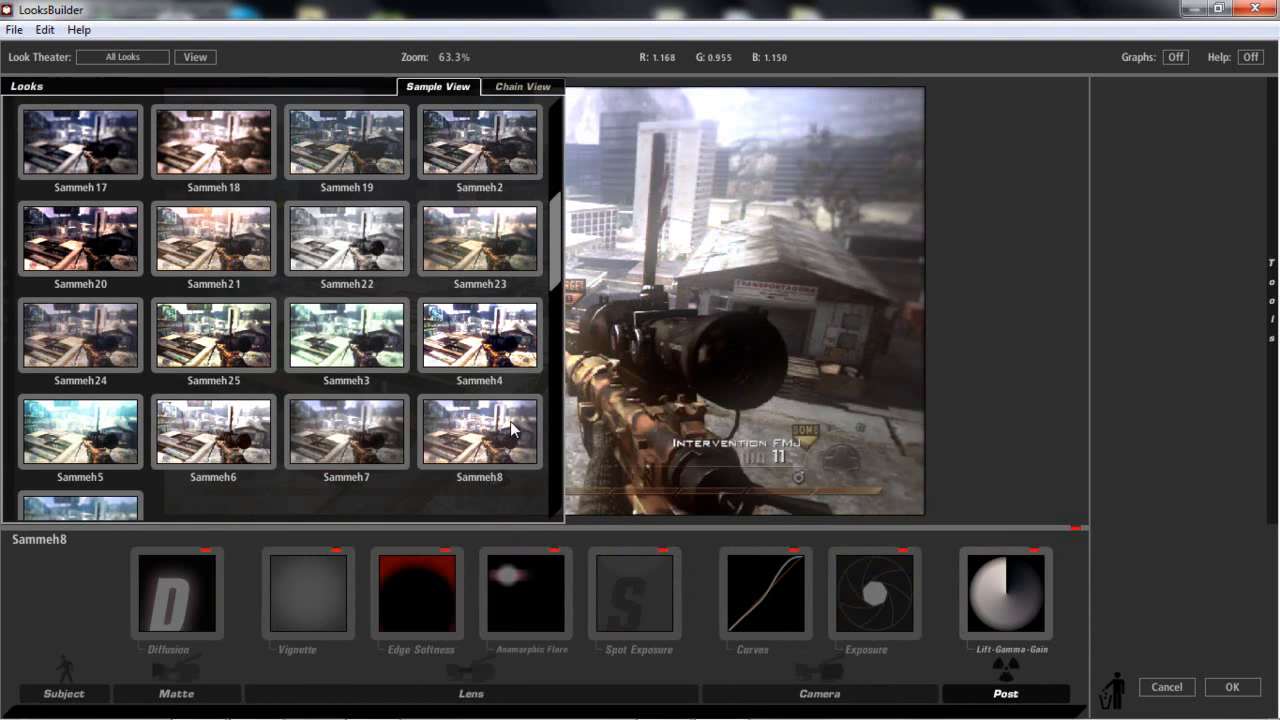
{"action": "left_click", "coordinate": [213, 431]}
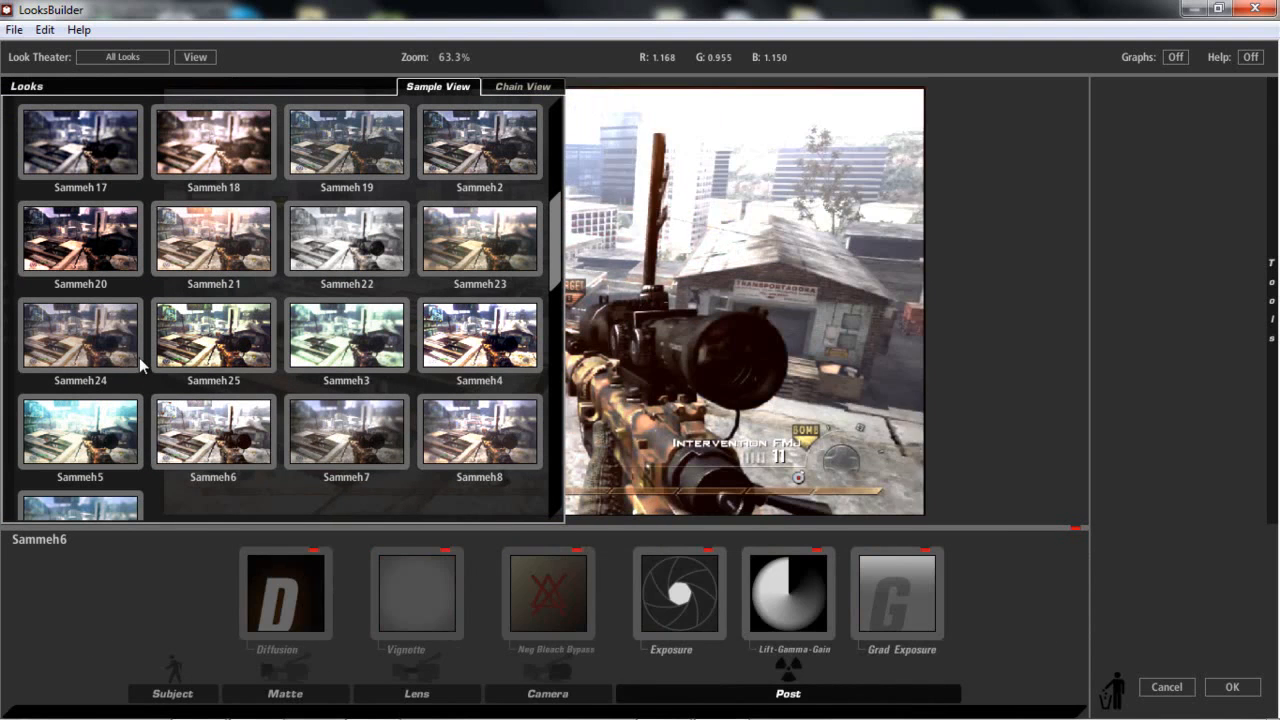
{"action": "left_click", "coordinate": [213, 335]}
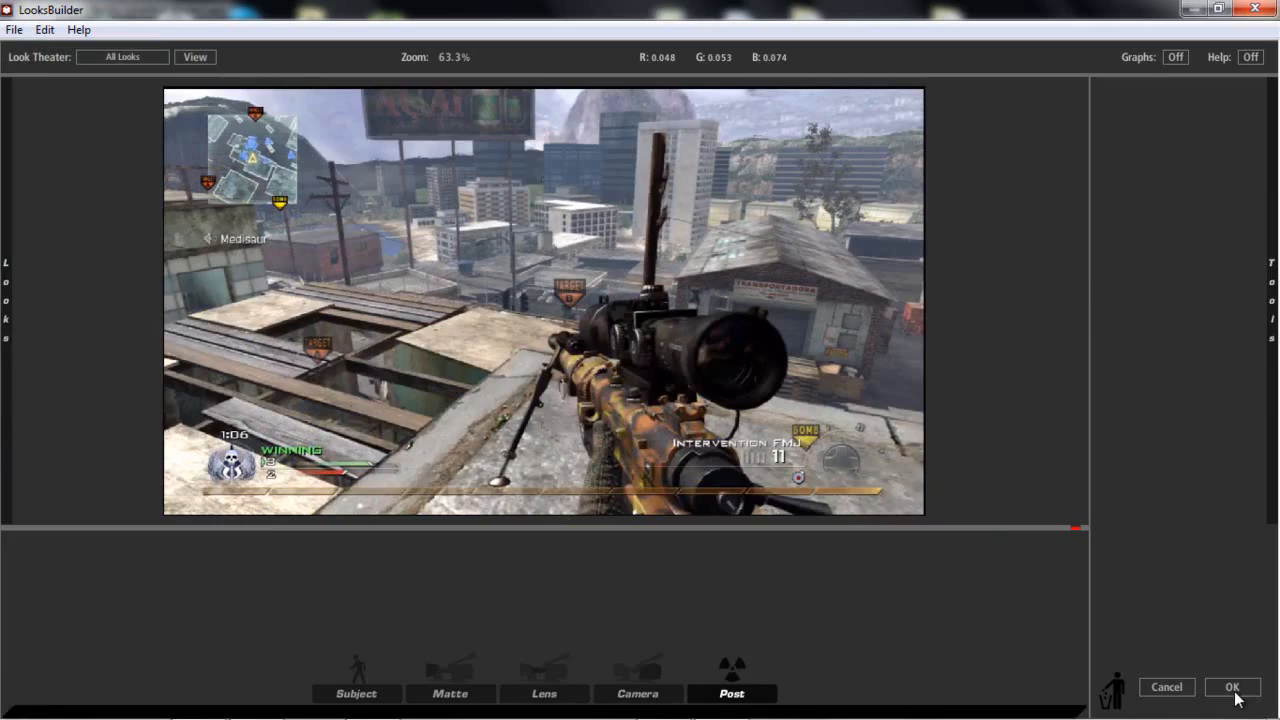
{"action": "left_click", "coordinate": [1232, 687]}
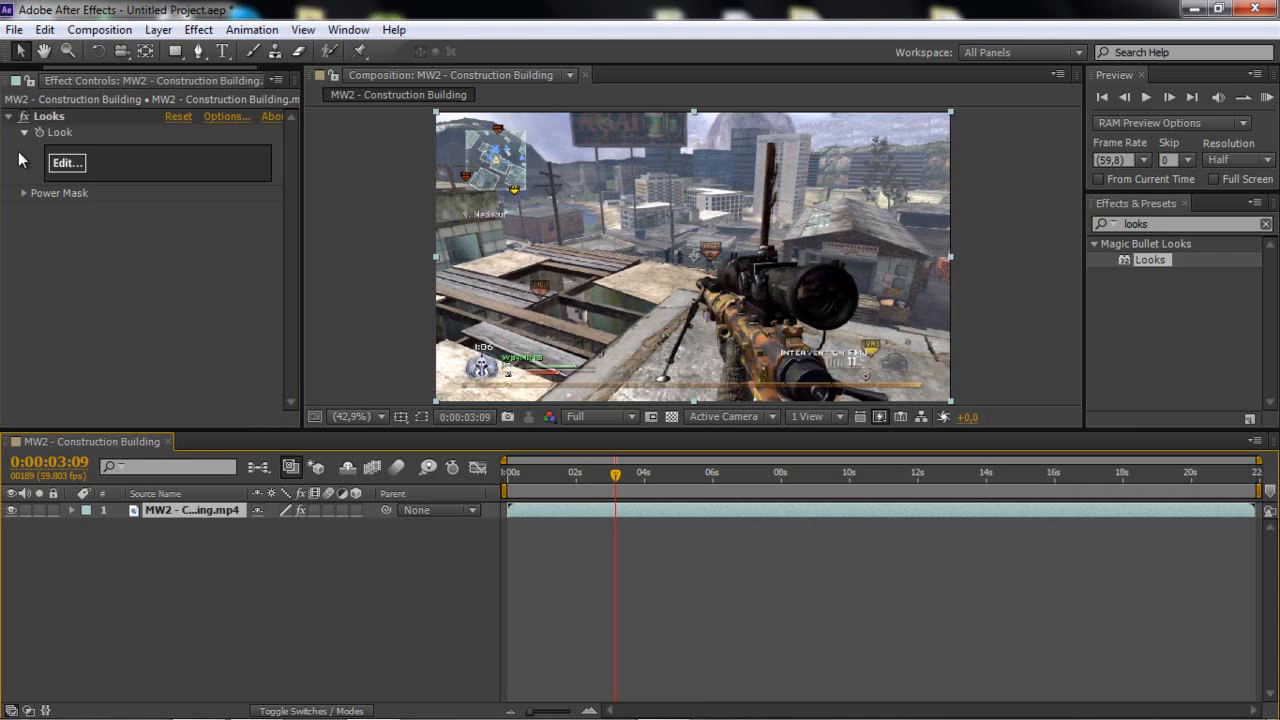
Step: Reopen the look editor and add a Contrast tool at +0.490 with pivot 0.231
{"action": "left_click", "coordinate": [66, 162]}
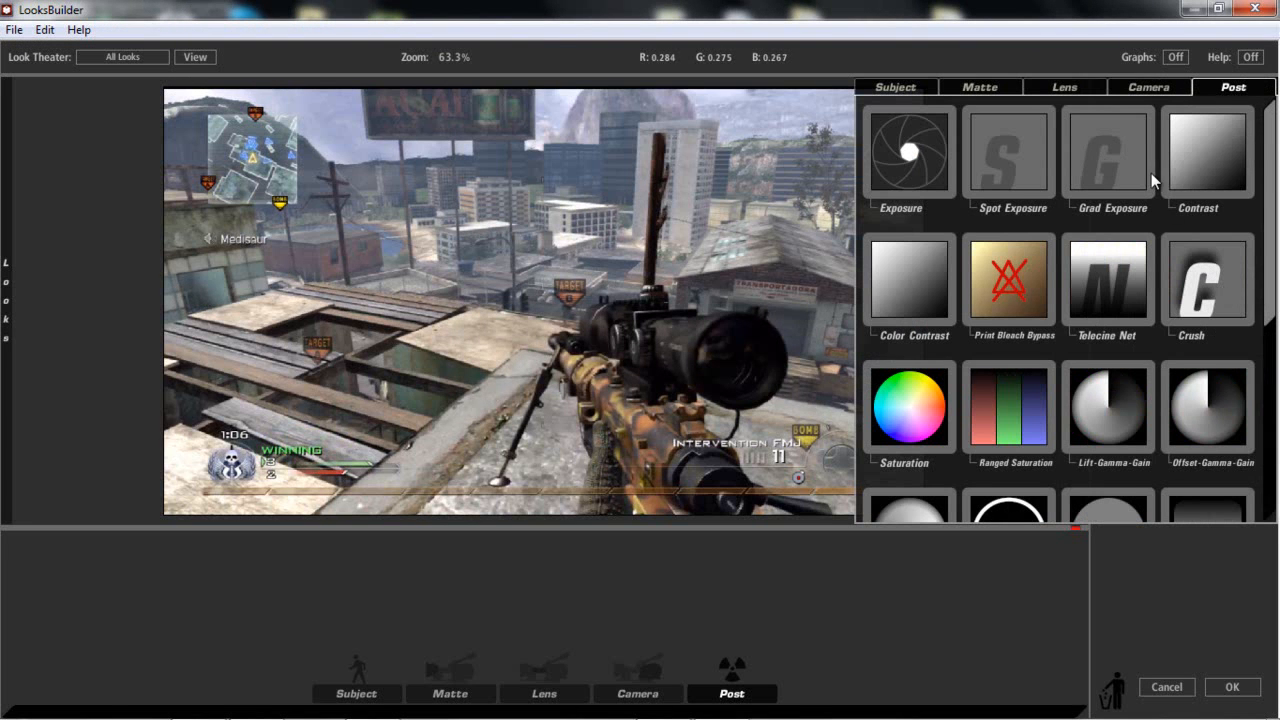
{"action": "mouse_move", "coordinate": [1228, 180]}
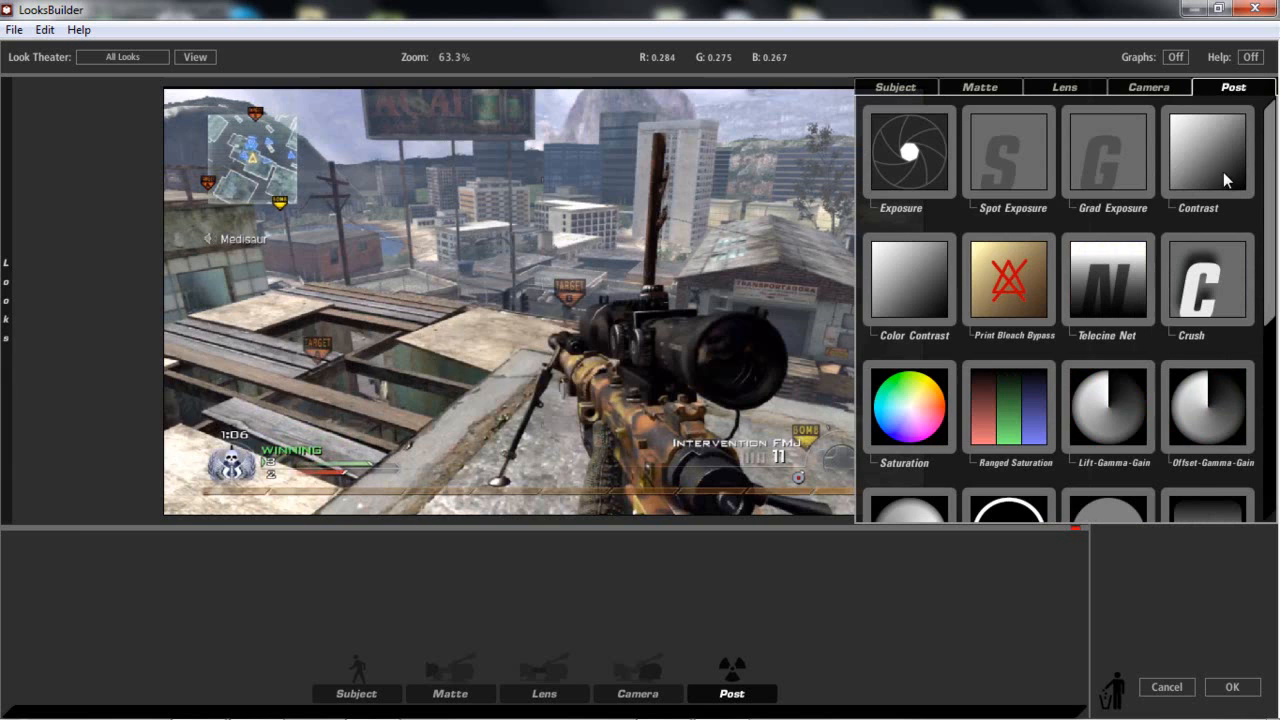
{"action": "double_click", "coordinate": [1207, 153]}
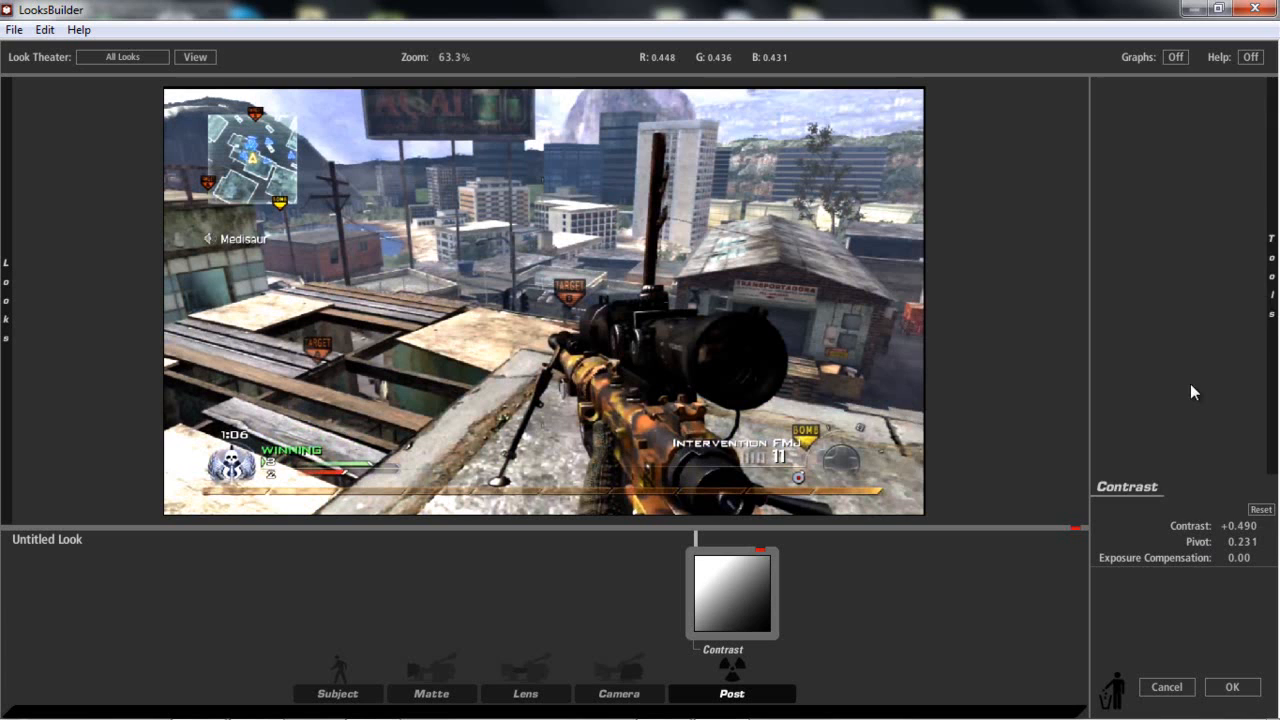
{"action": "left_click", "coordinate": [1232, 87]}
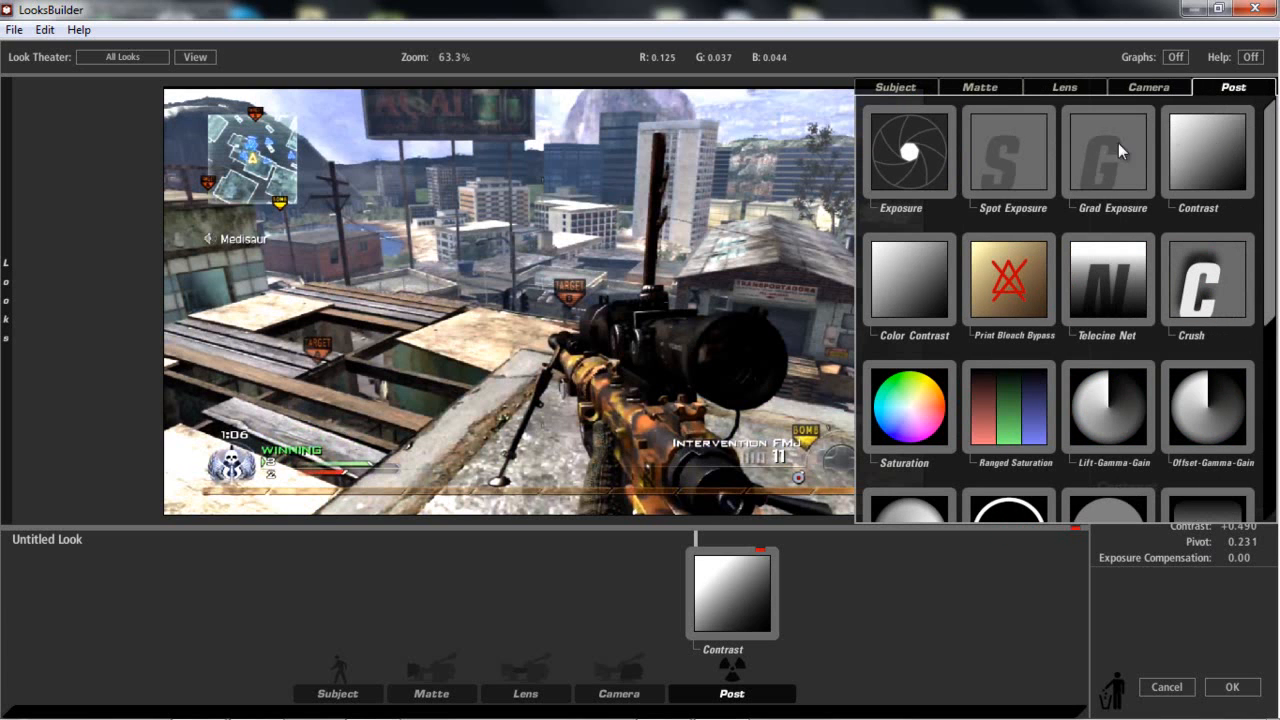
{"action": "scroll", "scroll_direction": "down", "scroll_amount": 3}
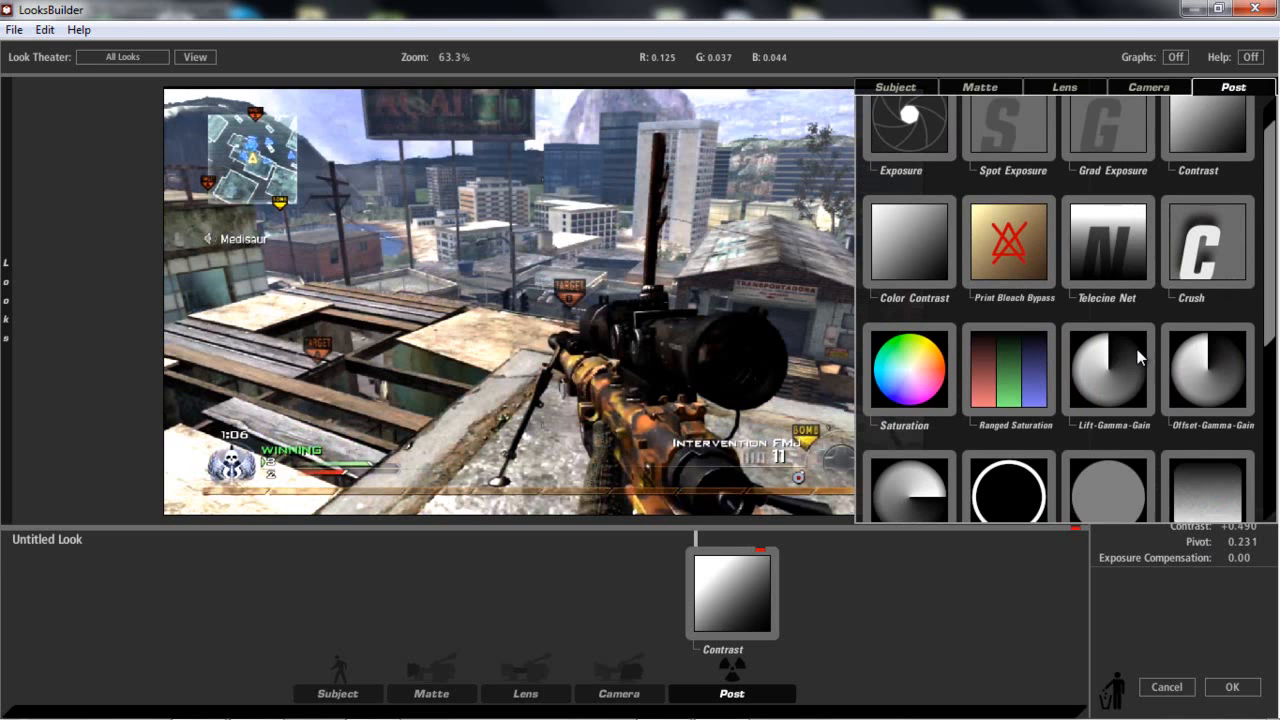
{"action": "scroll", "scroll_direction": "down", "scroll_amount": 3}
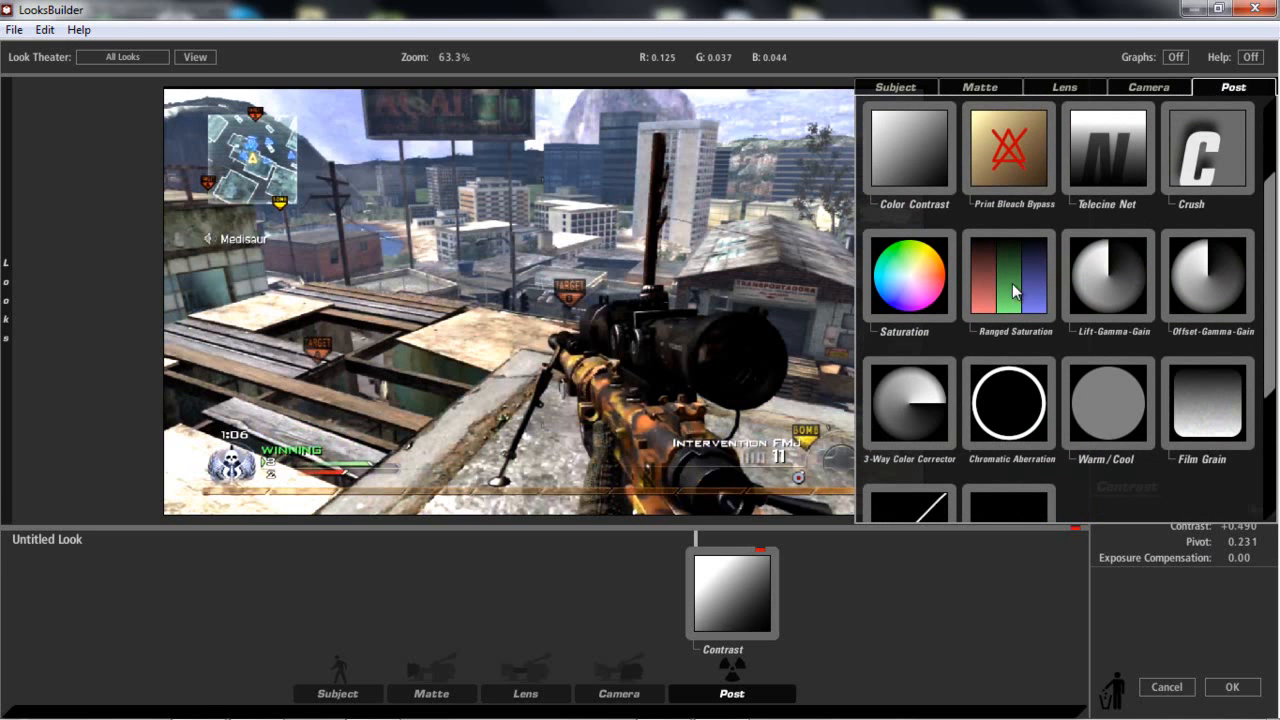
{"action": "mouse_move", "coordinate": [1000, 315]}
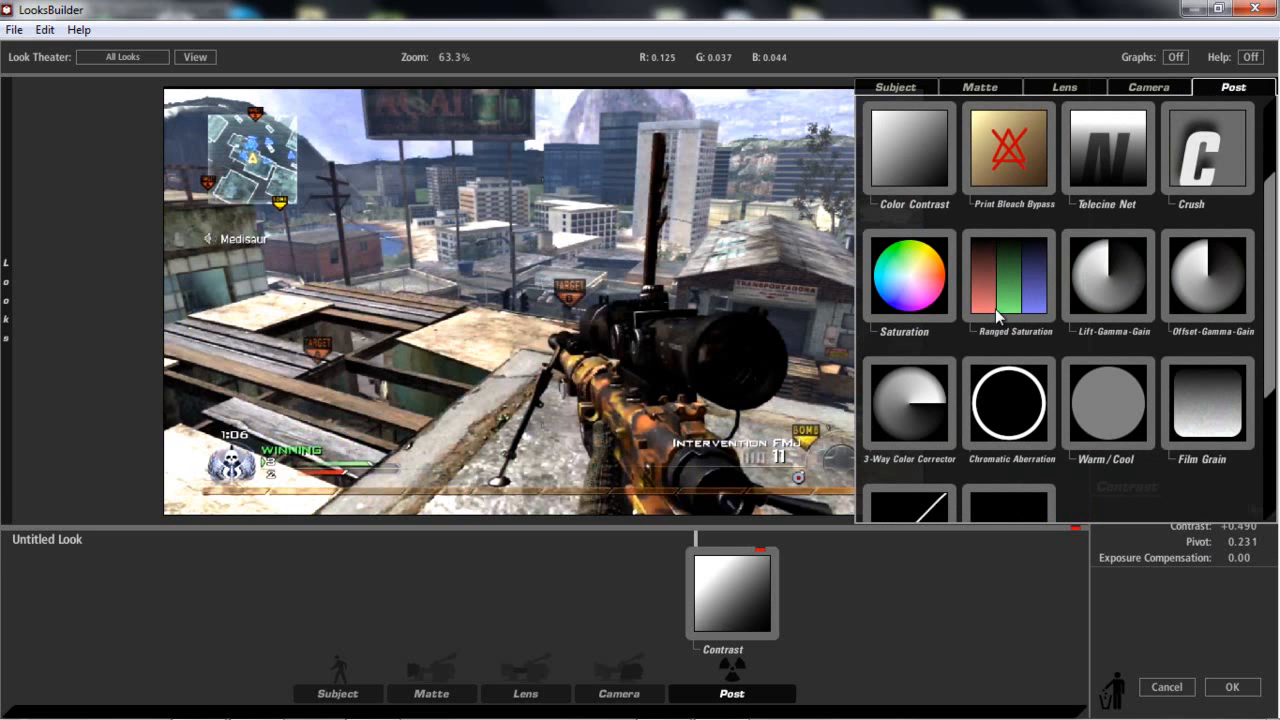
Step: Add Ranged Saturation to the Camera stage: shadows at 74%, green-leaning component balance
{"action": "left_click", "coordinate": [618, 693]}
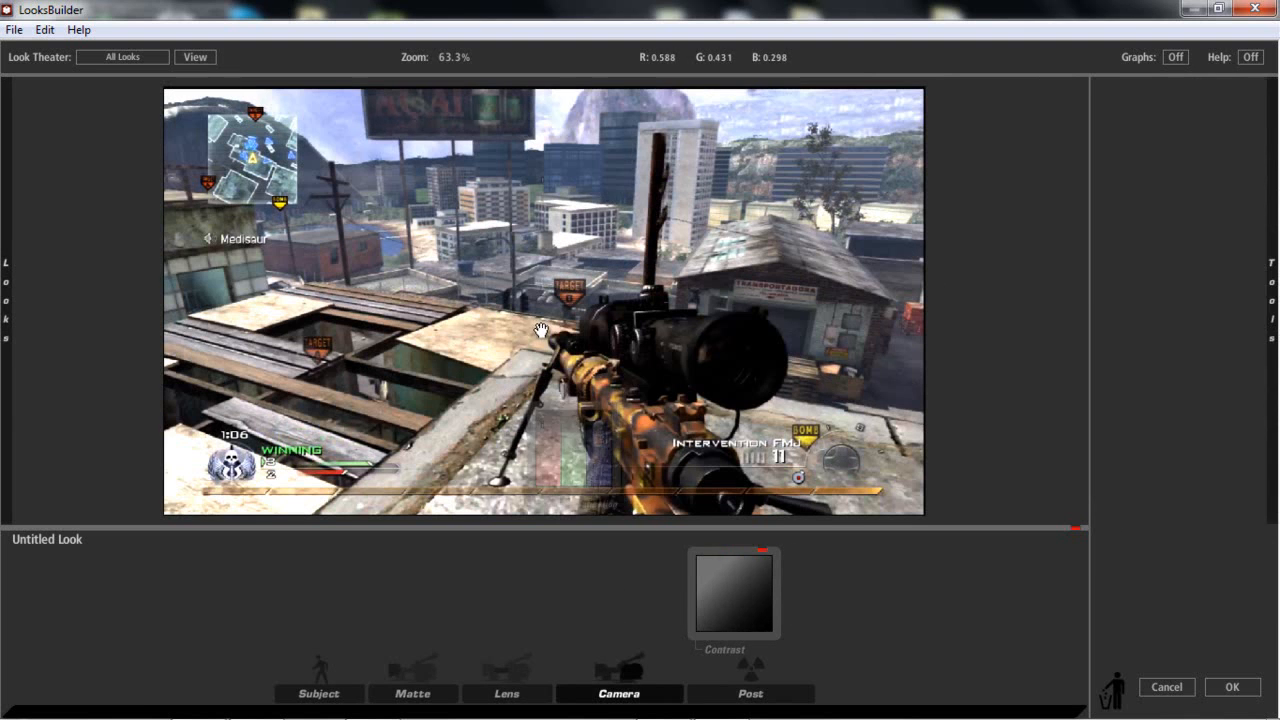
{"action": "left_click", "coordinate": [619, 595]}
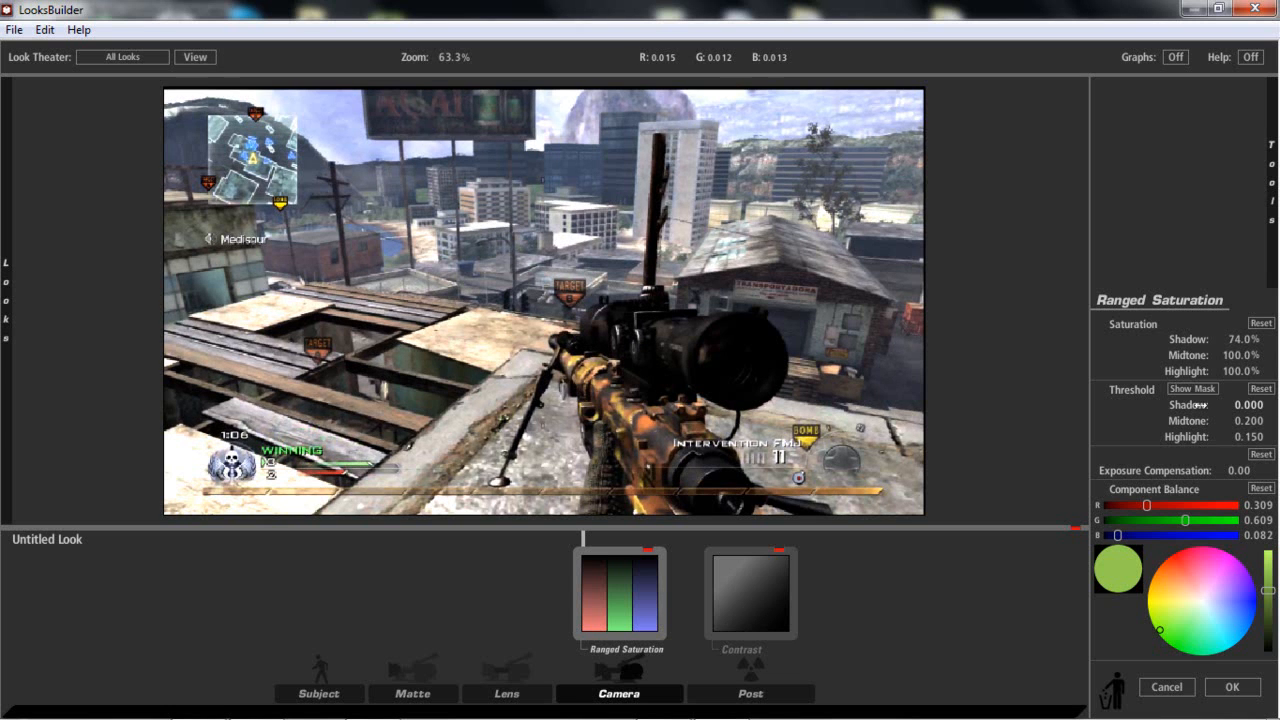
{"action": "left_click_drag", "start_coordinate": [1200, 405], "coordinate": [1245, 405]}
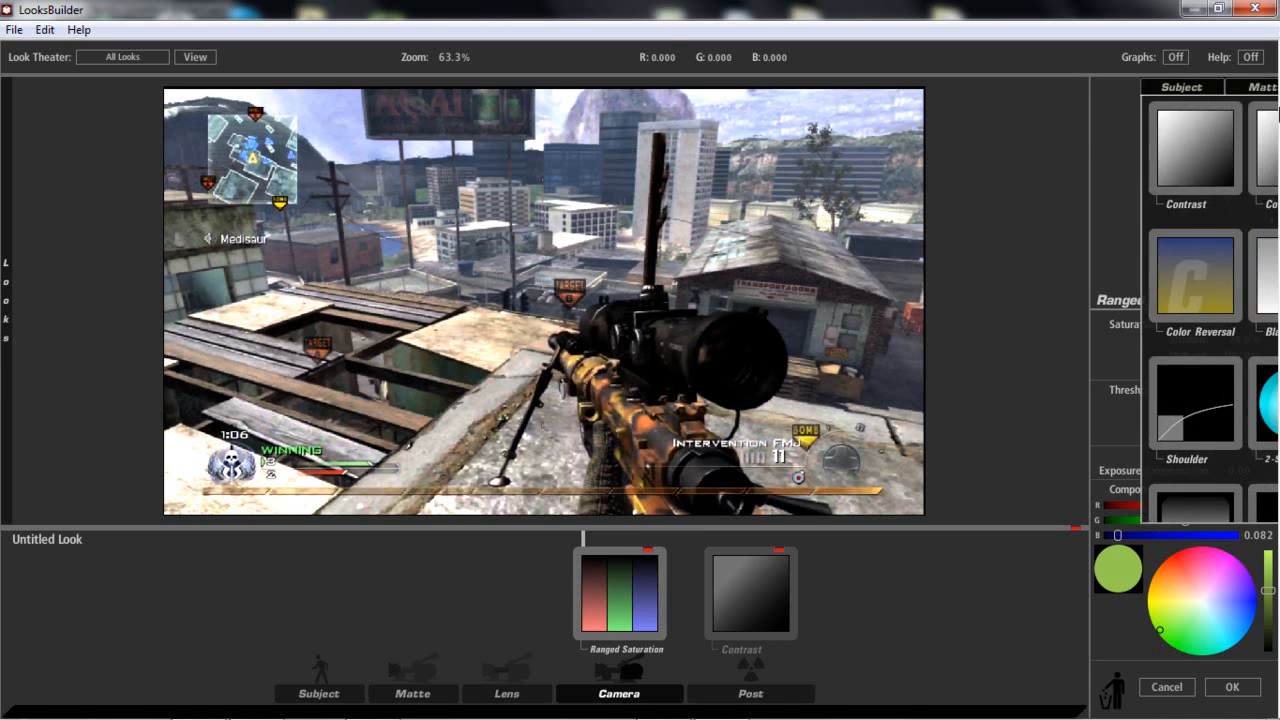
Step: Add Curves after Ranged Saturation with an S-shaped RGB curve and a reshaped red channel
{"action": "left_click", "coordinate": [1148, 87]}
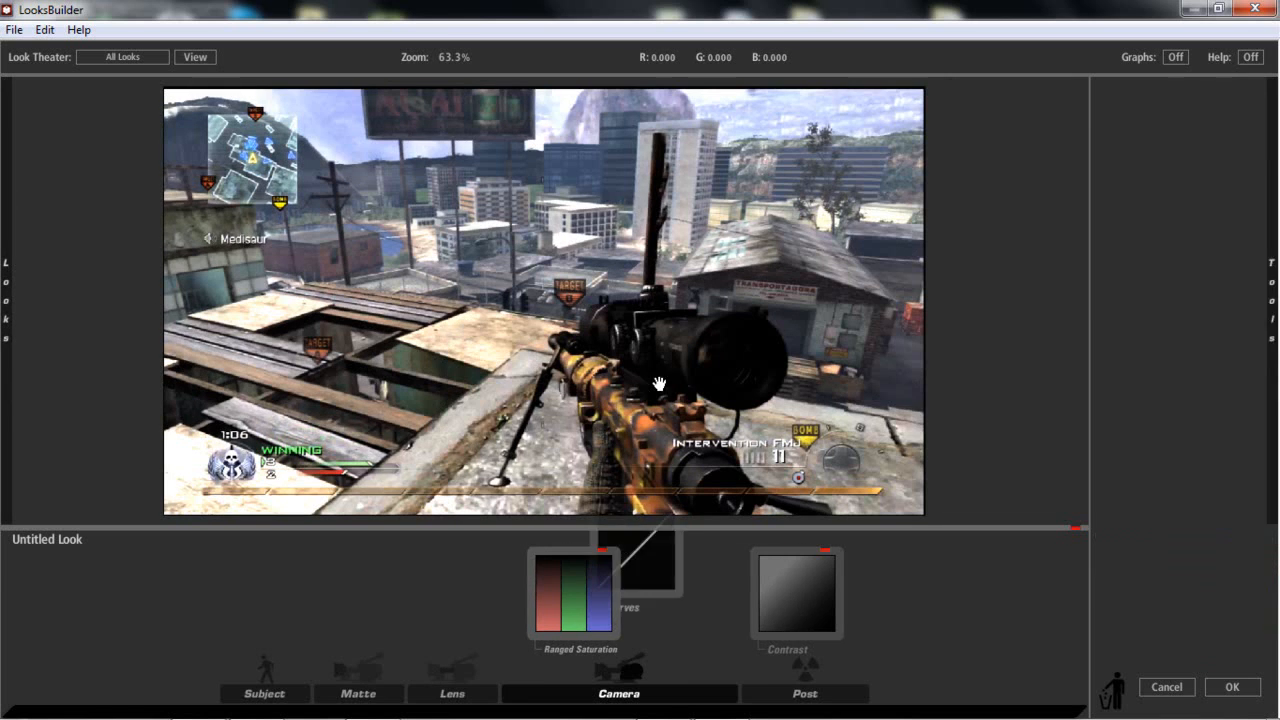
{"action": "left_click", "coordinate": [673, 592]}
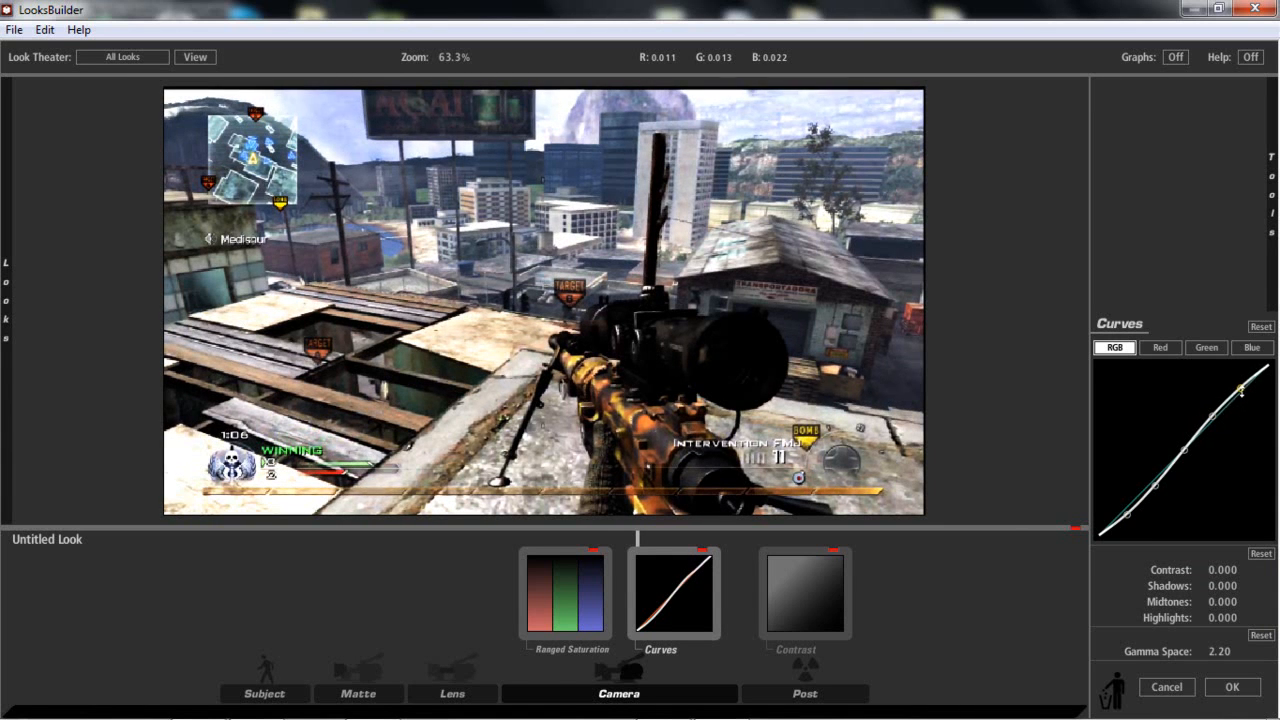
{"action": "left_click", "coordinate": [1159, 347]}
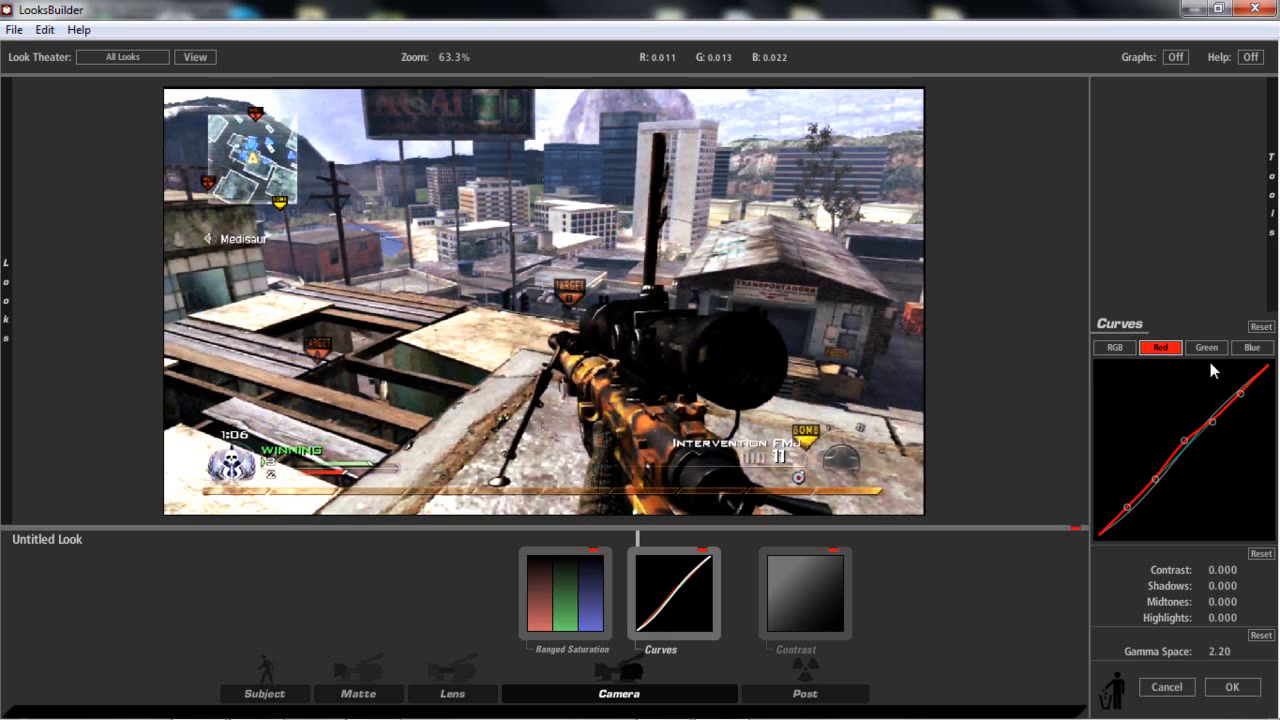
{"action": "mouse_move", "coordinate": [1187, 438]}
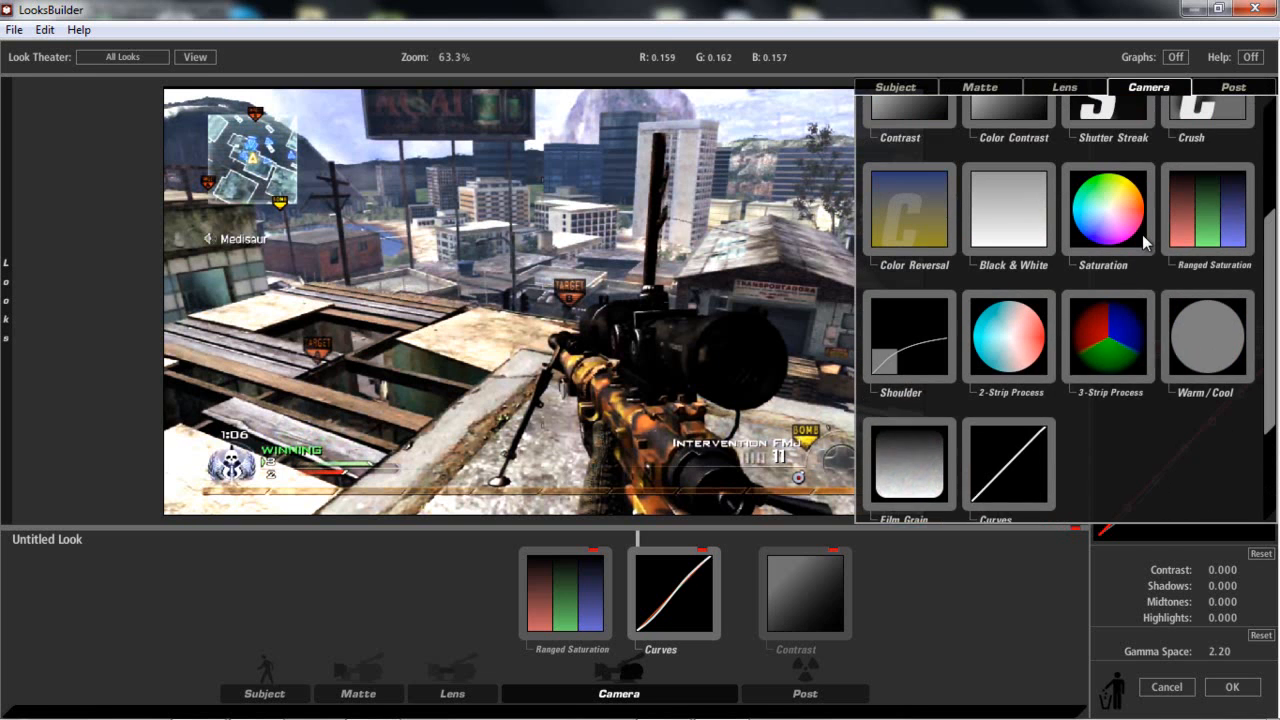
Step: Add Lift-Gamma-Gain to the Post stage, warming lift and shifting gamma toward blue
{"action": "scroll", "scroll_direction": "up", "scroll_amount": 3}
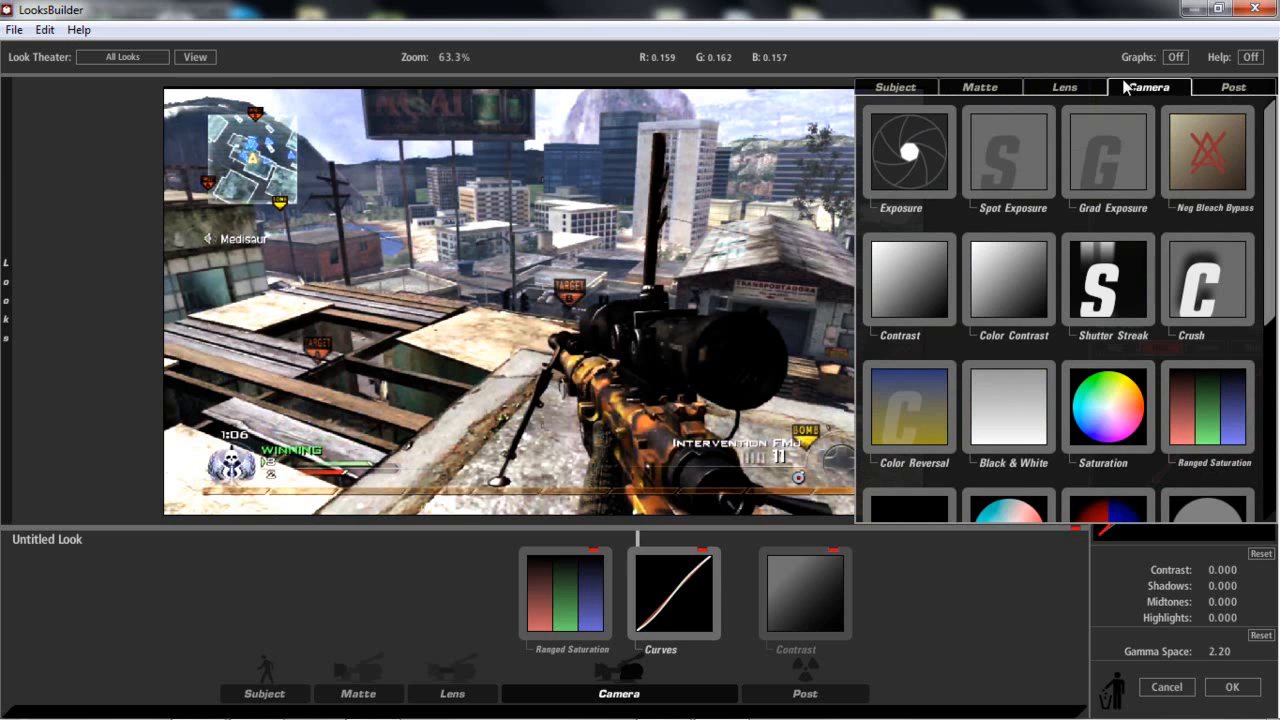
{"action": "left_click", "coordinate": [1233, 87]}
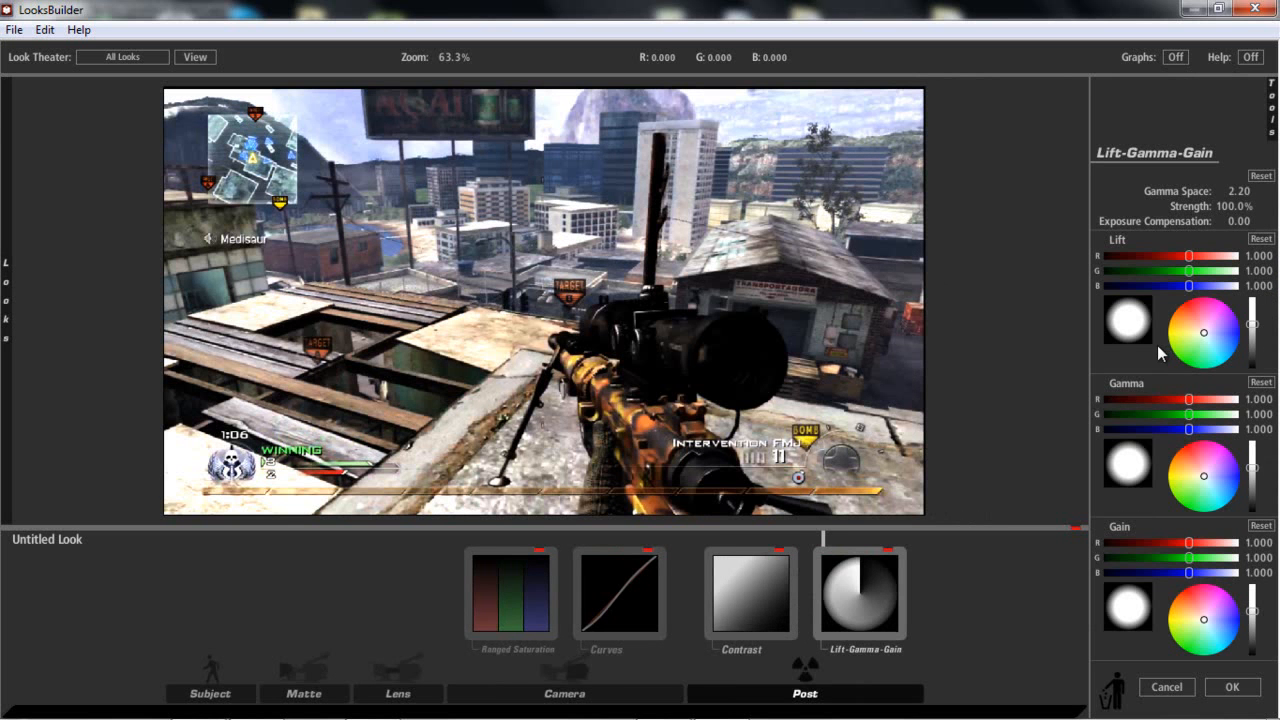
{"action": "left_click_drag", "start_coordinate": [1204, 332], "coordinate": [1191, 325]}
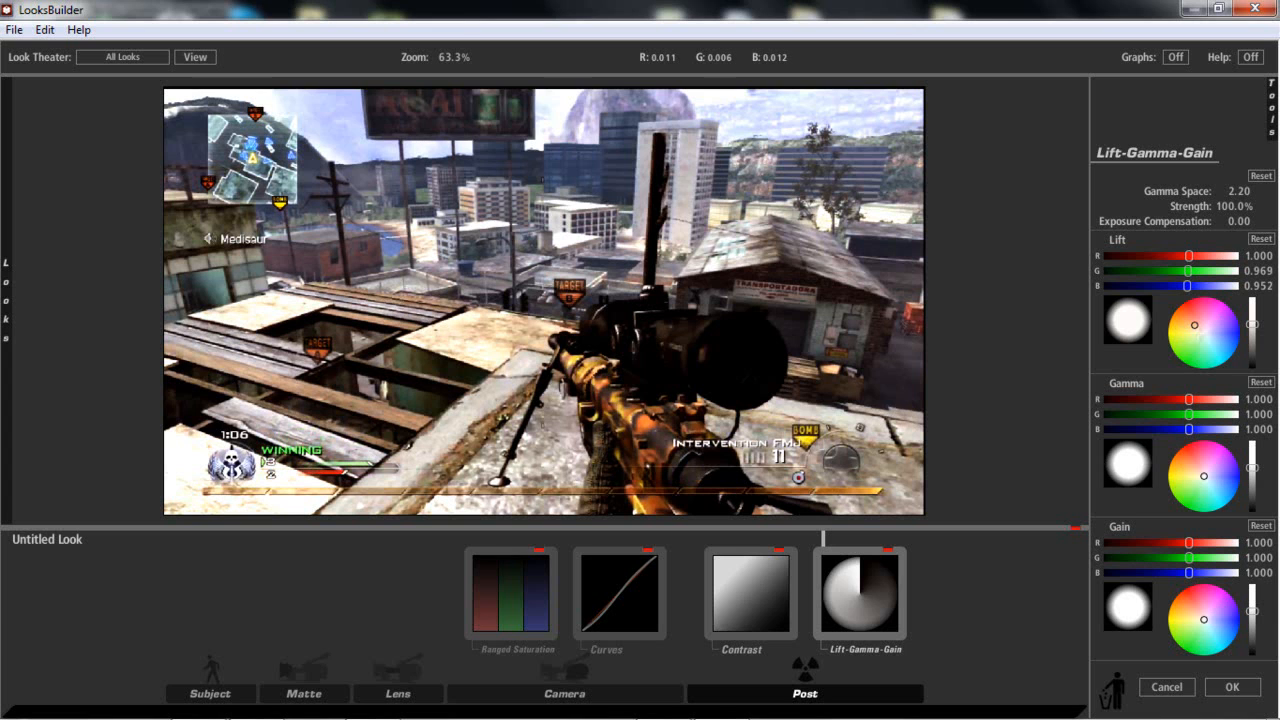
{"action": "left_click", "coordinate": [1215, 479]}
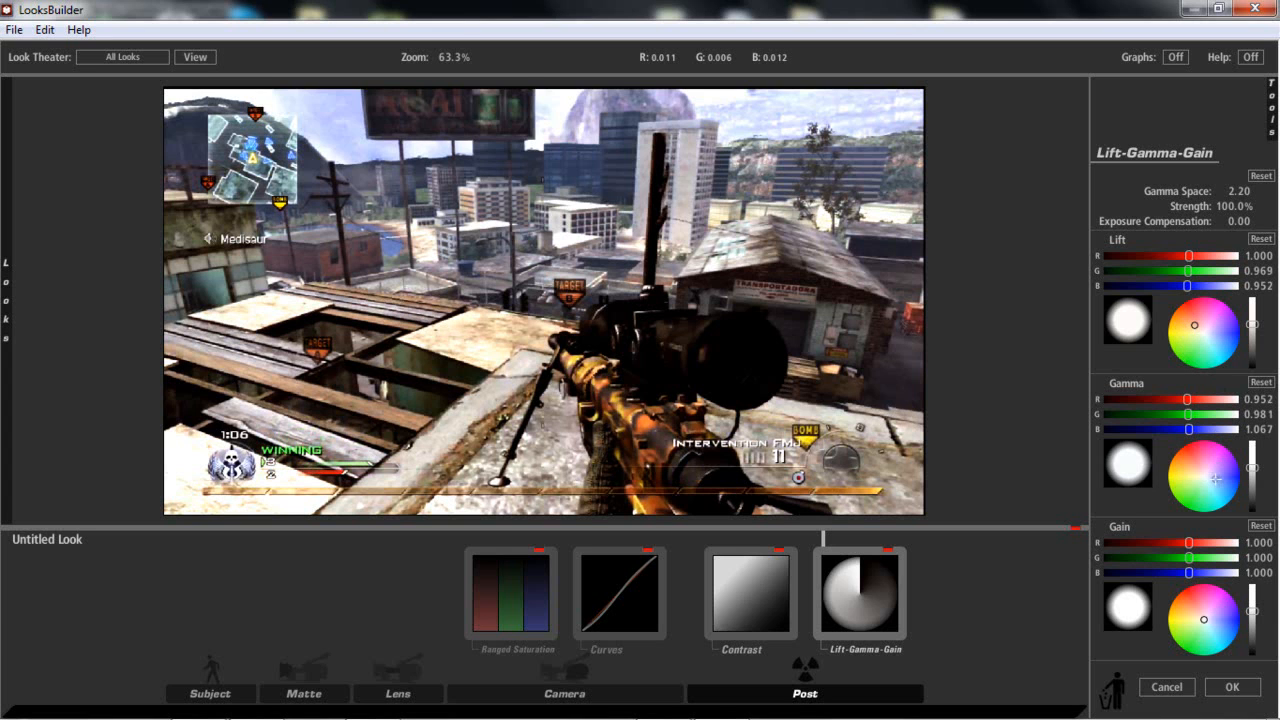
{"action": "left_click", "coordinate": [1213, 490]}
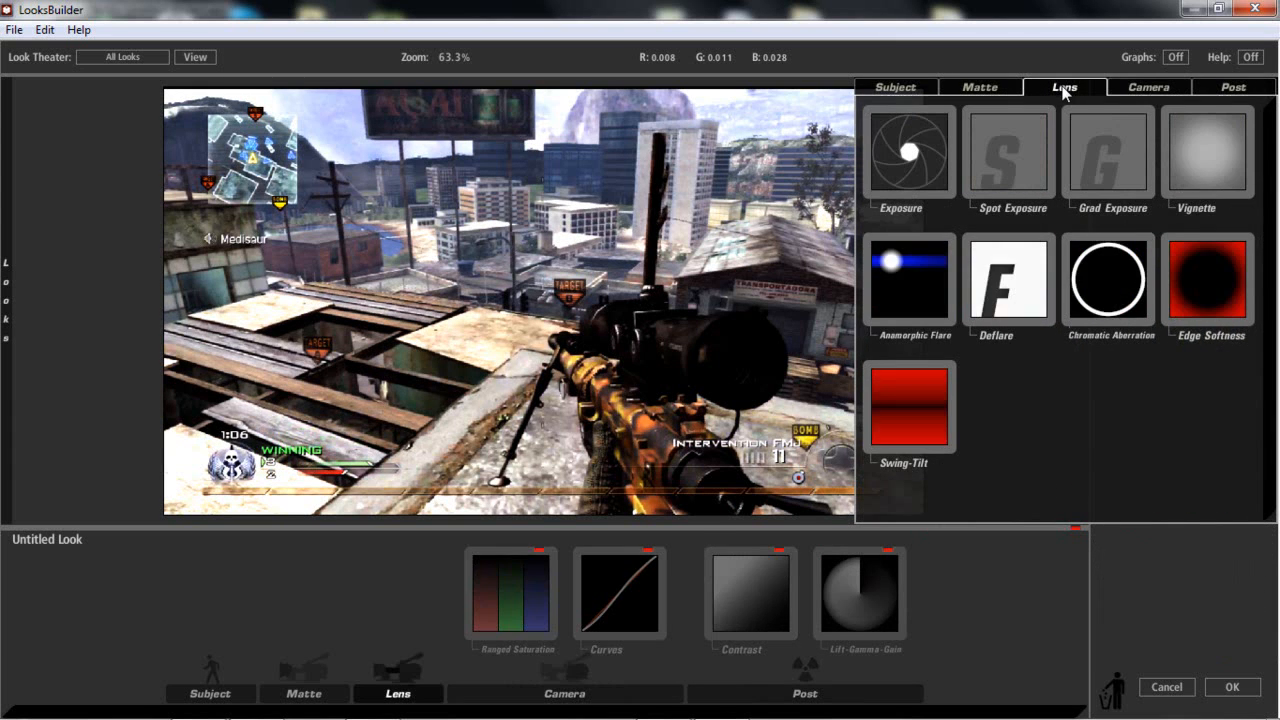
Step: Add Chromatic Aberration to the end of the Post stage, red/cyan at +0.820
{"action": "left_click", "coordinate": [1148, 87]}
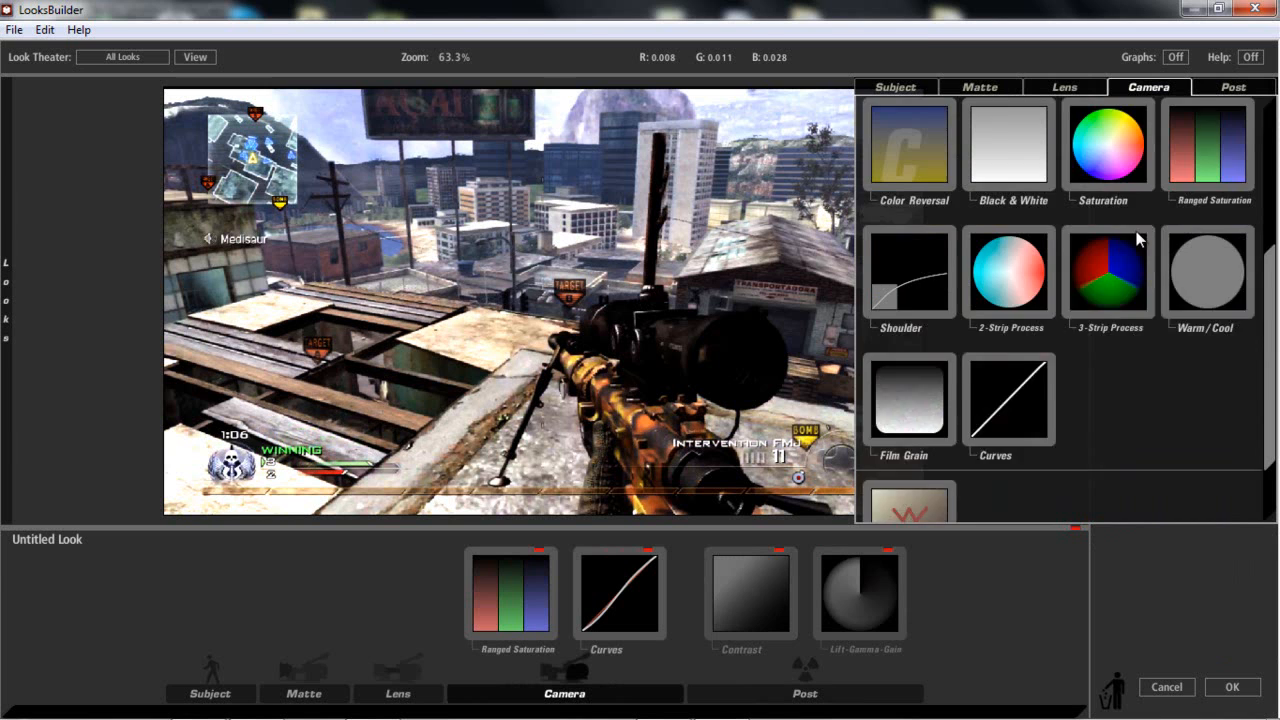
{"action": "scroll", "scroll_direction": "up", "scroll_amount": 3}
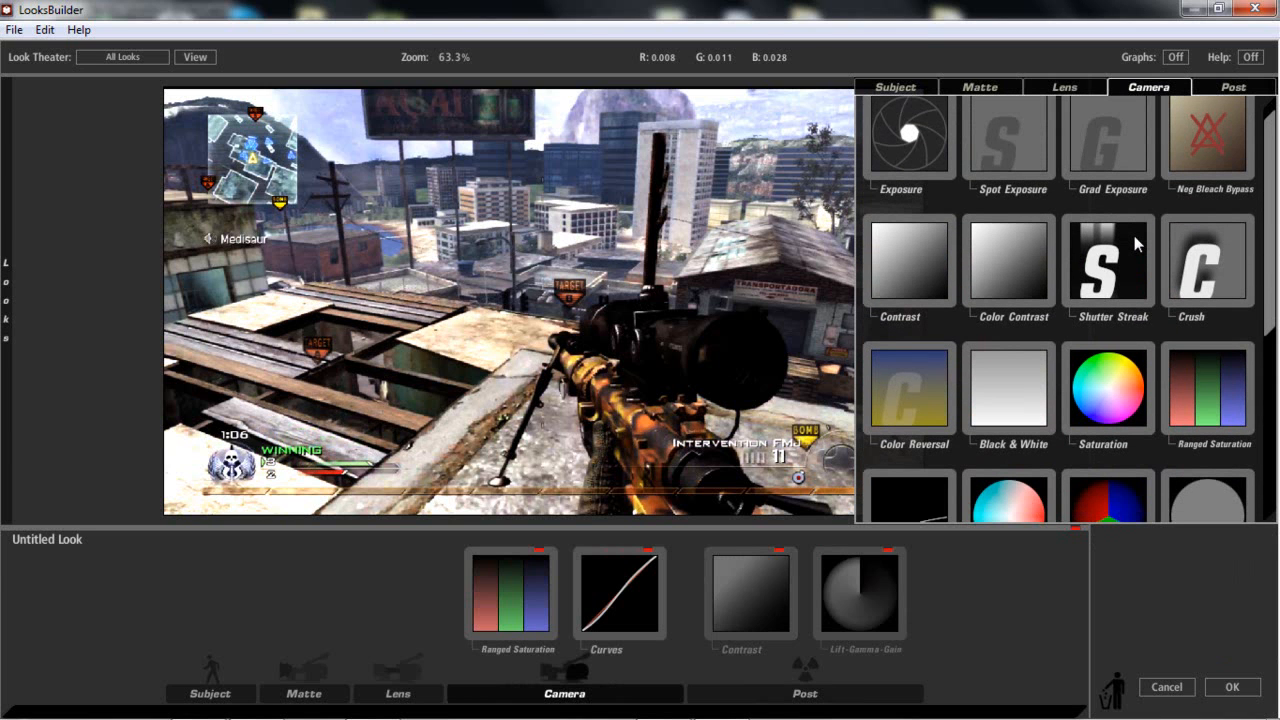
{"action": "scroll", "scroll_direction": "down", "scroll_amount": 3}
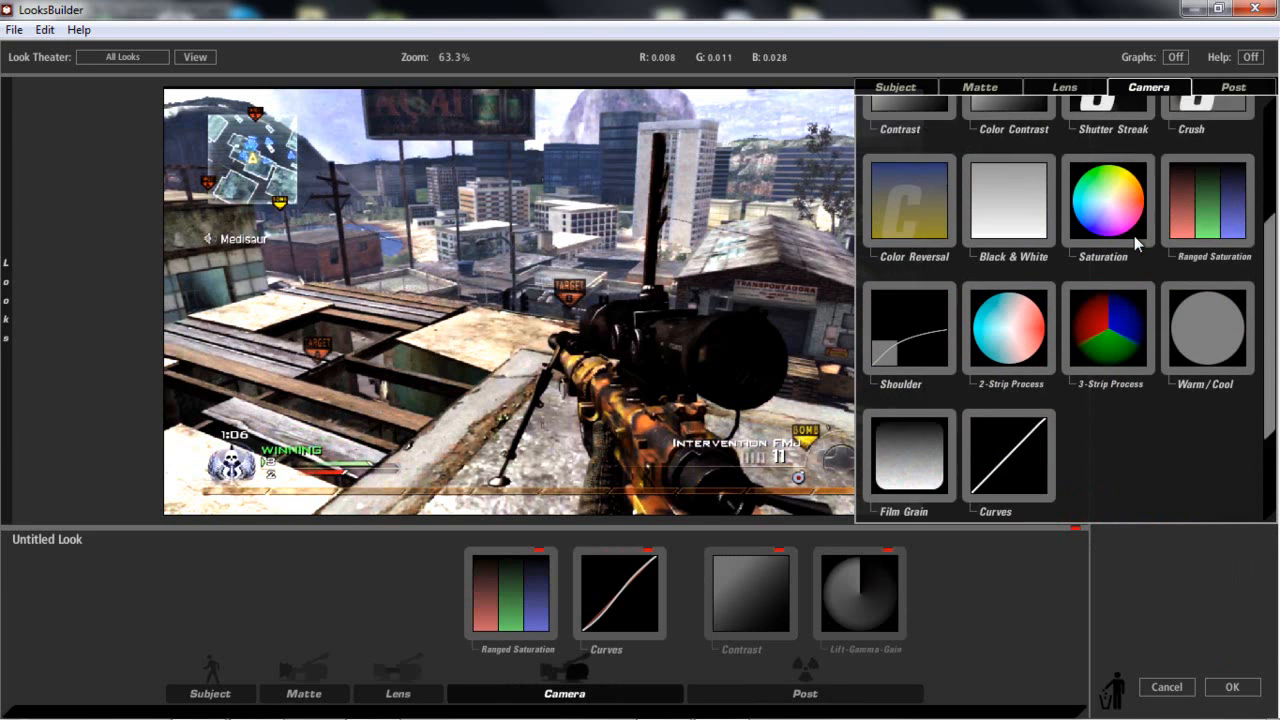
{"action": "left_click", "coordinate": [1233, 87]}
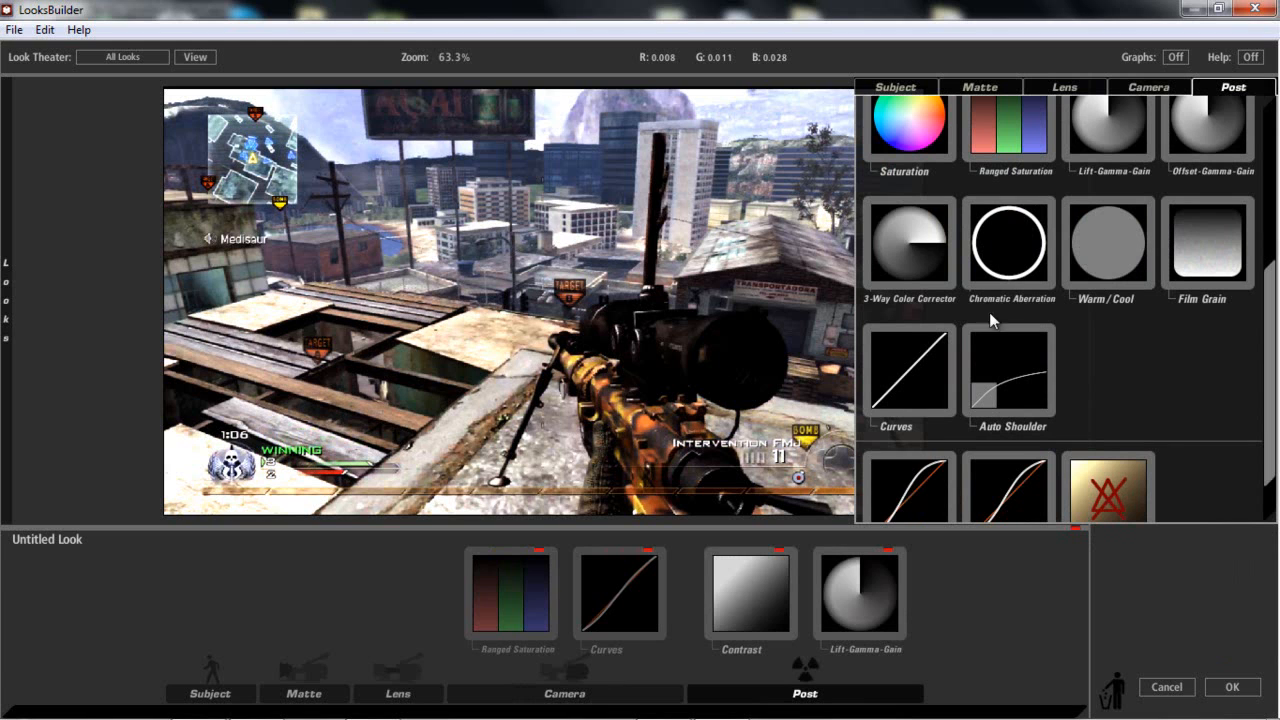
{"action": "mouse_move", "coordinate": [1007, 307]}
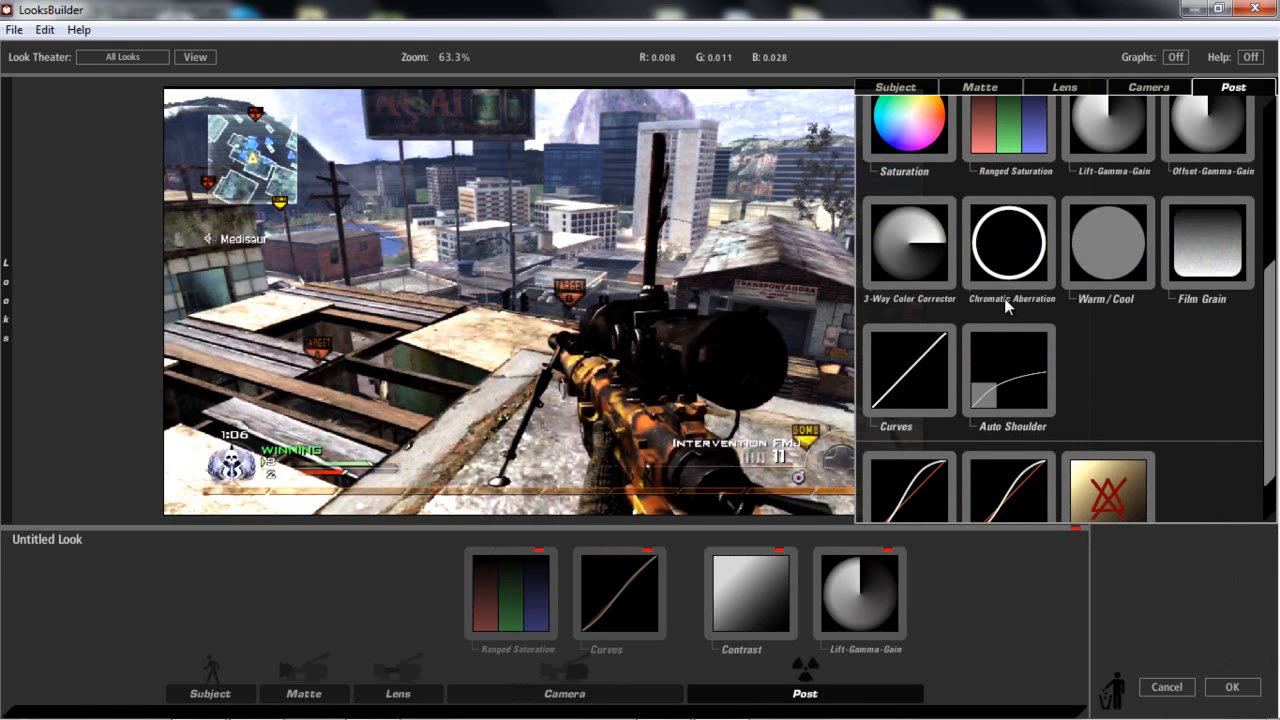
{"action": "mouse_move", "coordinate": [1024, 230]}
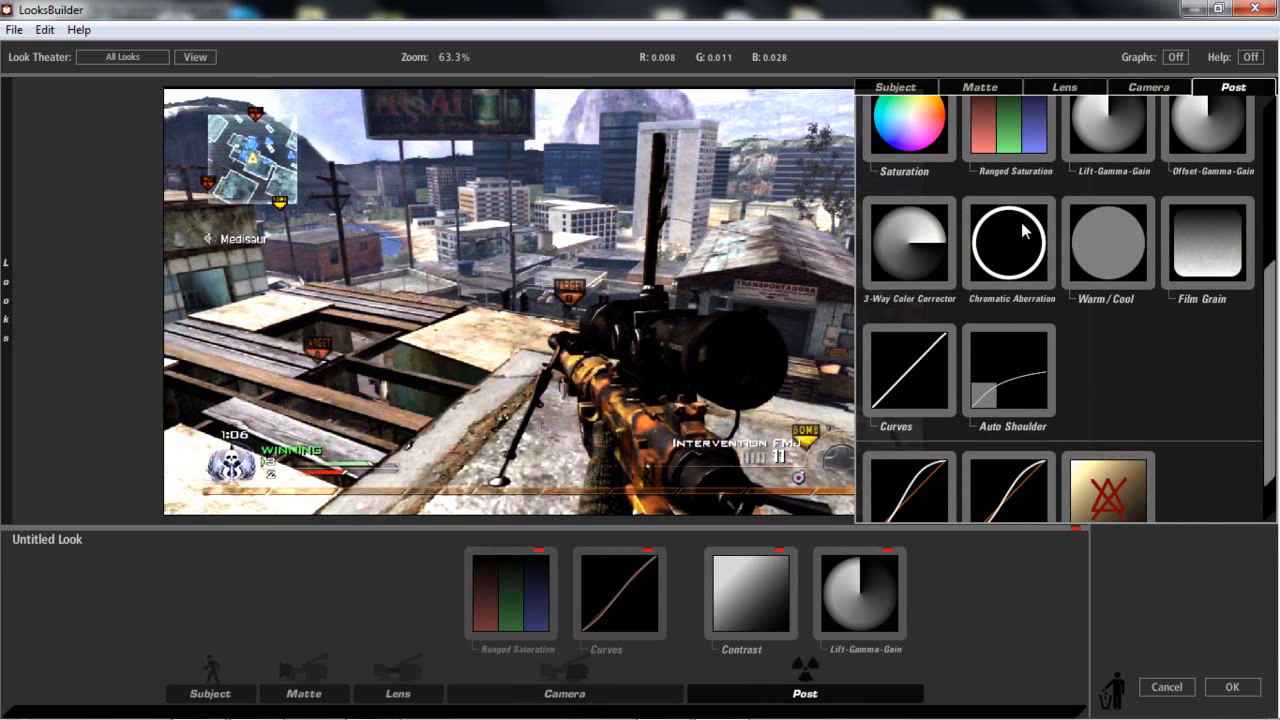
{"action": "left_click", "coordinate": [1011, 243]}
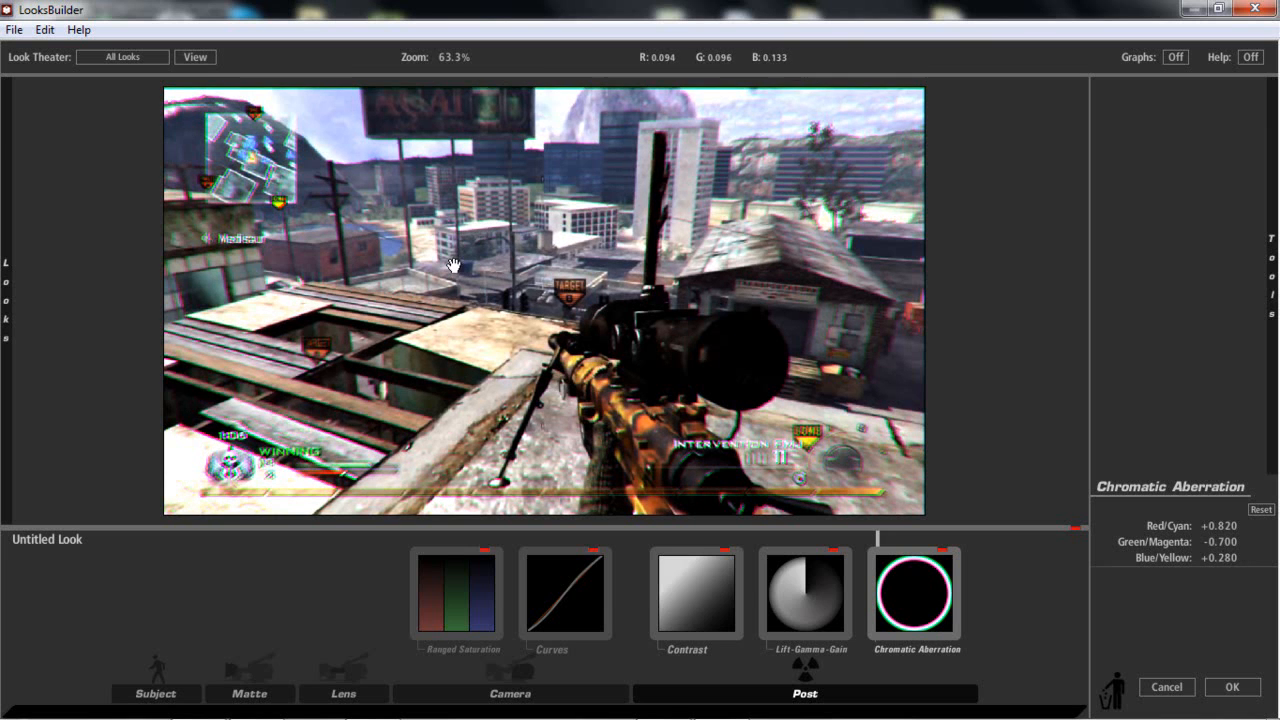
{"action": "mouse_move", "coordinate": [198, 190]}
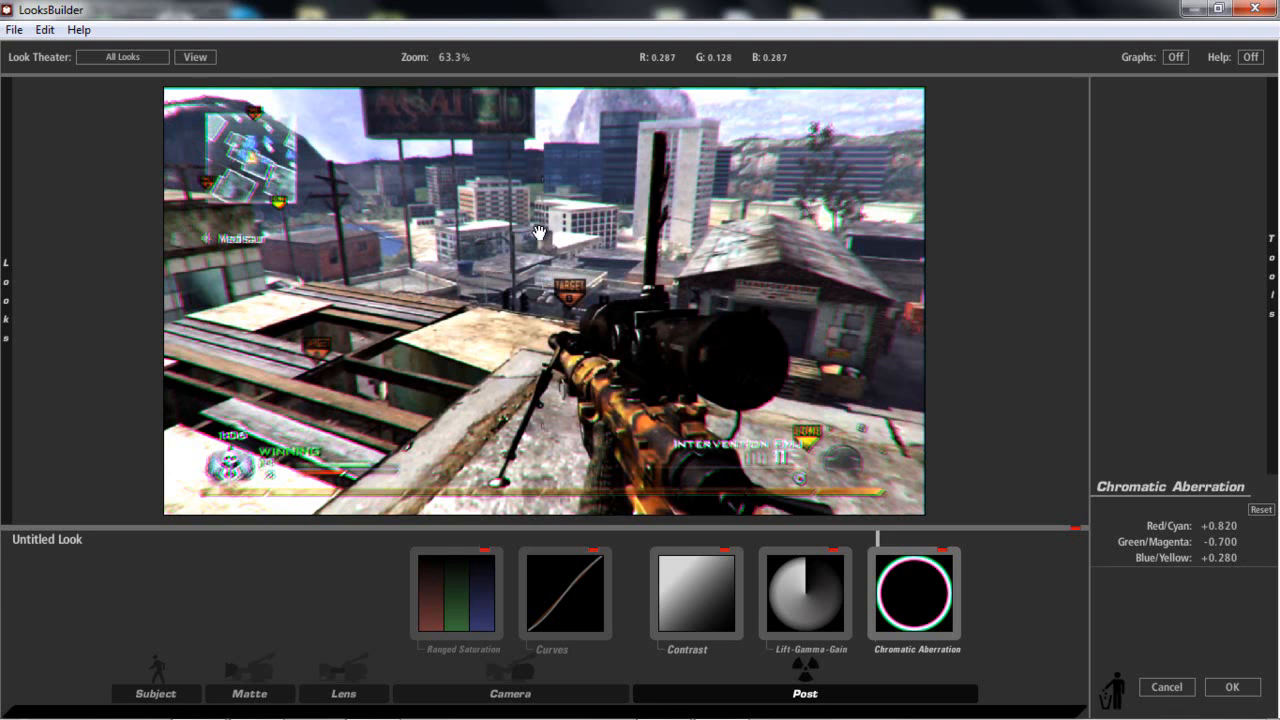
{"action": "mouse_move", "coordinate": [527, 255]}
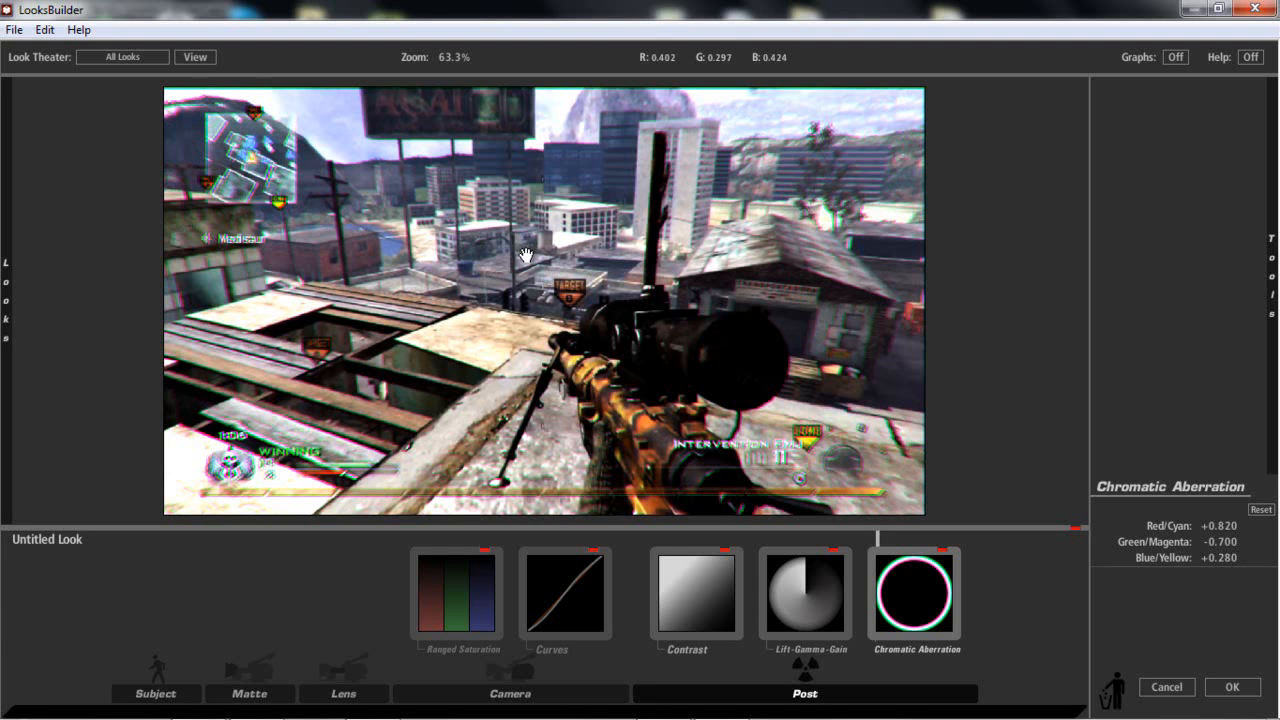
{"action": "mouse_move", "coordinate": [531, 243]}
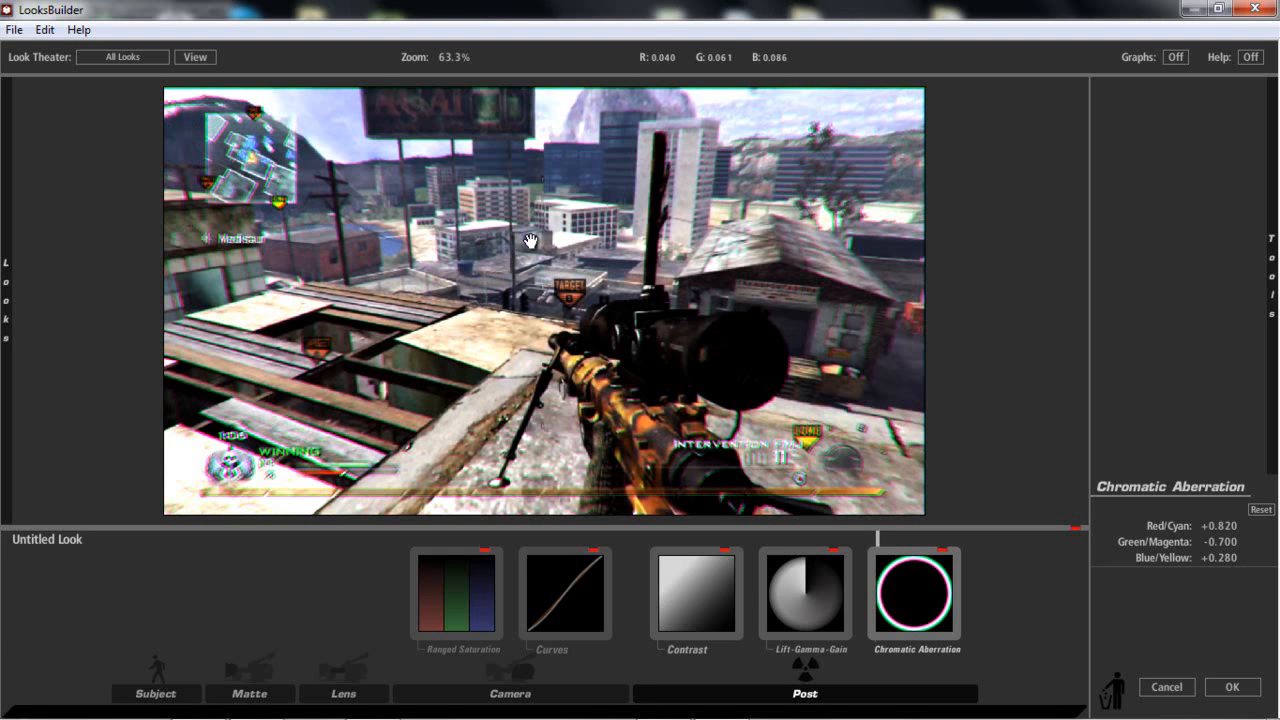
{"action": "mouse_move", "coordinate": [742, 422]}
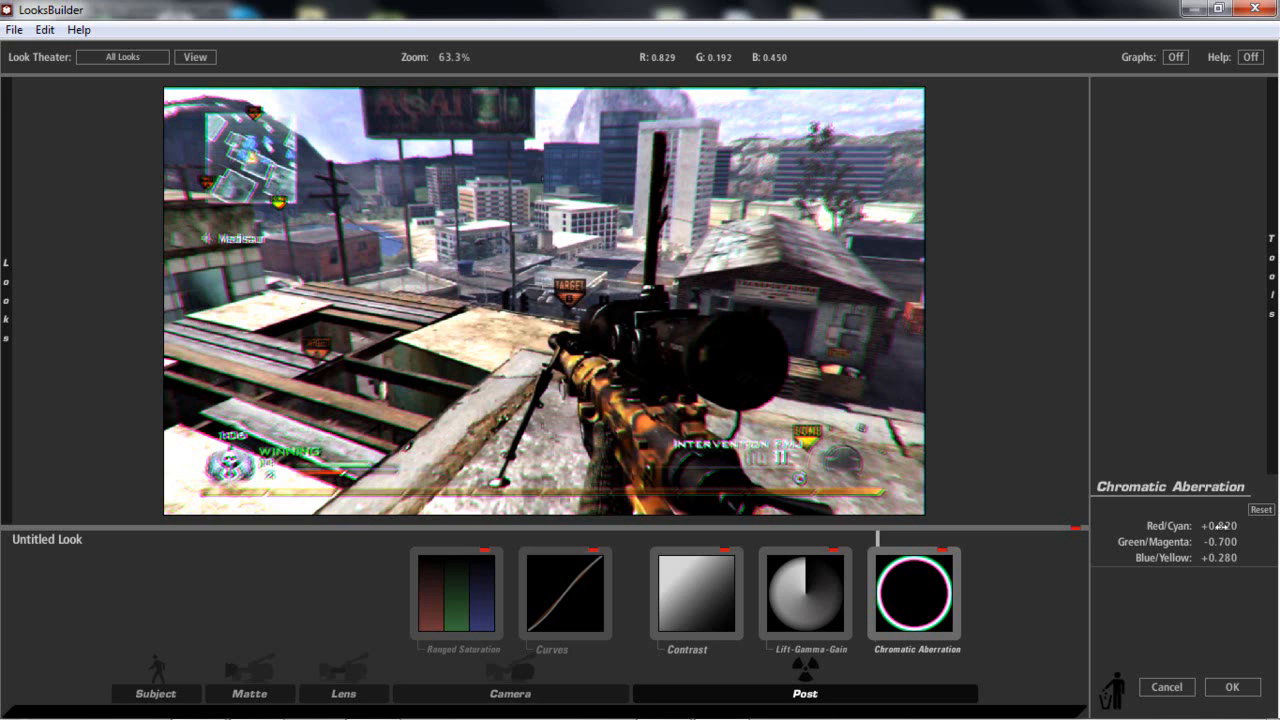
{"action": "mouse_move", "coordinate": [320, 408]}
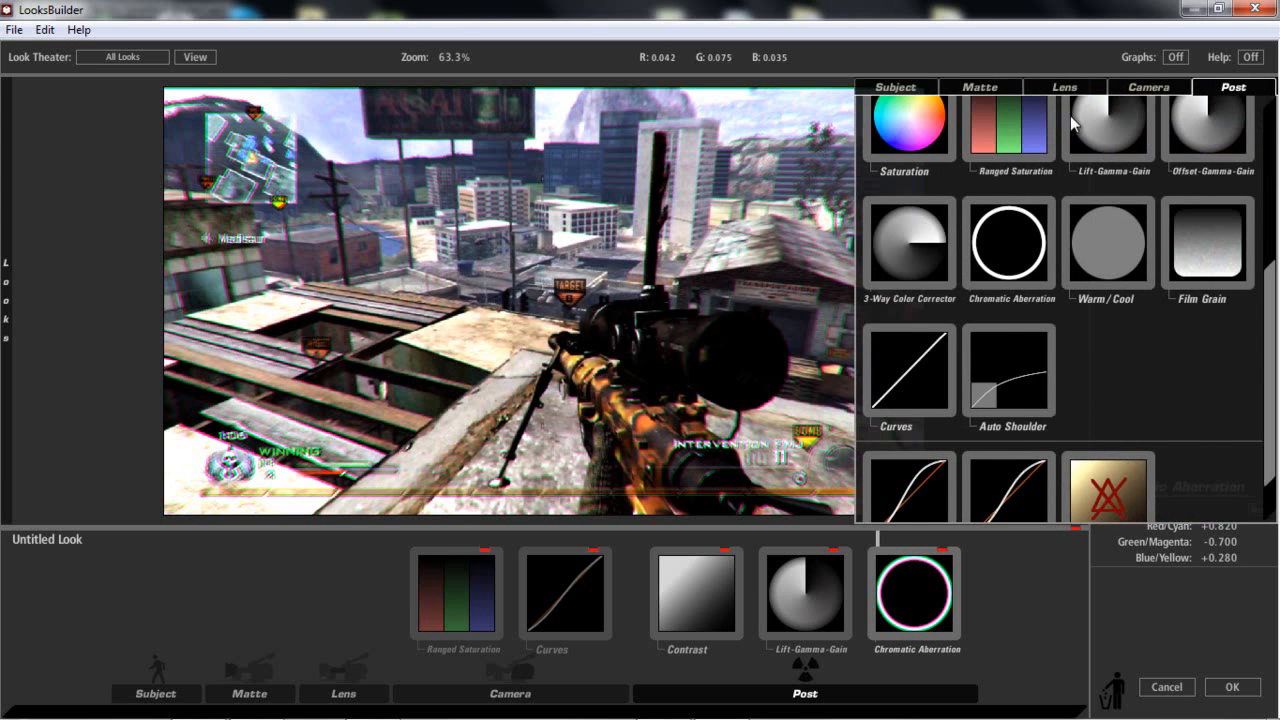
{"action": "scroll", "scroll_direction": "up", "scroll_amount": 3}
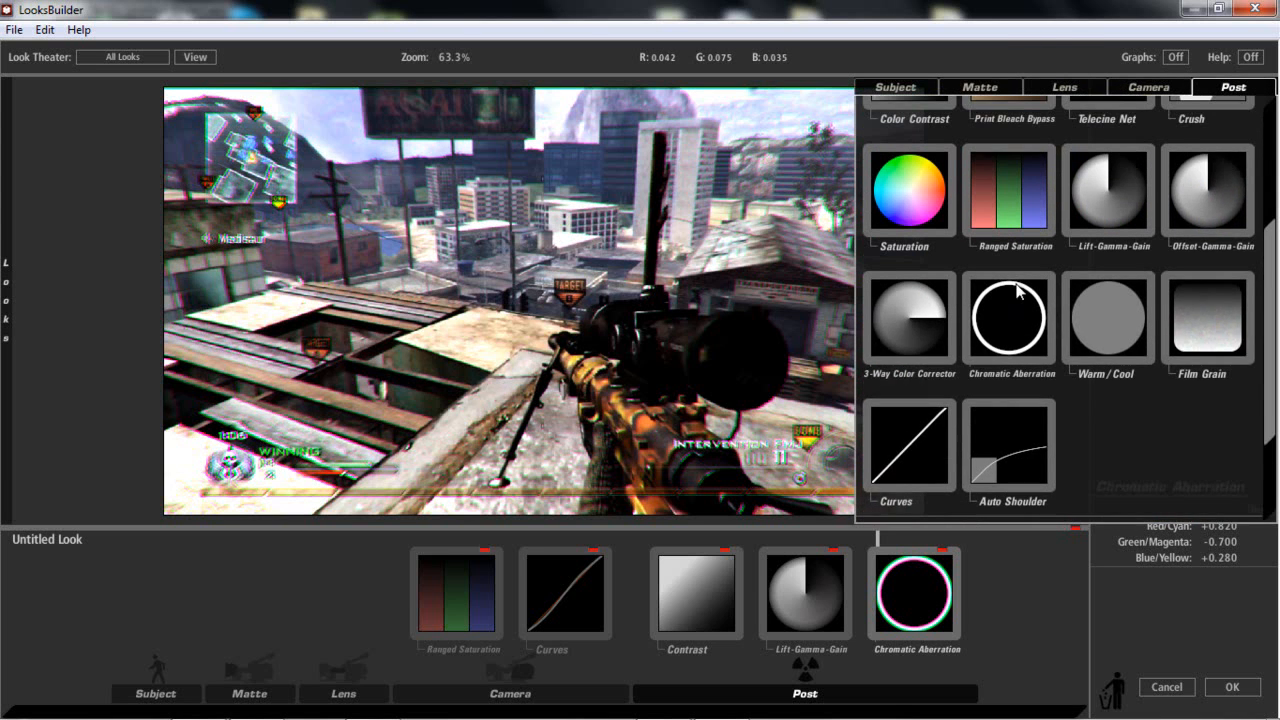
{"action": "scroll", "scroll_direction": "up", "scroll_amount": 3}
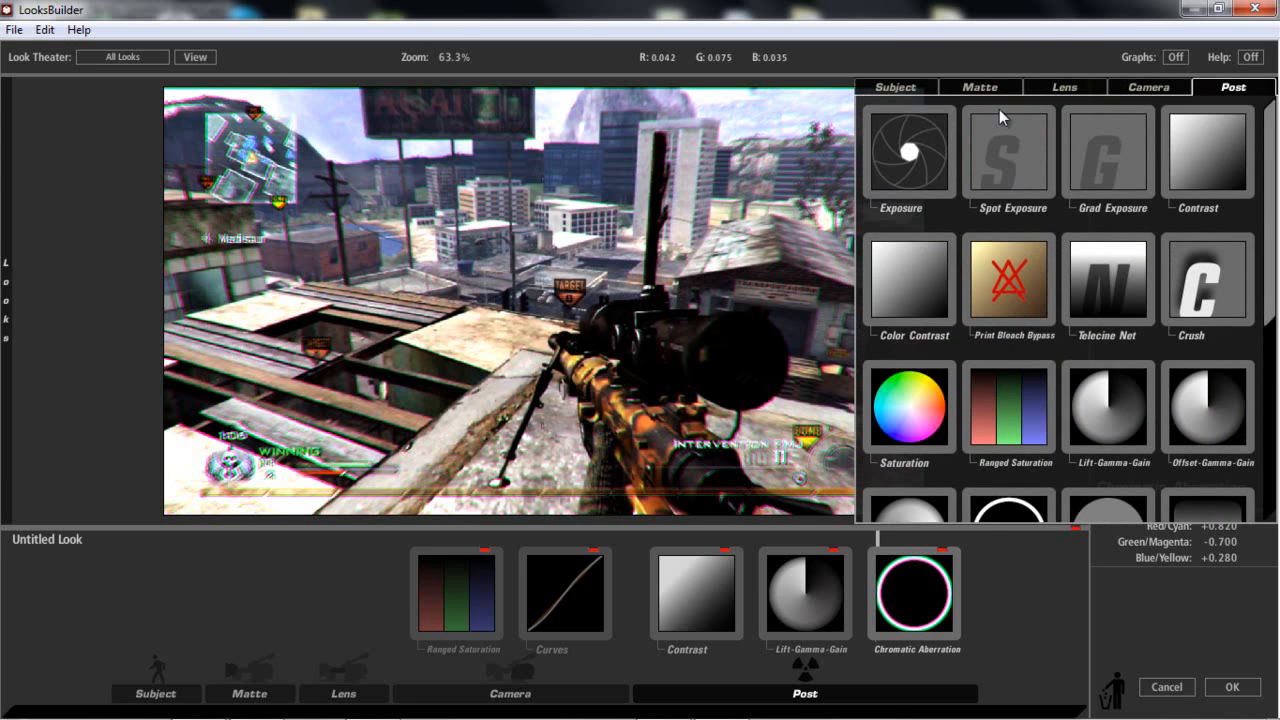
{"action": "left_click", "coordinate": [1064, 87]}
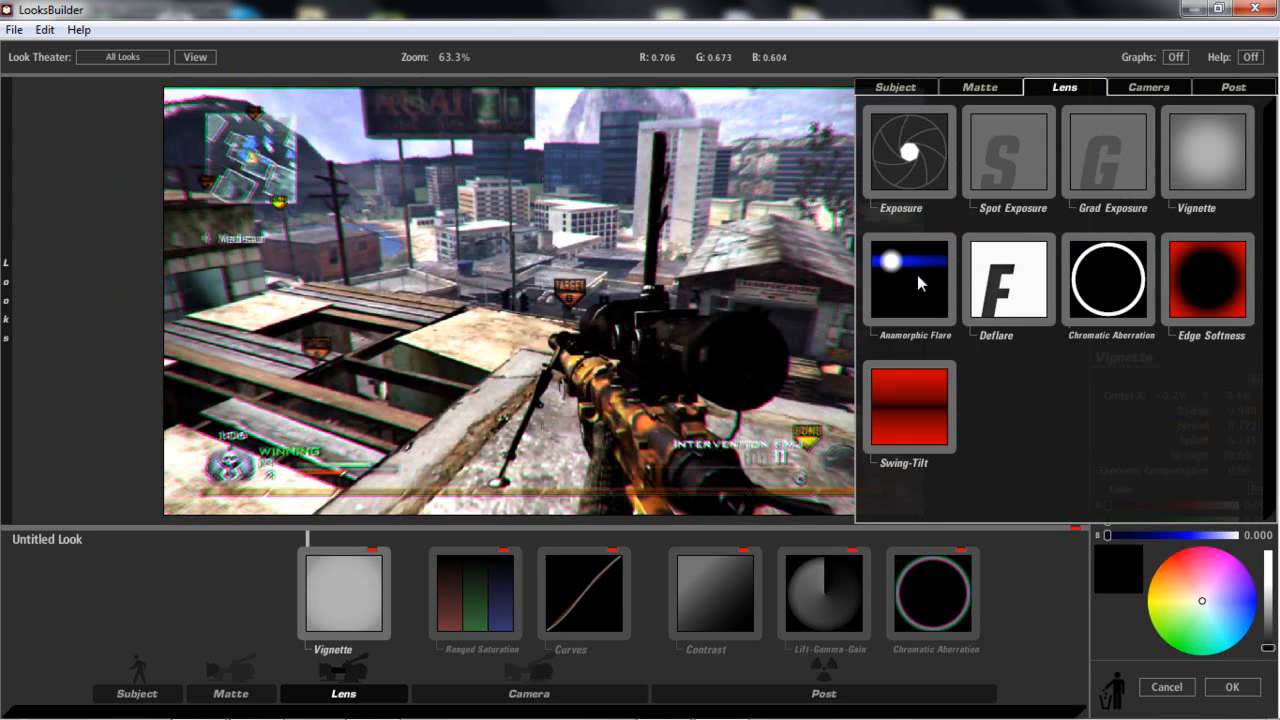
Step: Add a Vignette and a blue Anamorphic Flare to the Lens stage
{"action": "left_click", "coordinate": [908, 278]}
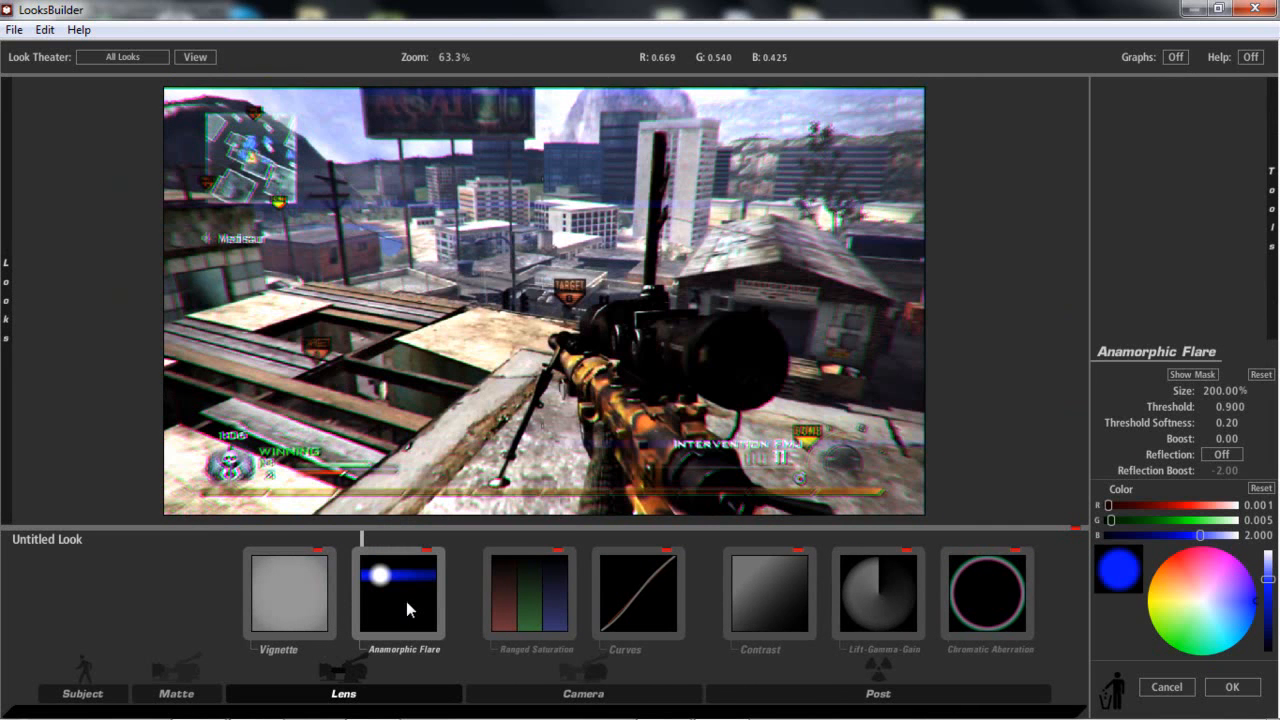
{"action": "mouse_move", "coordinate": [414, 661]}
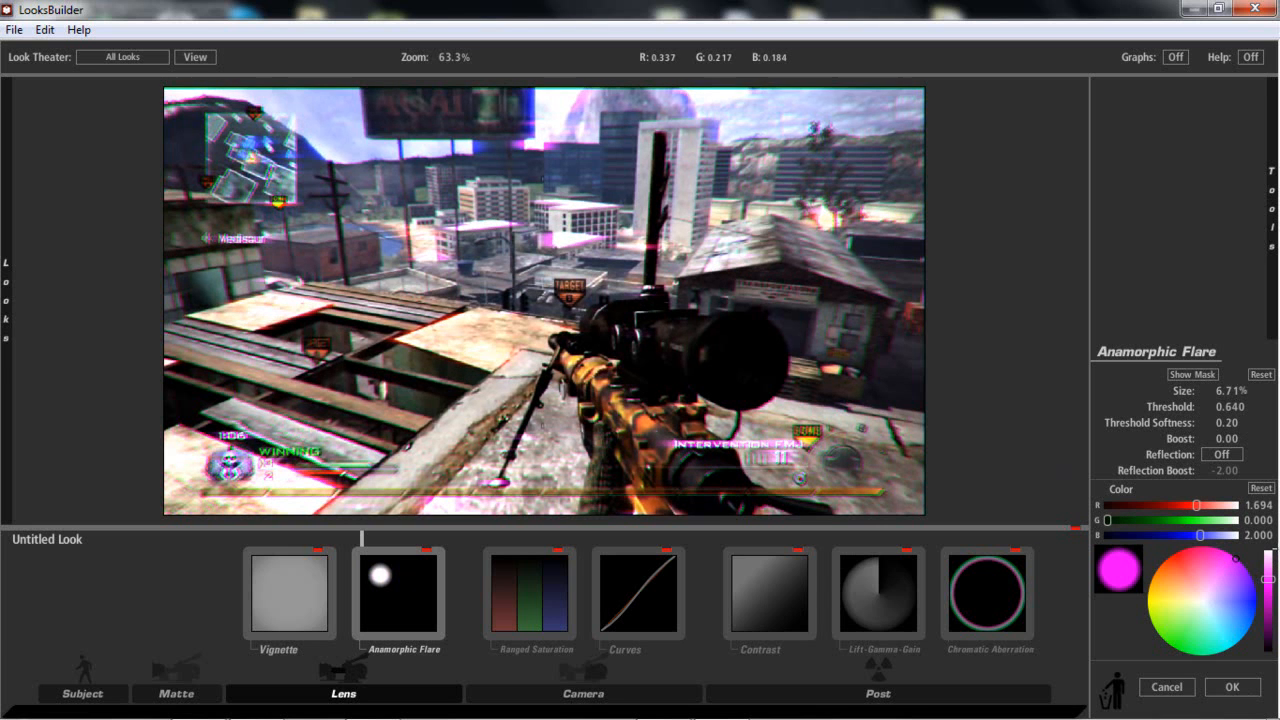
Step: Shrink the Anamorphic Flare to about 6% size, threshold 0.640, with a magenta colour
{"action": "left_click", "coordinate": [1200, 570]}
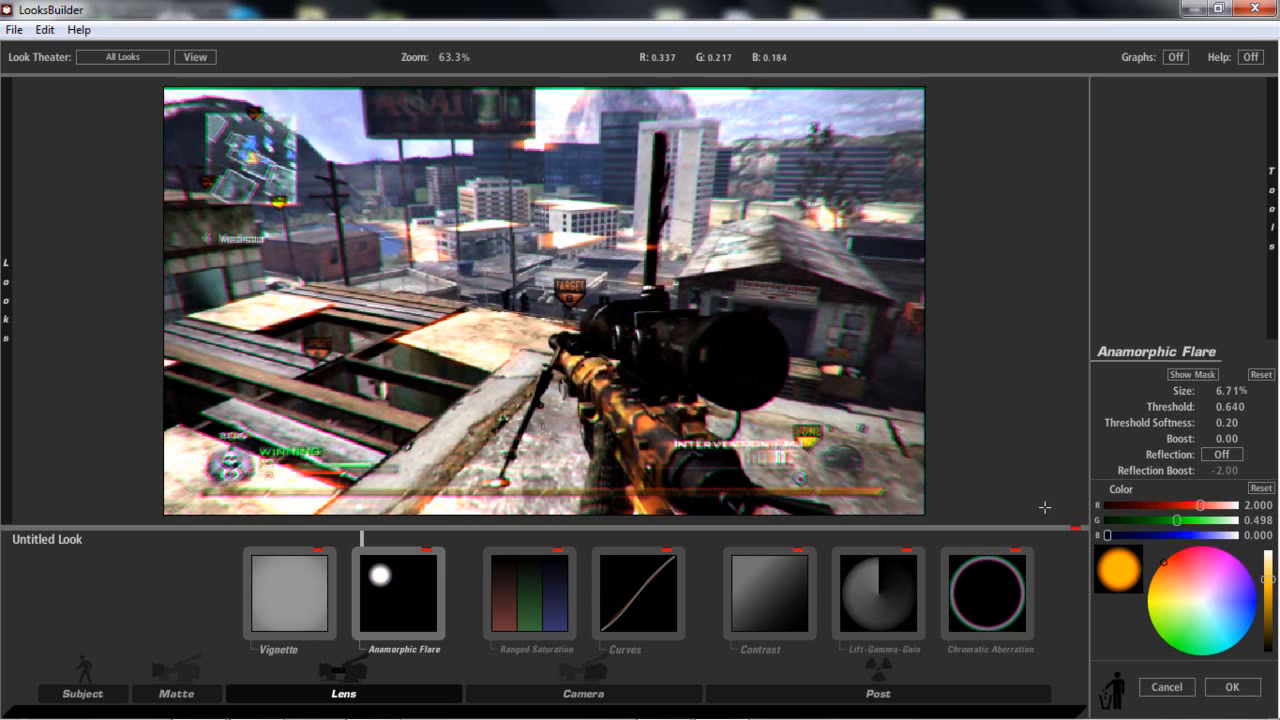
{"action": "left_click", "coordinate": [1200, 545]}
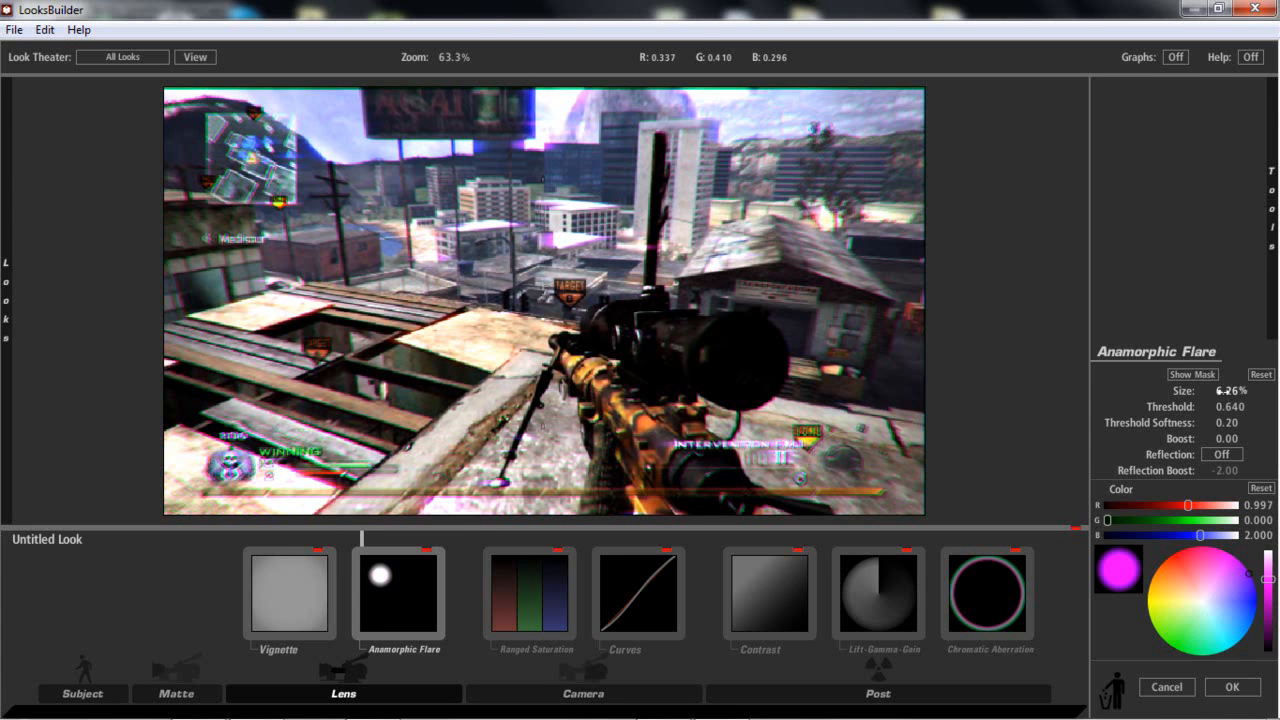
{"action": "left_click_drag", "start_coordinate": [1227, 407], "coordinate": [1207, 407]}
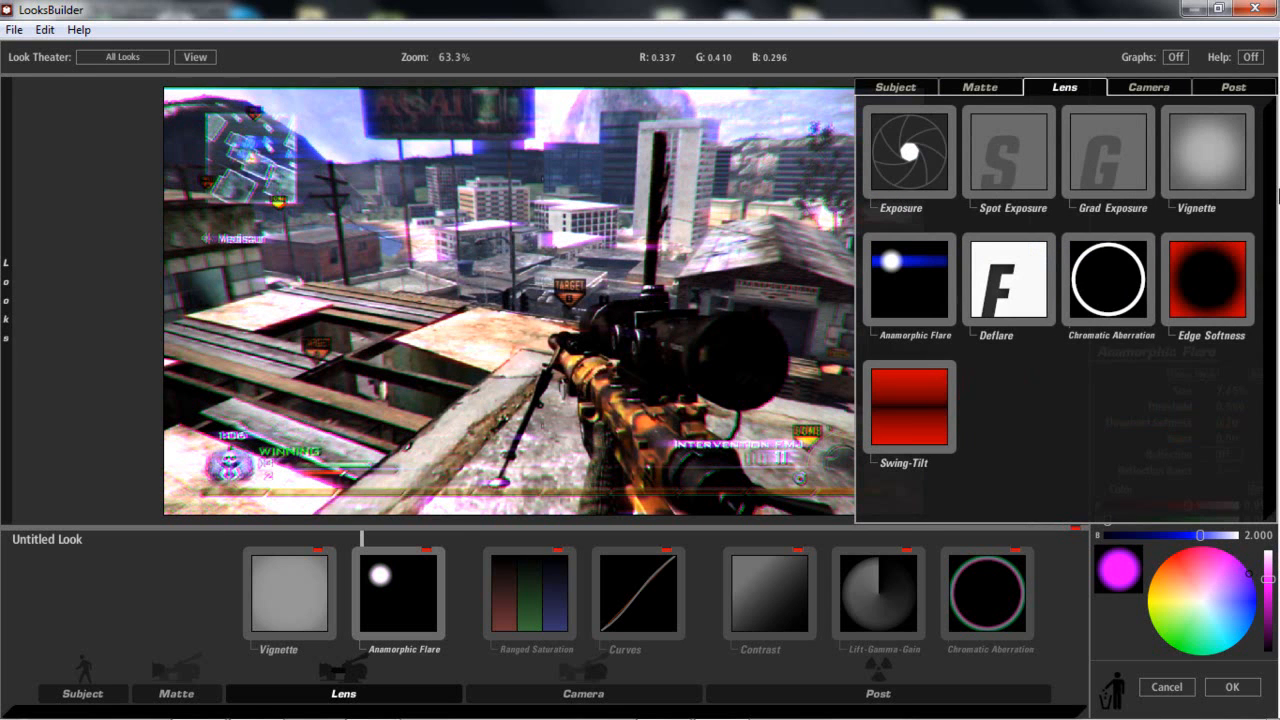
{"action": "mouse_move", "coordinate": [1001, 171]}
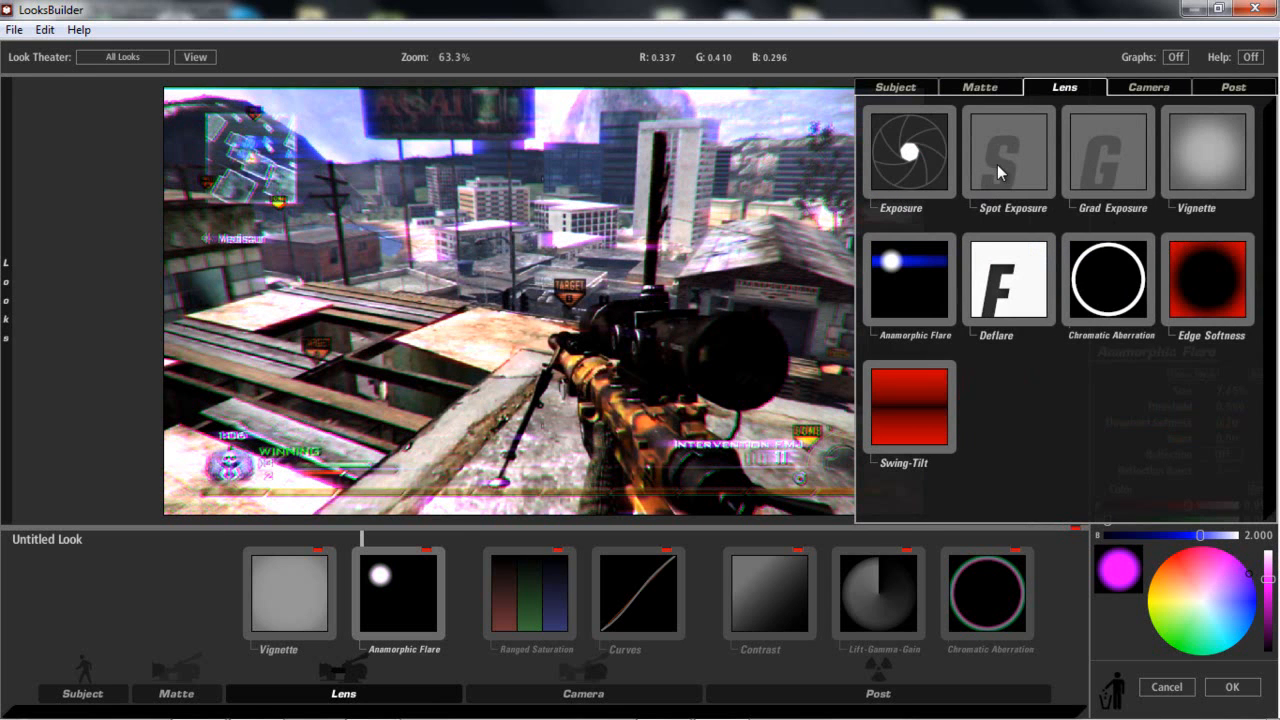
{"action": "mouse_move", "coordinate": [1005, 170]}
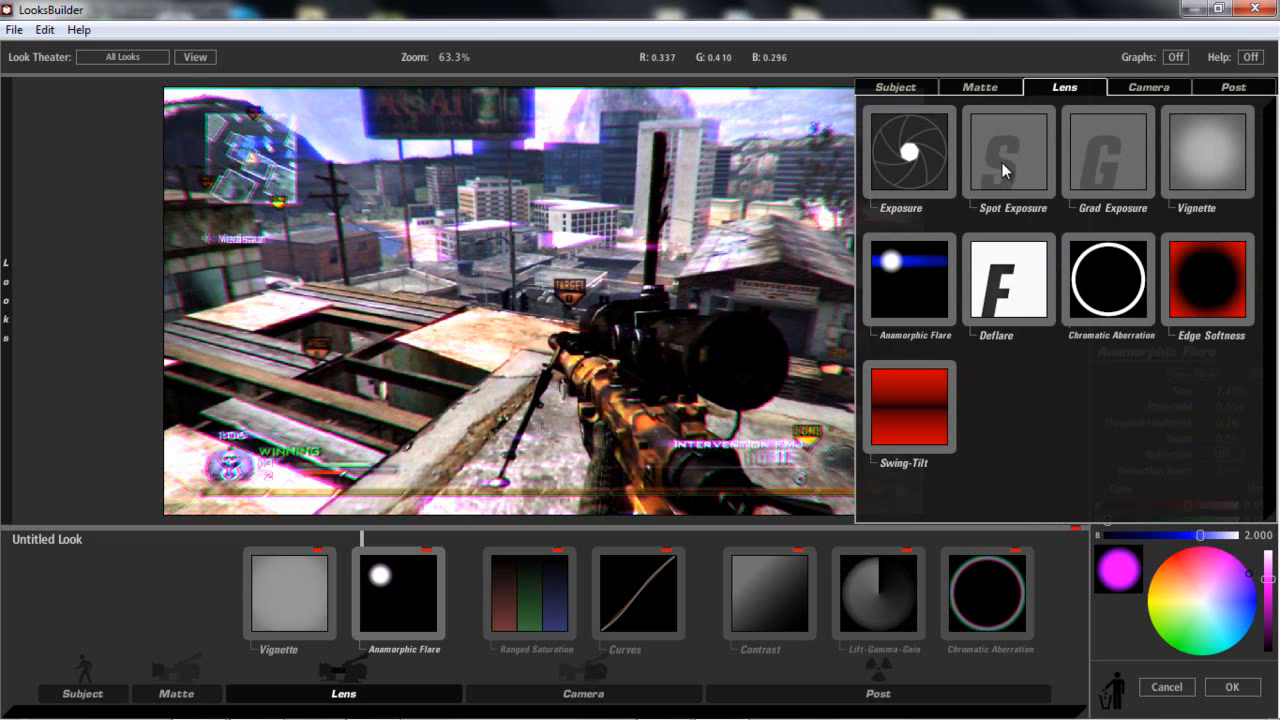
{"action": "mouse_move", "coordinate": [1015, 160]}
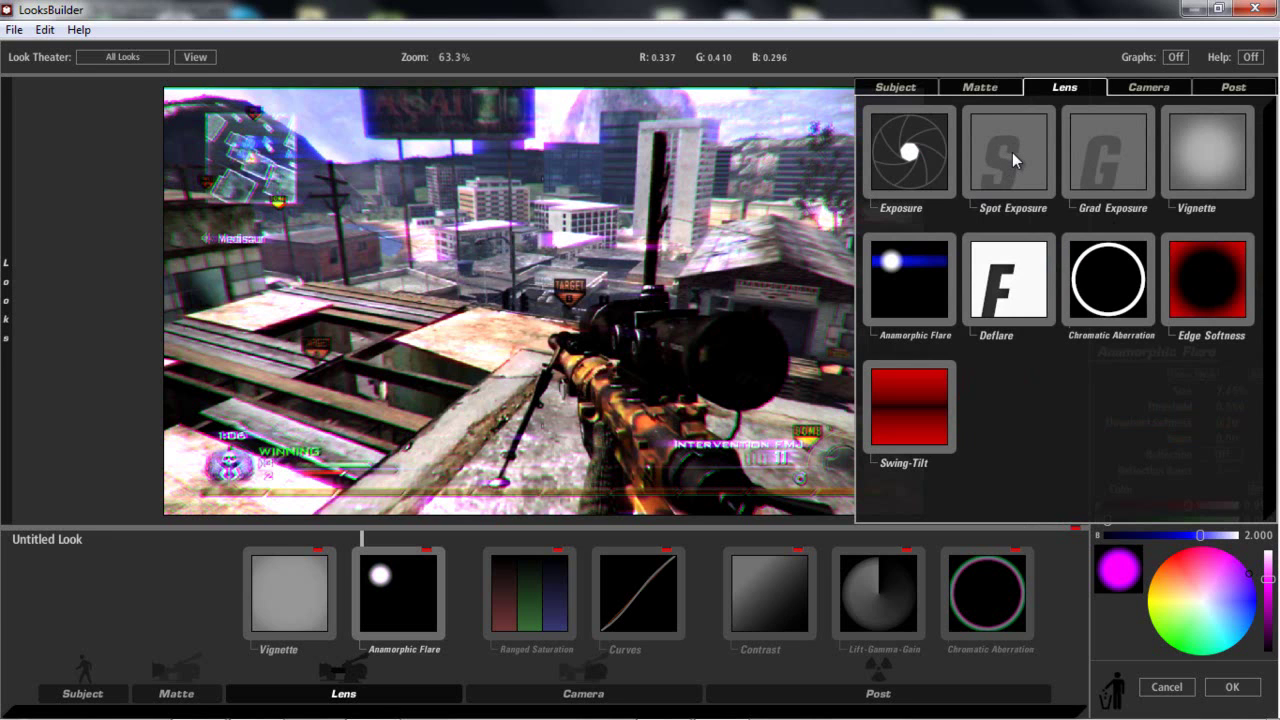
{"action": "mouse_move", "coordinate": [1028, 205]}
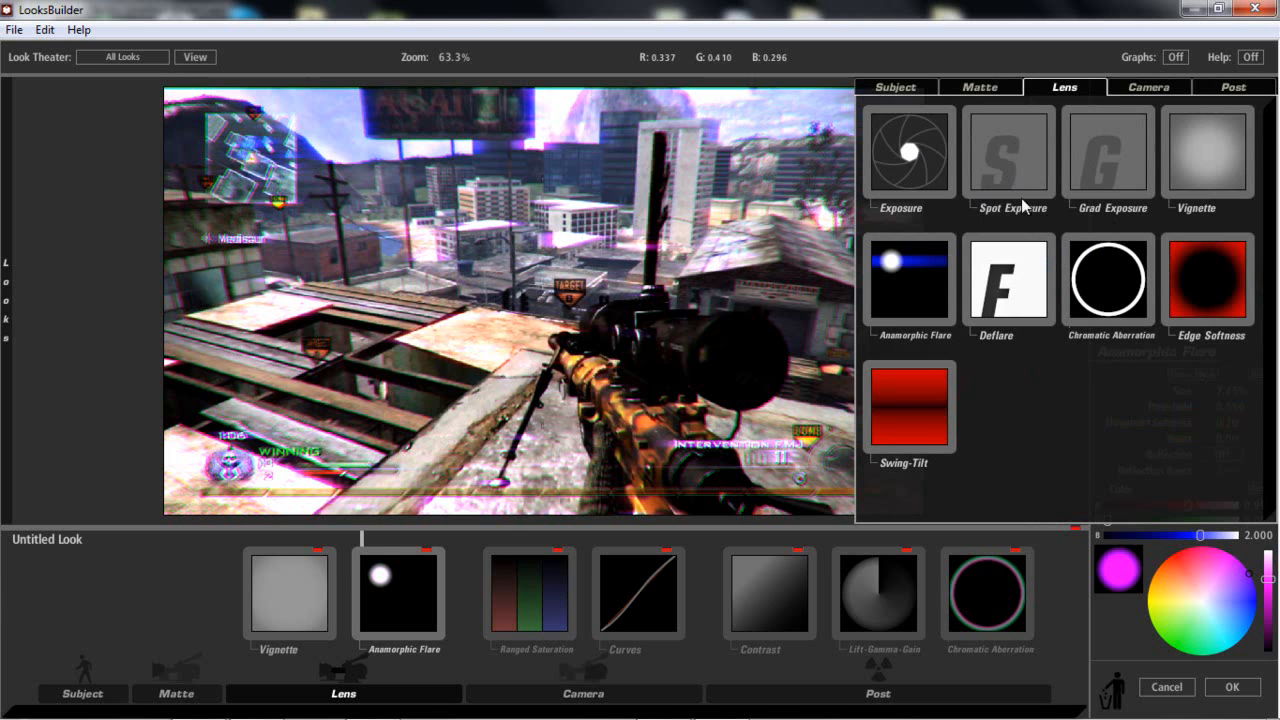
Step: Add Spot Exposure near the frame top: +1.30 stops, spread 0.737, falloff 0.475
{"action": "left_click", "coordinate": [1008, 152]}
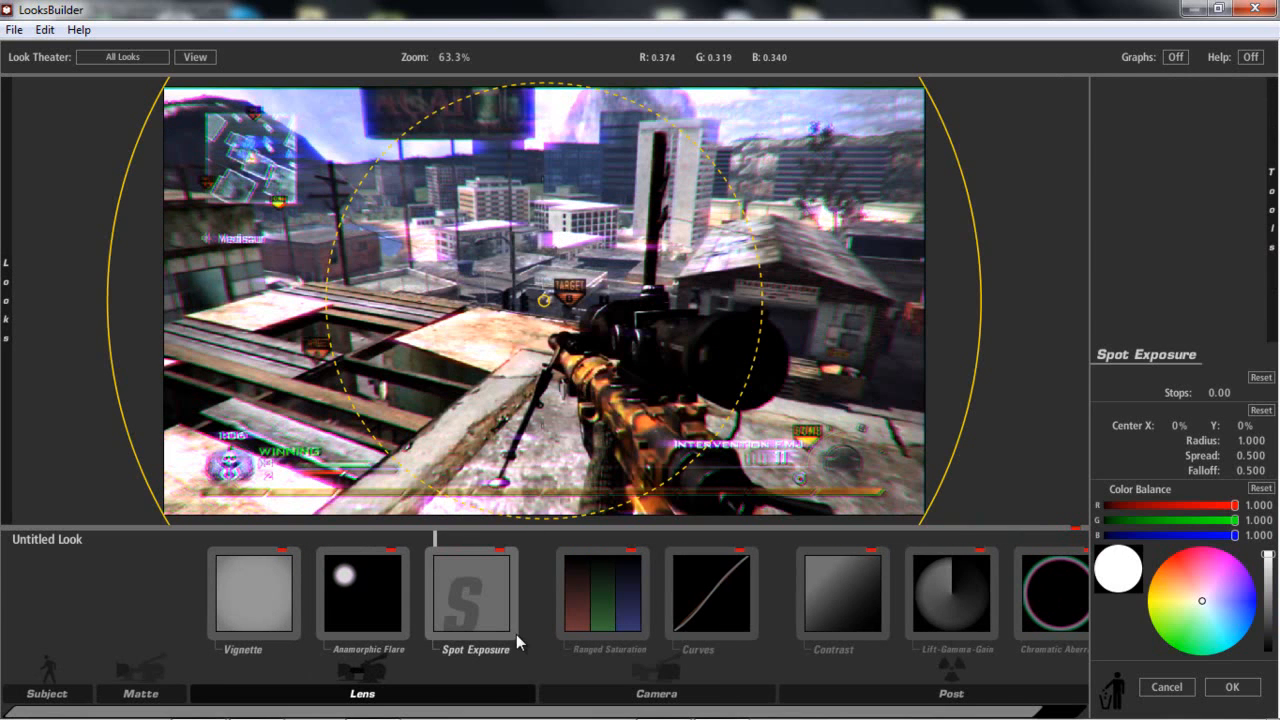
{"action": "left_click_drag", "start_coordinate": [540, 300], "coordinate": [578, 105]}
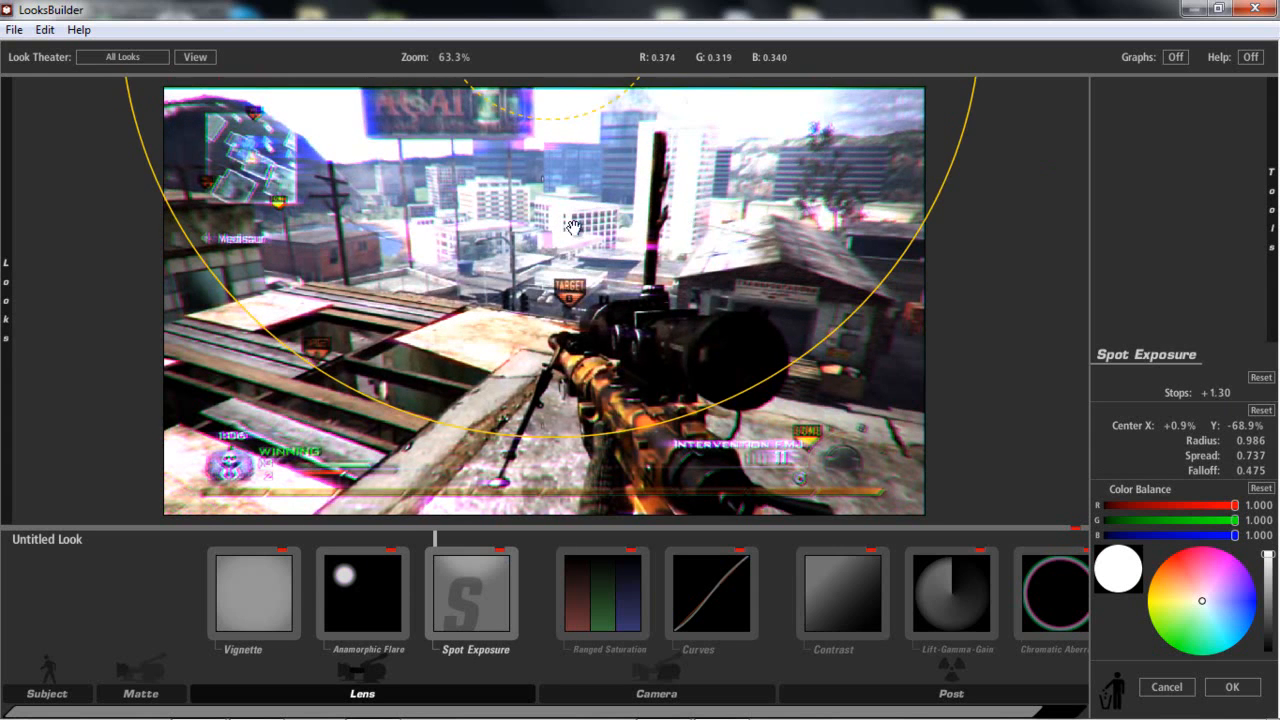
{"action": "left_click", "coordinate": [1064, 87]}
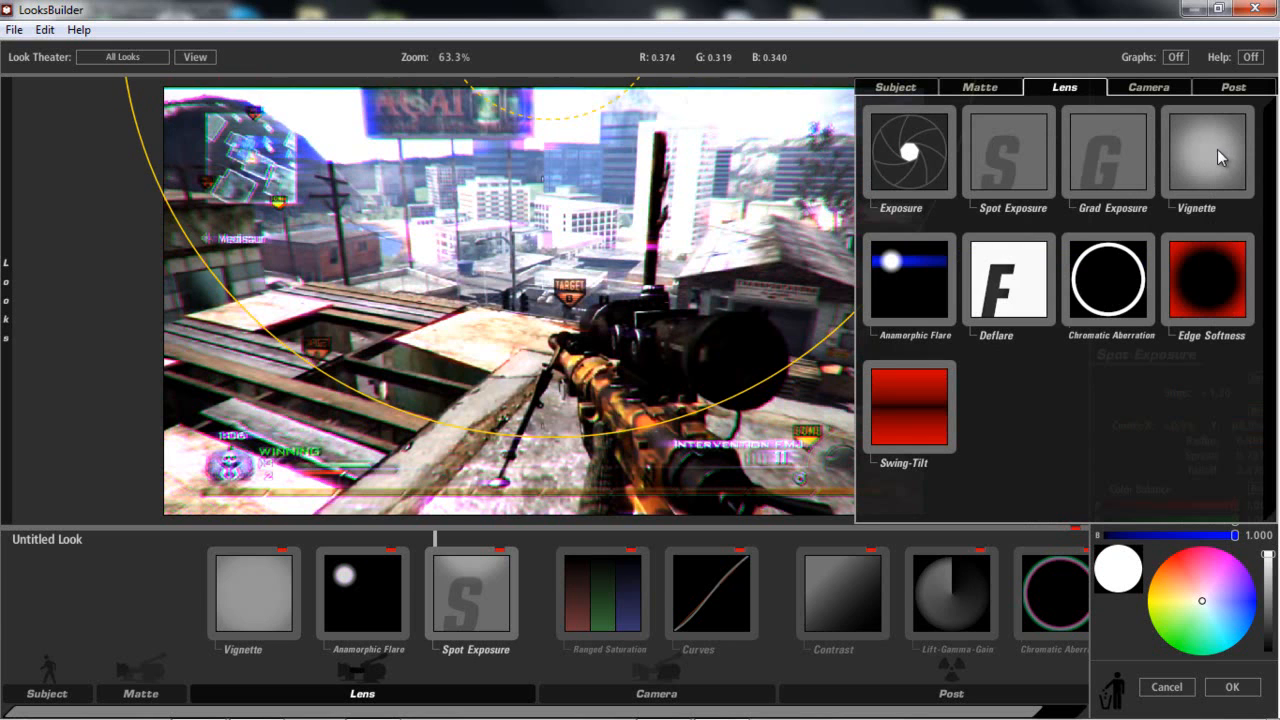
{"action": "mouse_move", "coordinate": [1137, 92]}
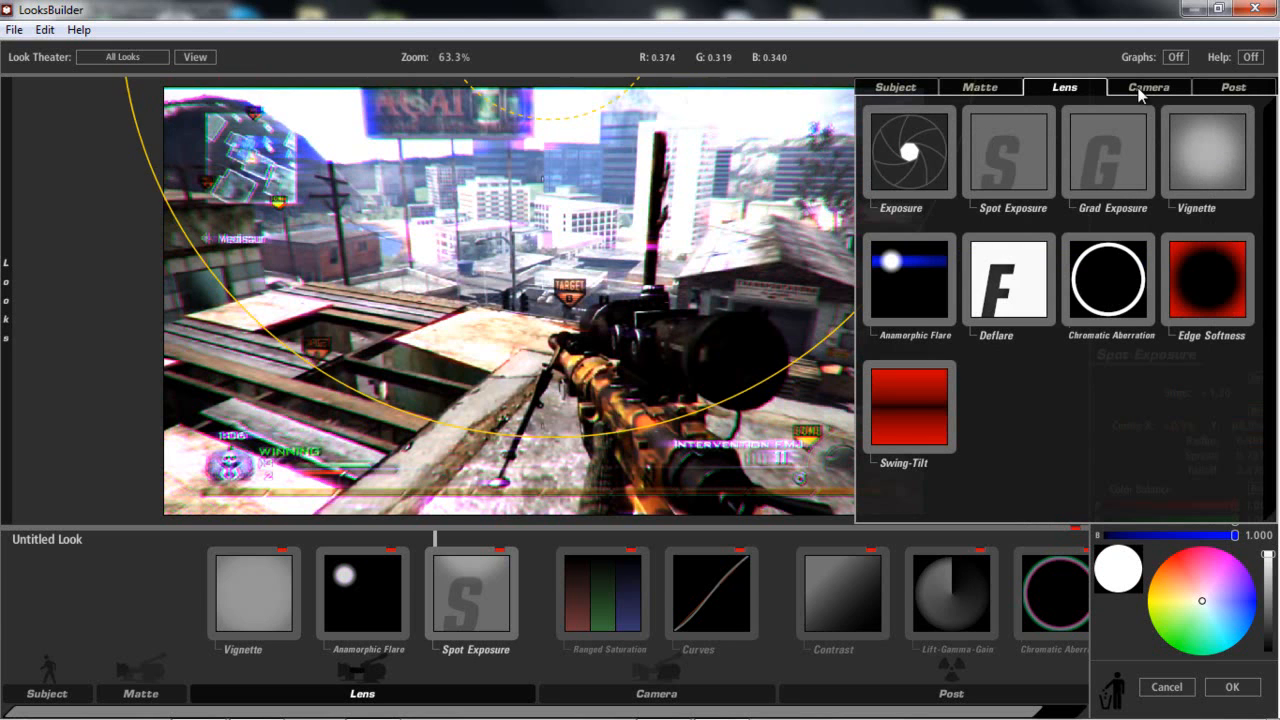
Step: Reshape the Curves tool's red and RGB channel curves in the Camera stage
{"action": "left_click", "coordinate": [1148, 87]}
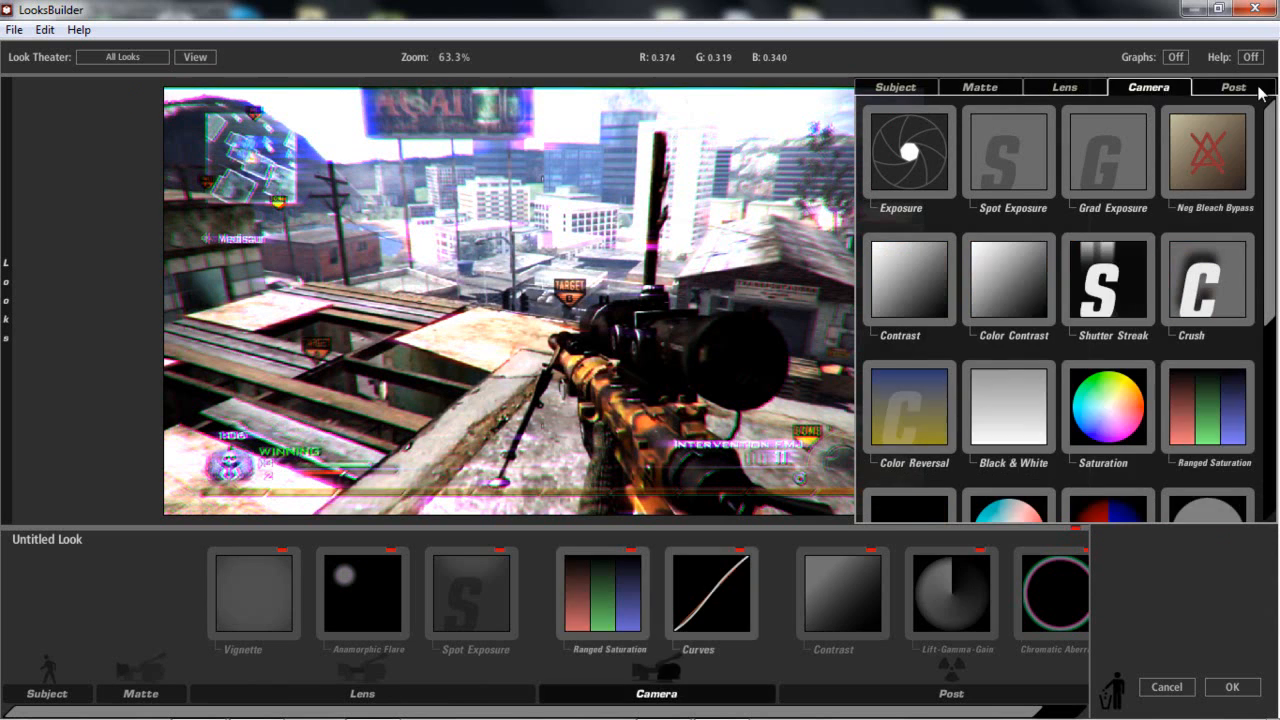
{"action": "left_click", "coordinate": [711, 591]}
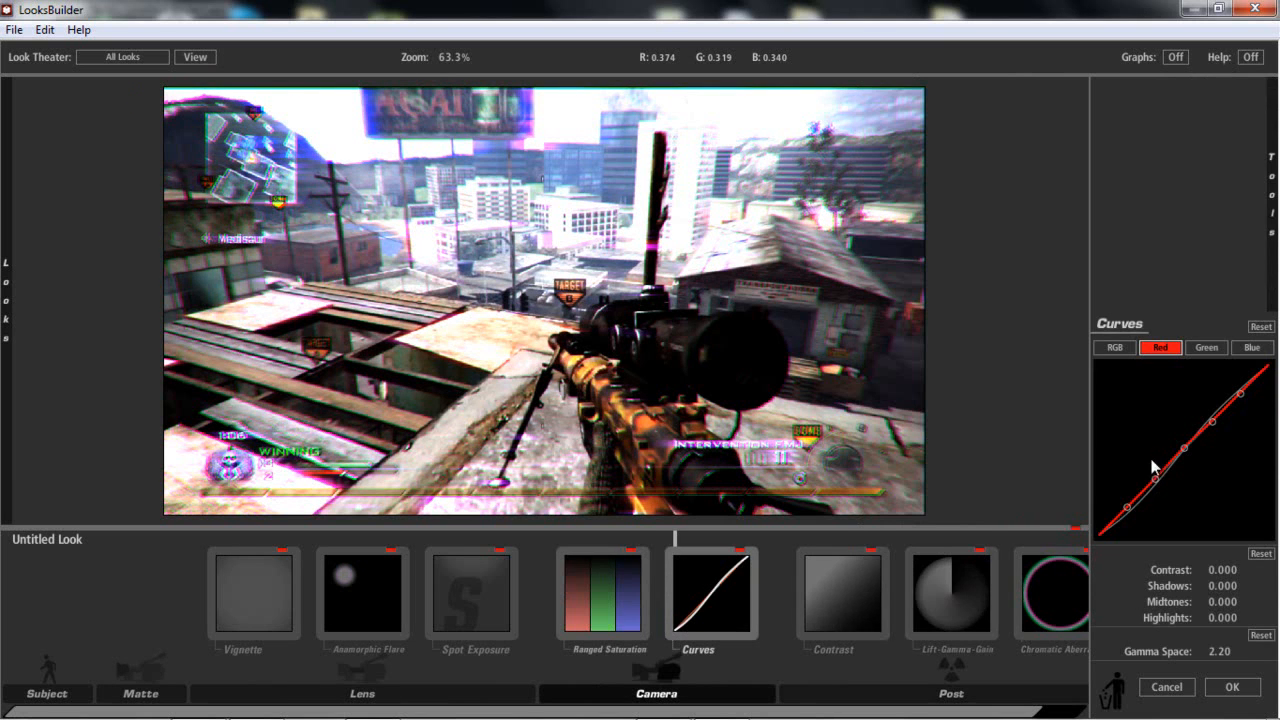
{"action": "left_click", "coordinate": [1114, 347]}
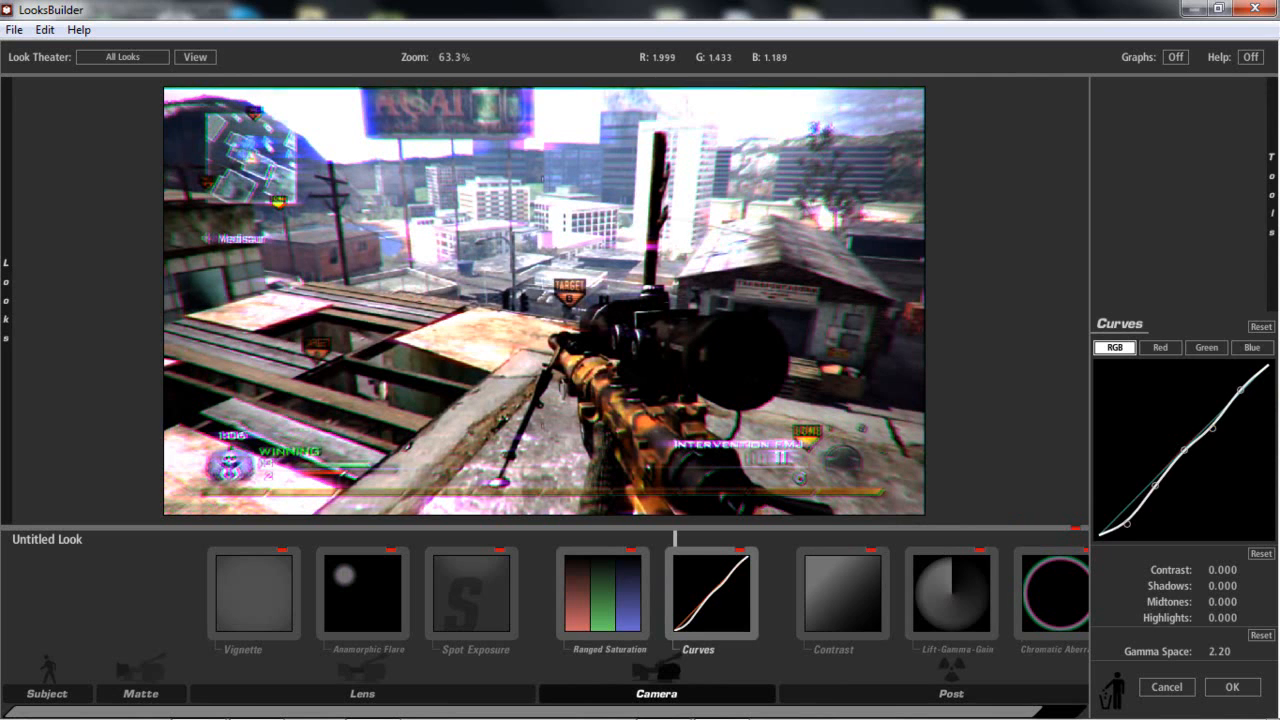
Step: Add Diffusion from the Matte tools with Size 10.33%, Glow 41%, Highlights Only 75%
{"action": "left_click", "coordinate": [141, 693]}
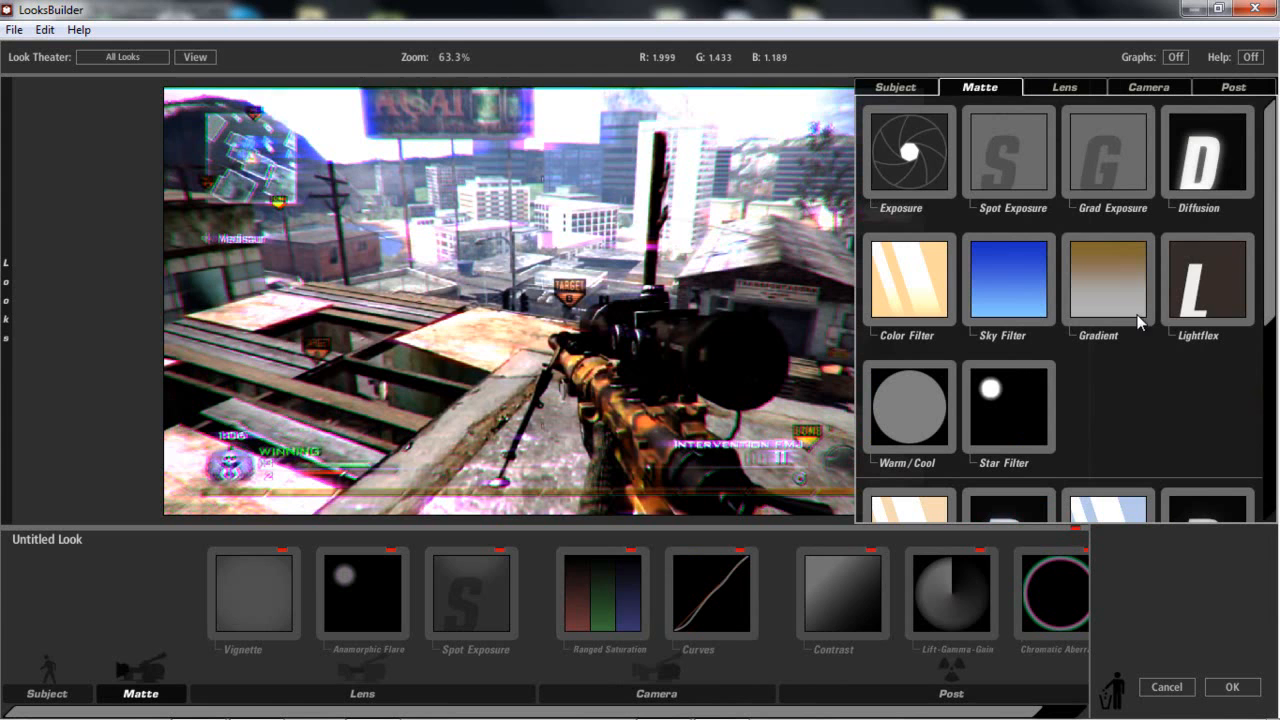
{"action": "left_click", "coordinate": [1207, 153]}
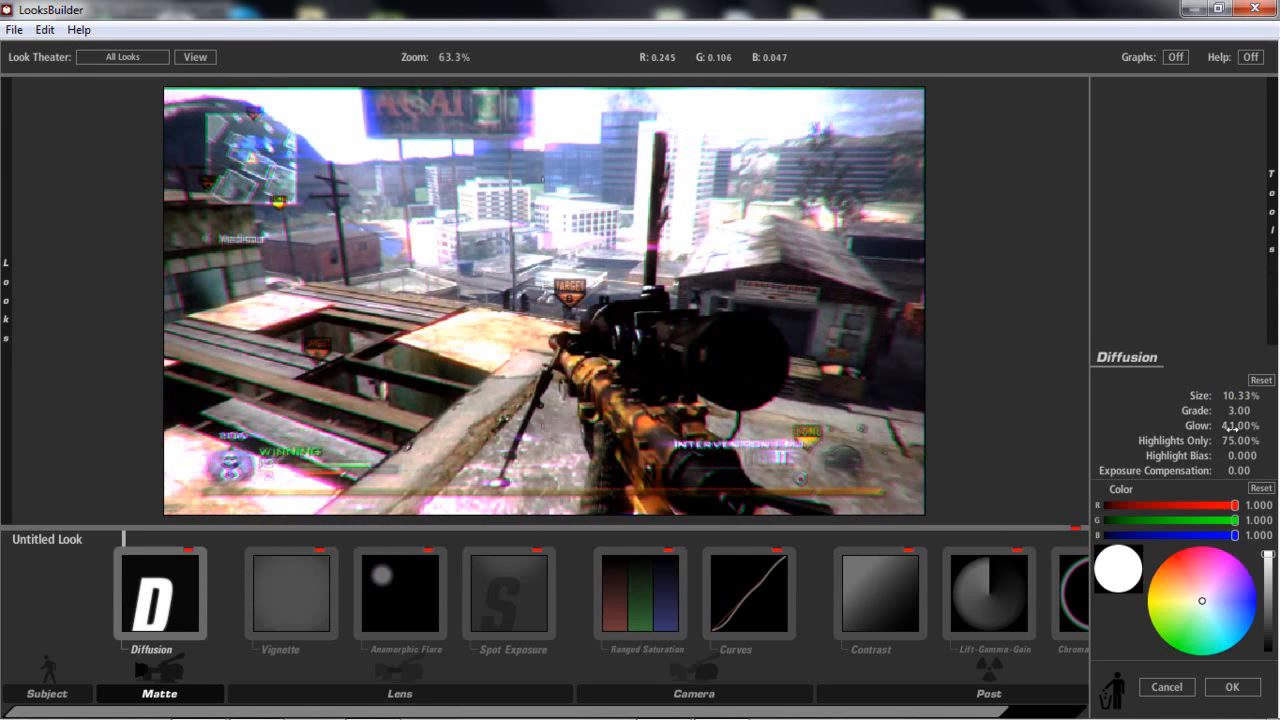
{"action": "left_click", "coordinate": [1203, 600]}
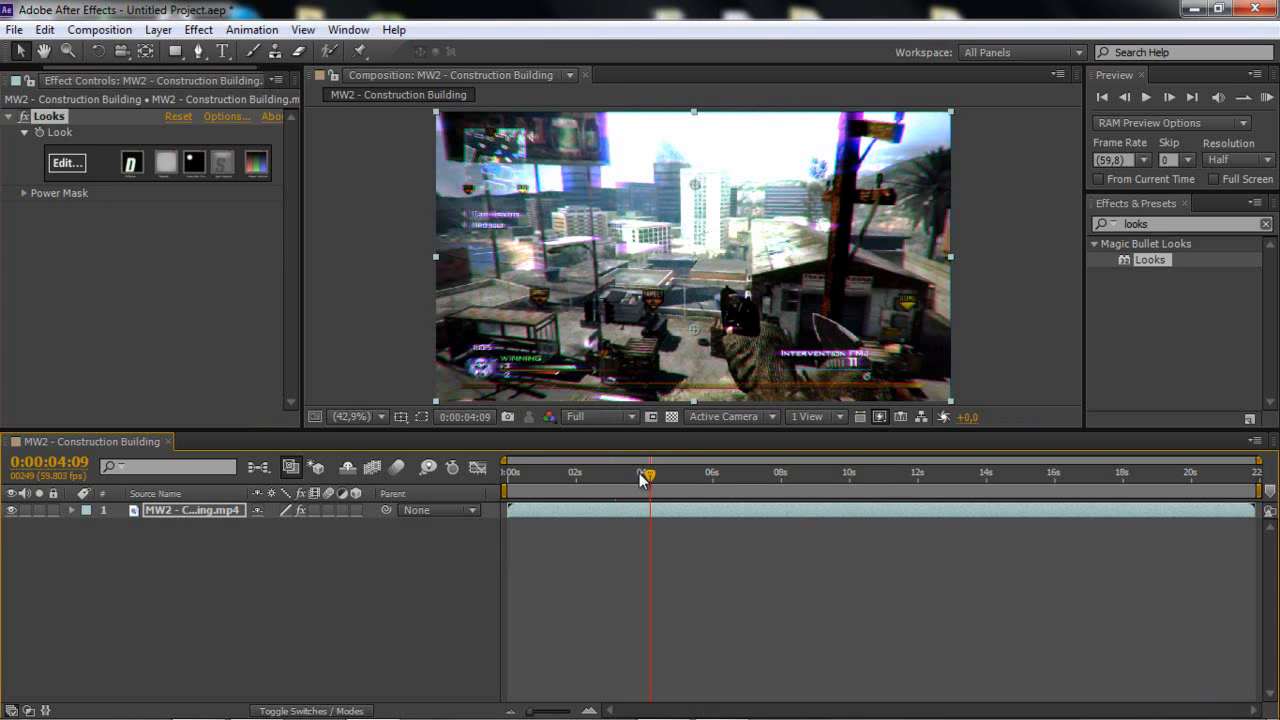
Step: Move the playhead to 0:00:05:13 and reopen the Looks effect for editing
{"action": "left_click_drag", "start_coordinate": [648, 472], "coordinate": [685, 472]}
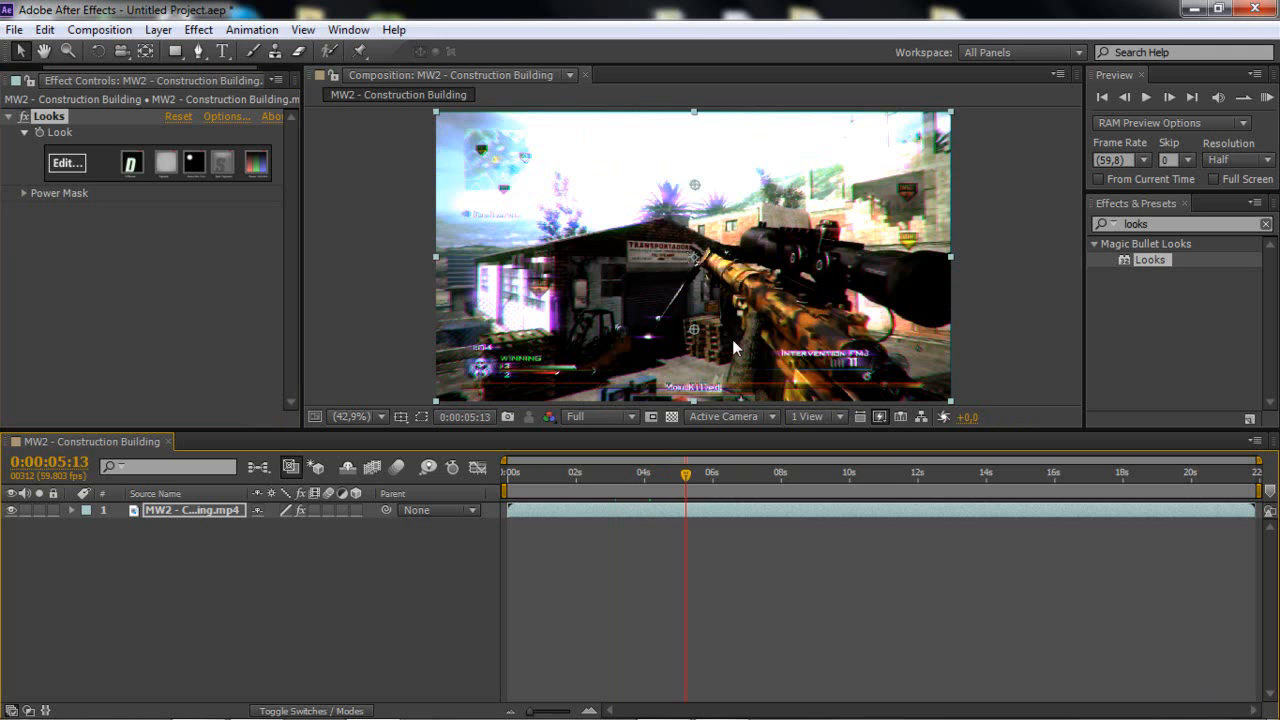
{"action": "mouse_move", "coordinate": [623, 312]}
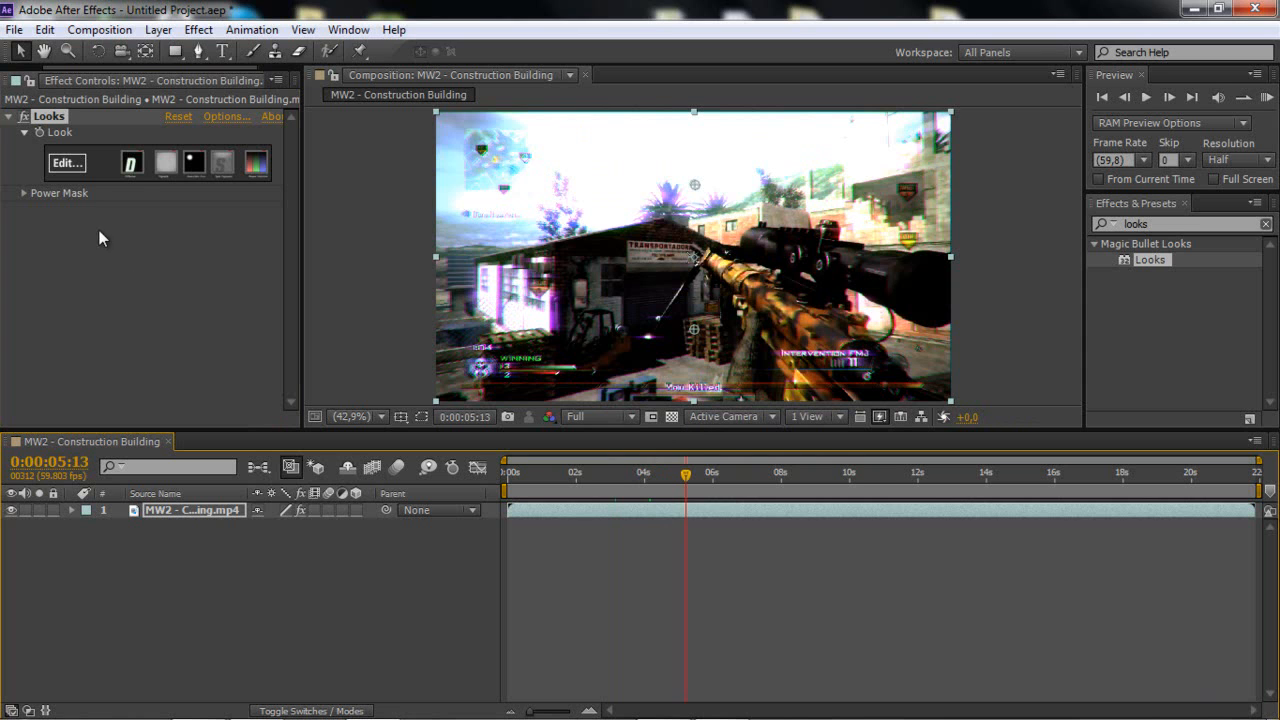
{"action": "left_click", "coordinate": [66, 162]}
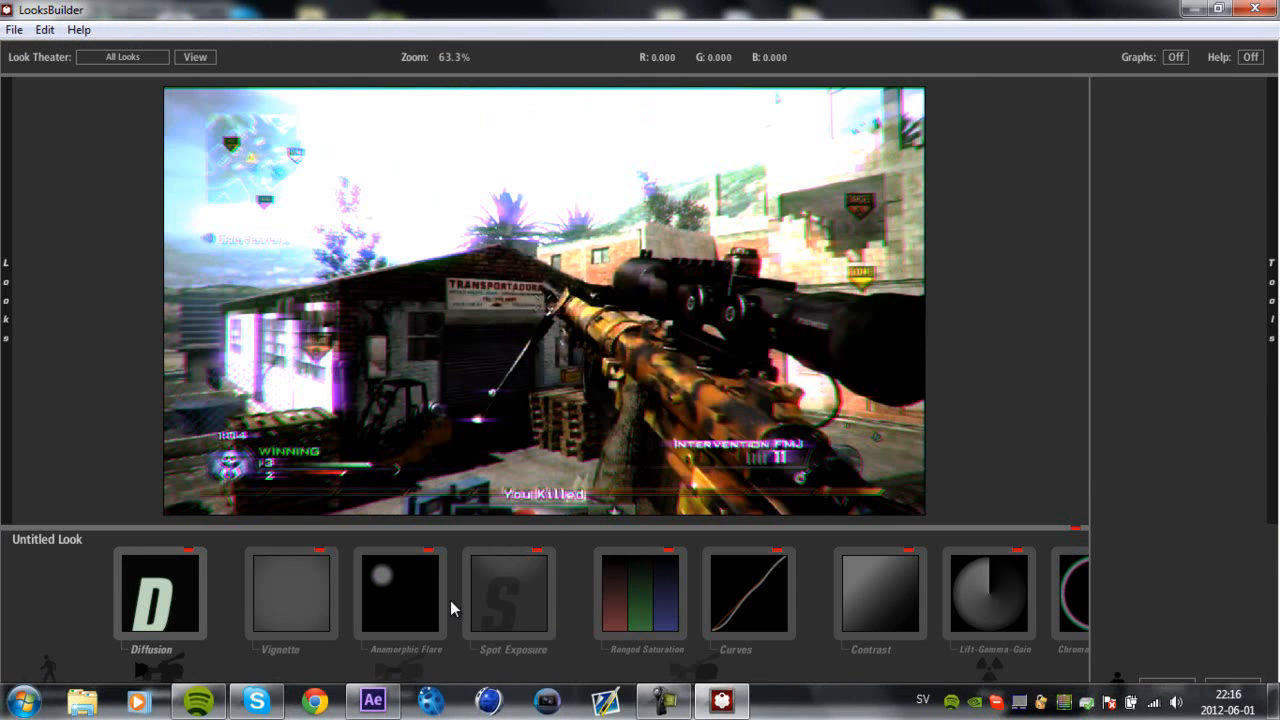
Step: Set Spot Exposure to -0.50 stops, check Anamorphic Flare, and apply the look
{"action": "left_click", "coordinate": [508, 593]}
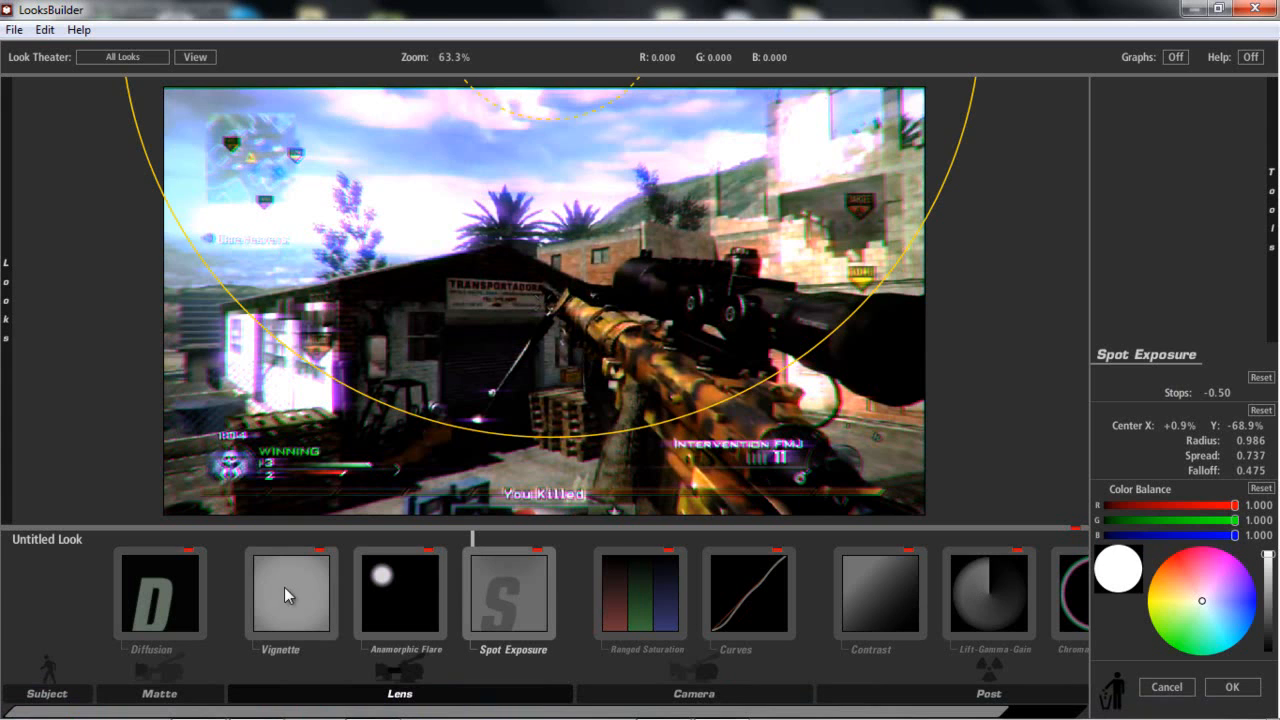
{"action": "left_click", "coordinate": [399, 595]}
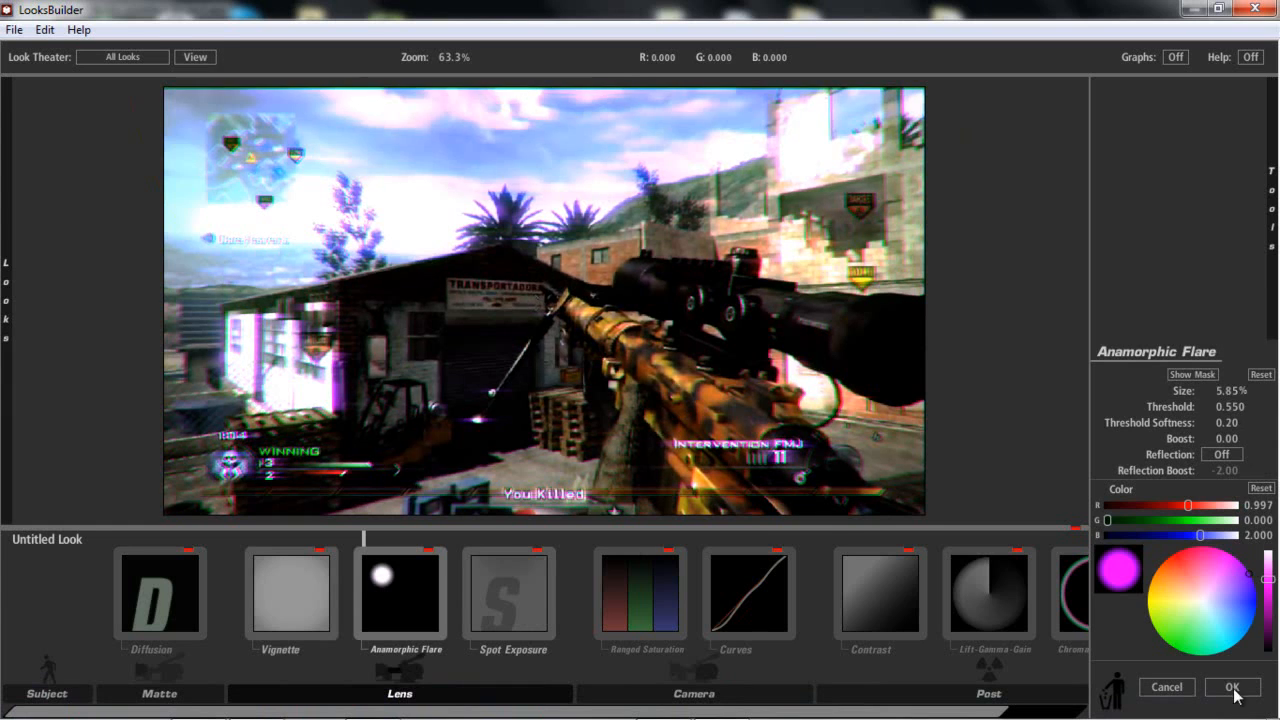
{"action": "left_click", "coordinate": [1231, 687]}
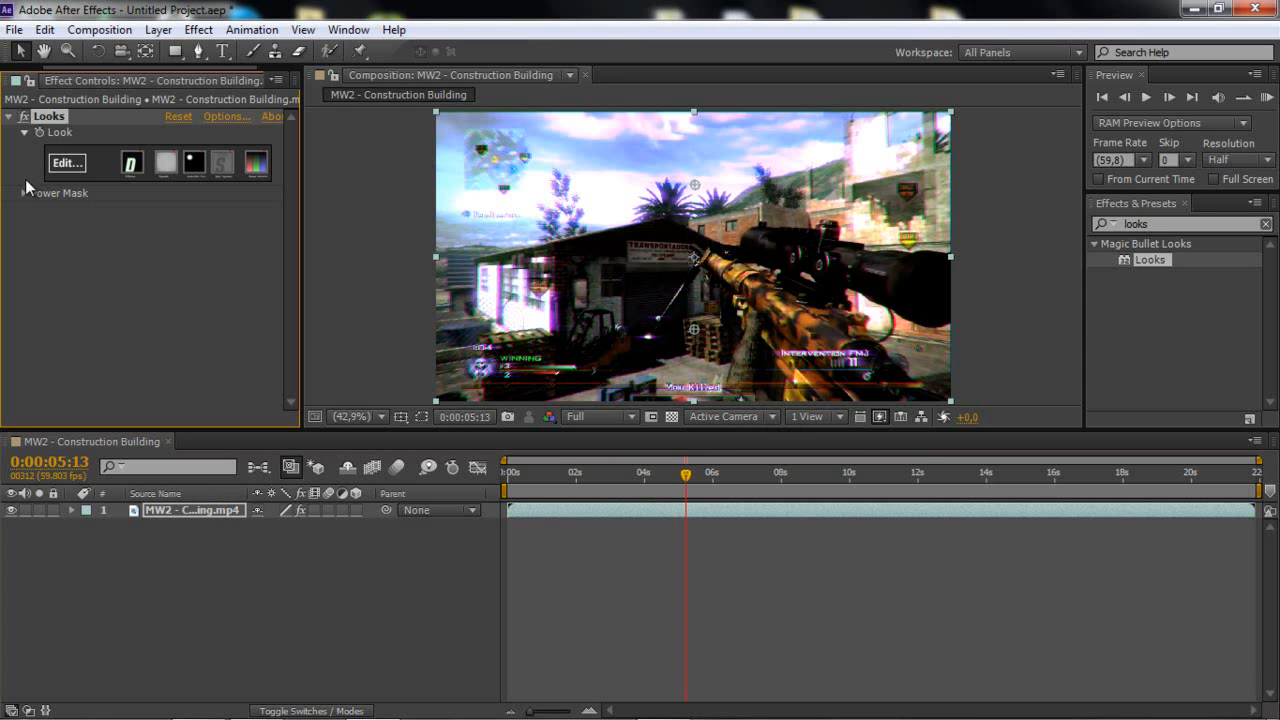
{"action": "left_click", "coordinate": [67, 162]}
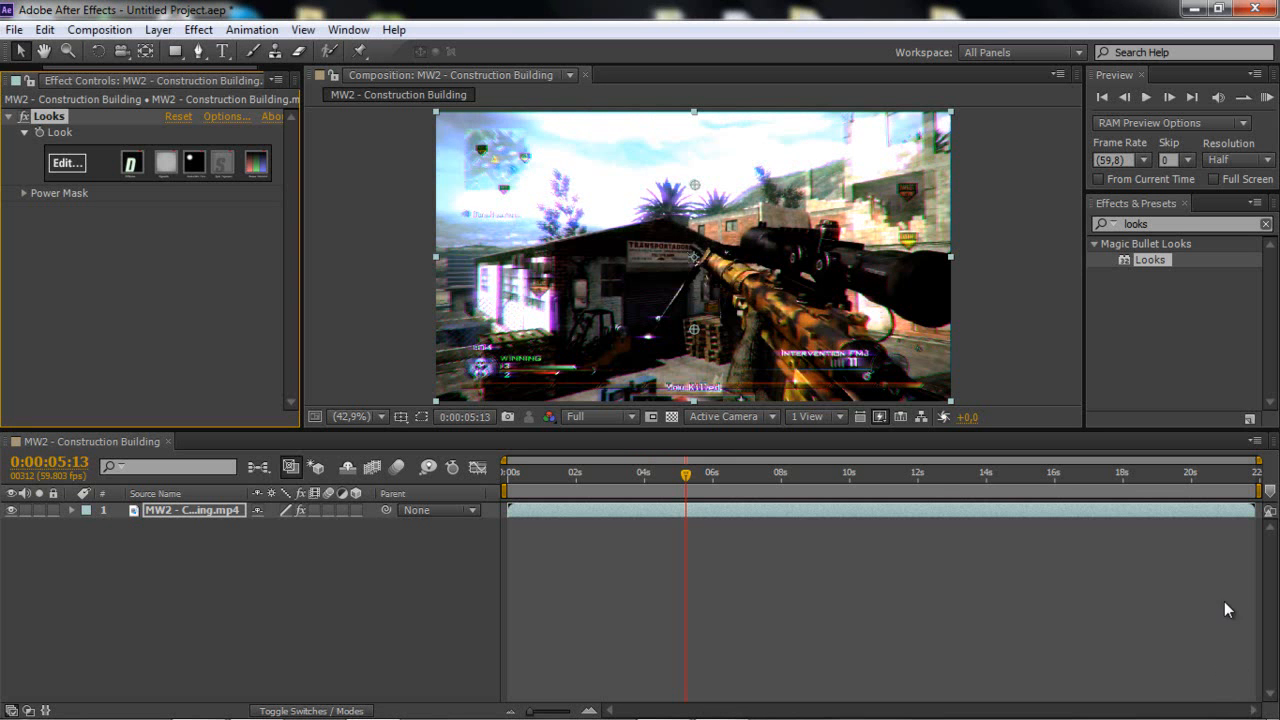
{"action": "mouse_move", "coordinate": [740, 715]}
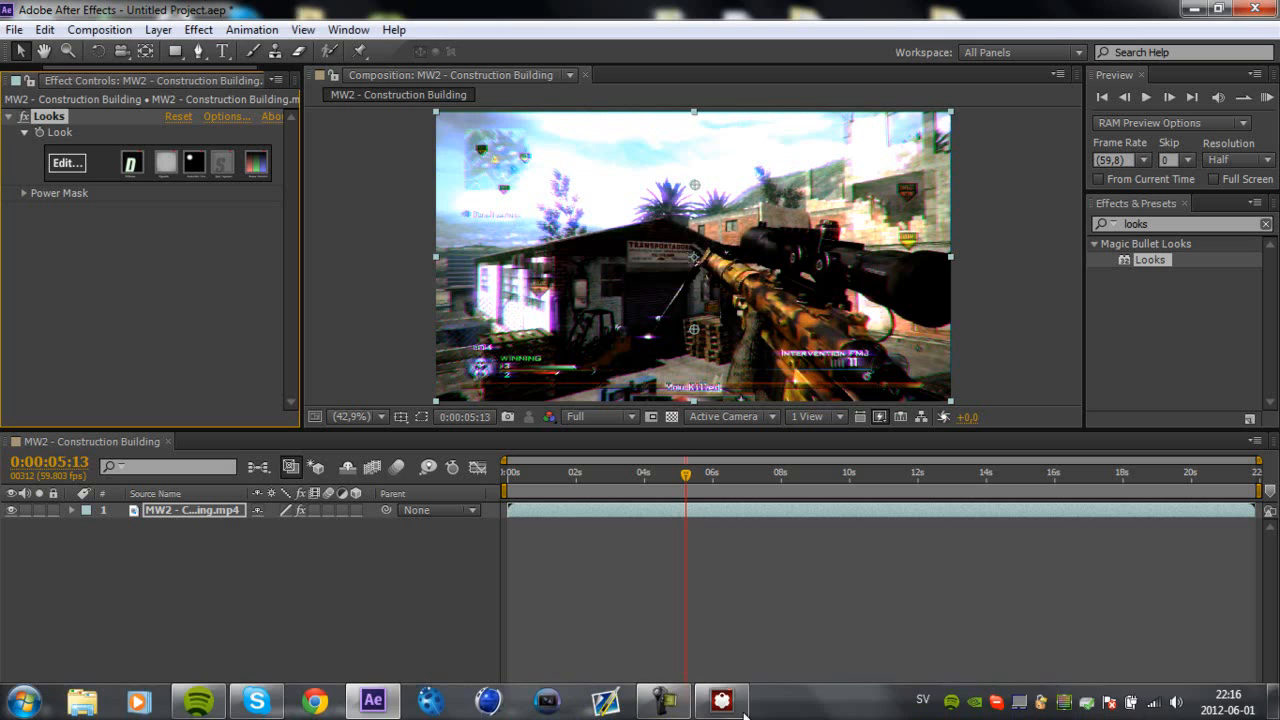
{"action": "left_click", "coordinate": [721, 700]}
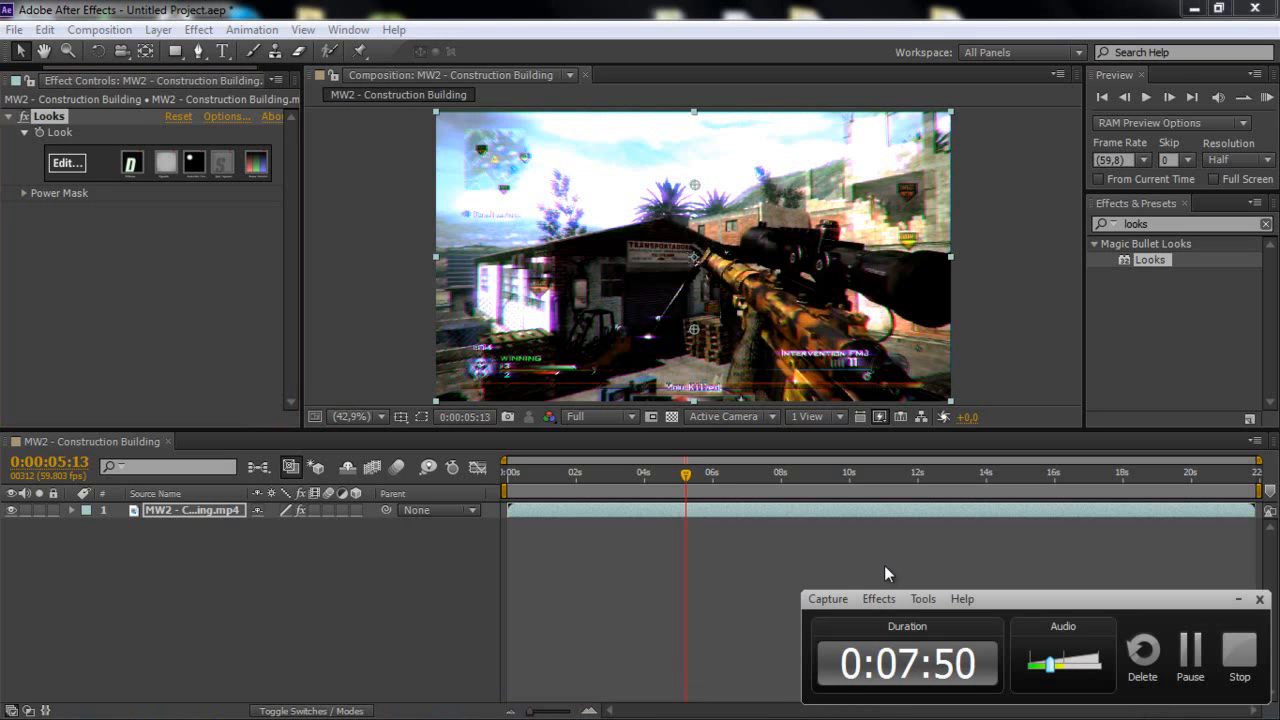
{"action": "mouse_move", "coordinate": [735, 482]}
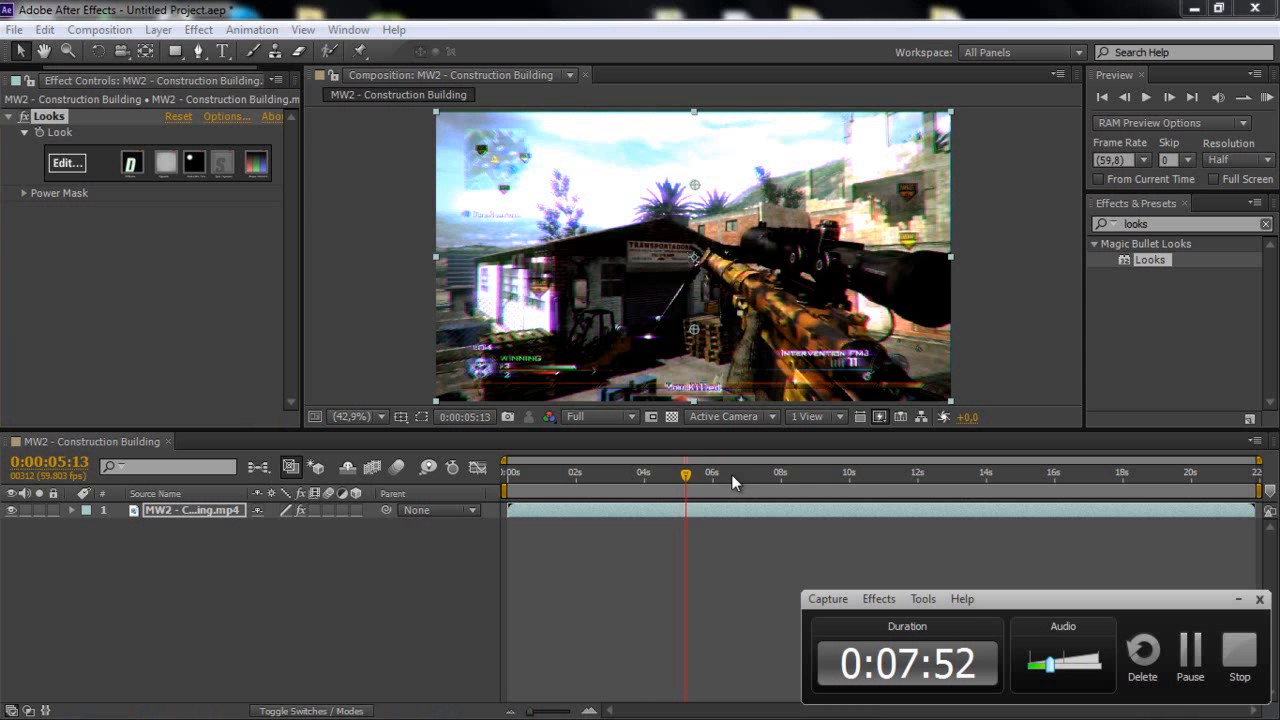
{"action": "left_click_drag", "start_coordinate": [686, 478], "coordinate": [816, 478]}
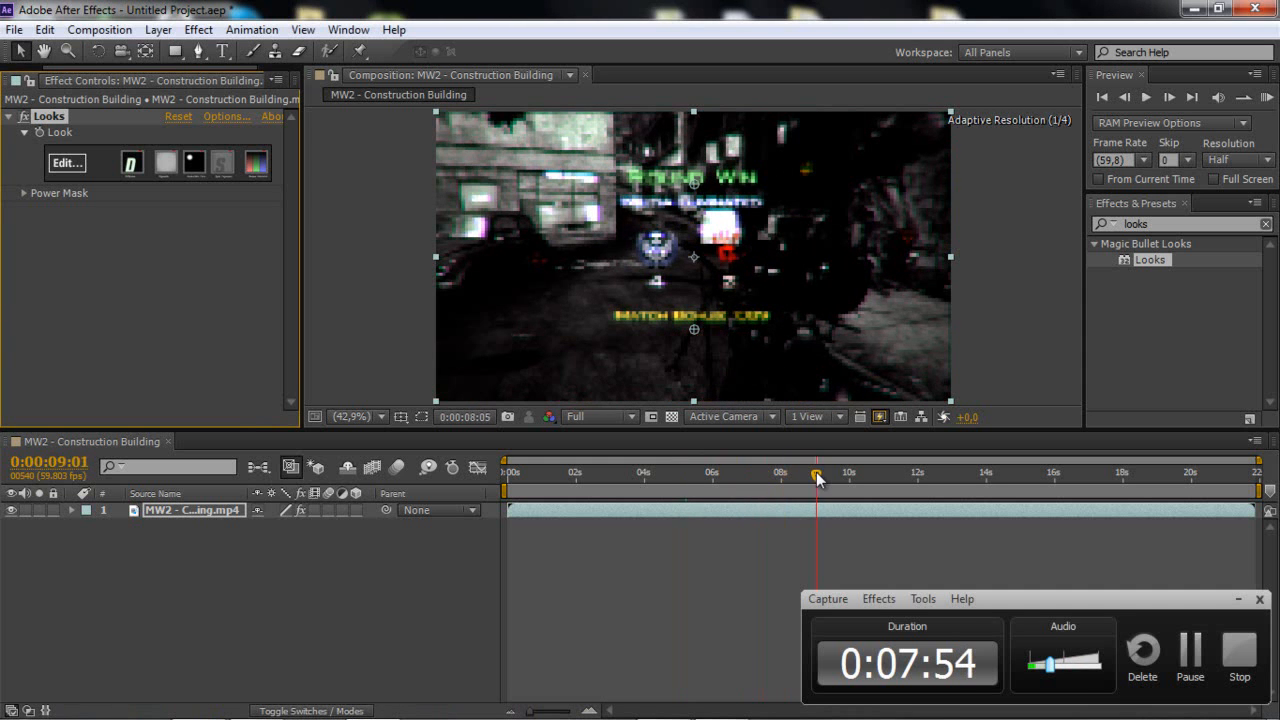
{"action": "left_click_drag", "start_coordinate": [816, 472], "coordinate": [860, 472]}
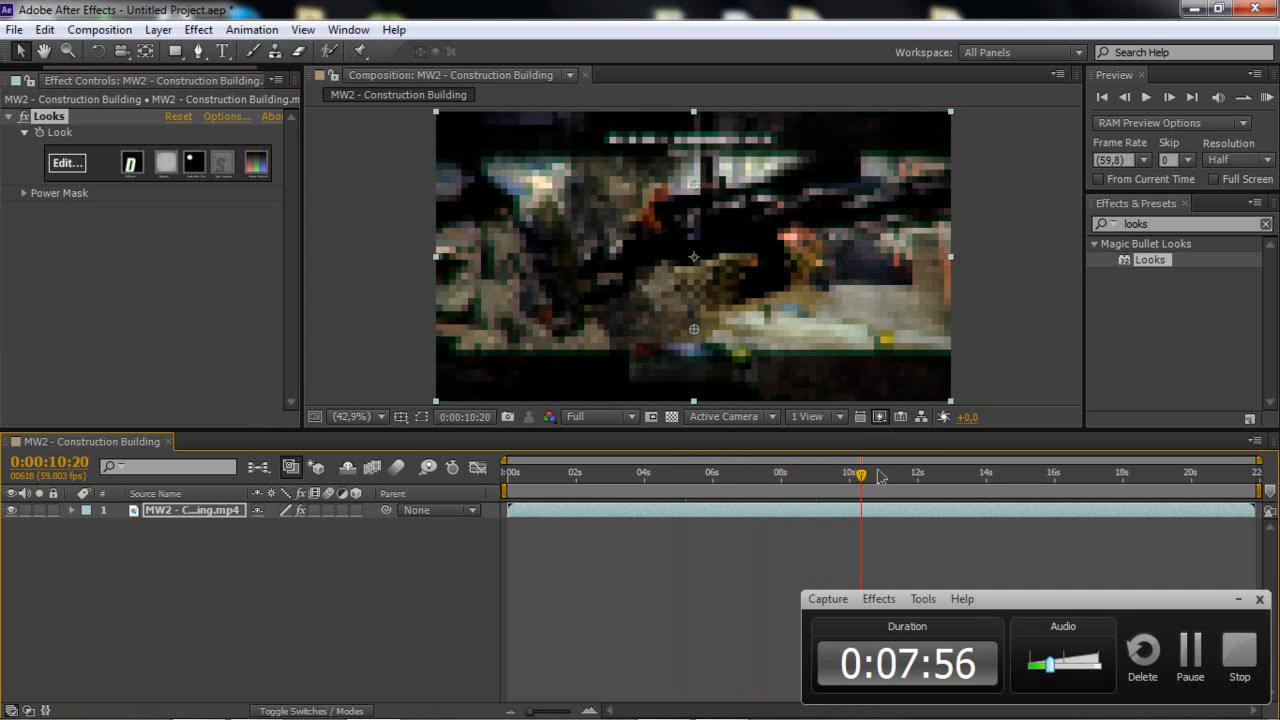
{"action": "left_click_drag", "start_coordinate": [862, 472], "coordinate": [850, 472]}
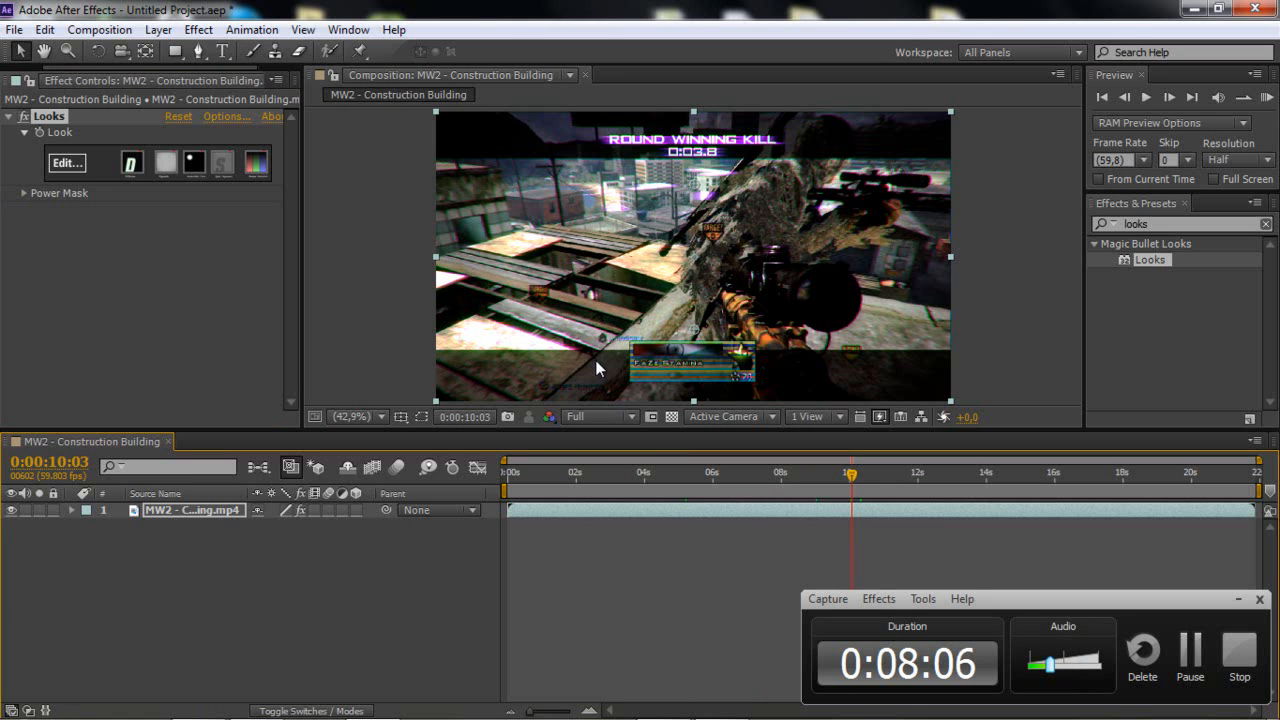
{"action": "left_click", "coordinate": [578, 472]}
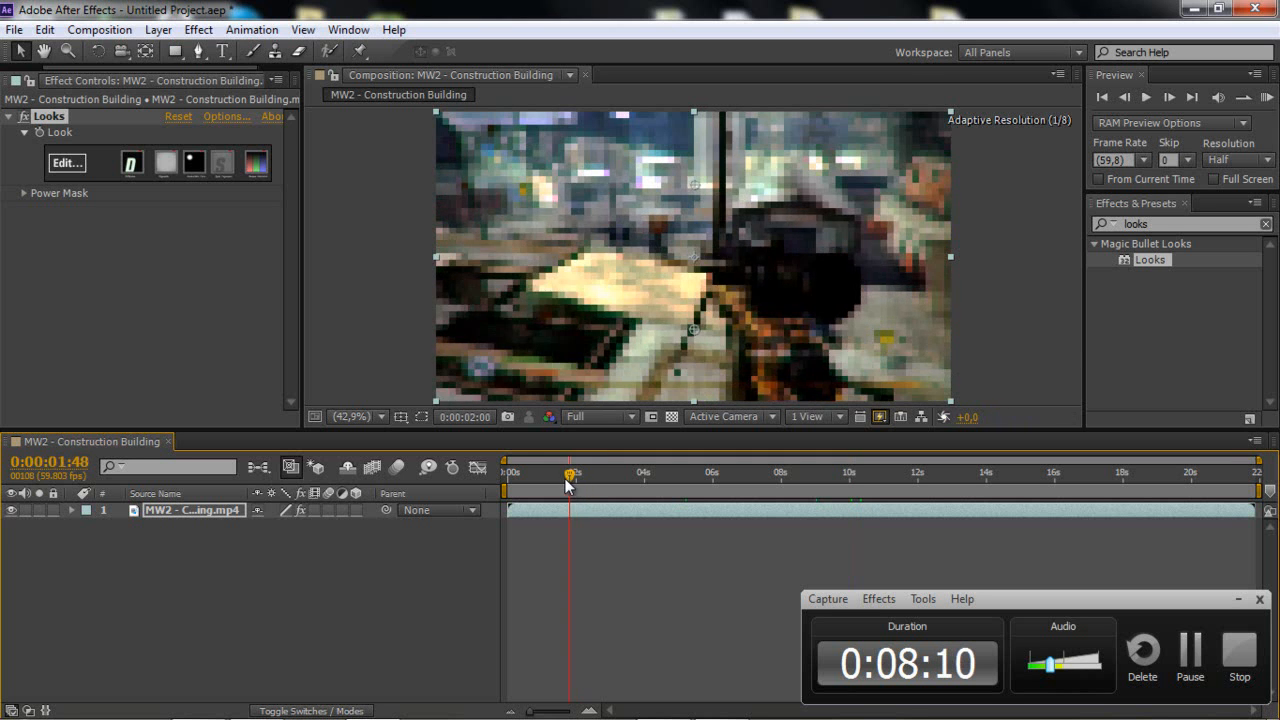
{"action": "left_click_drag", "start_coordinate": [570, 472], "coordinate": [561, 472]}
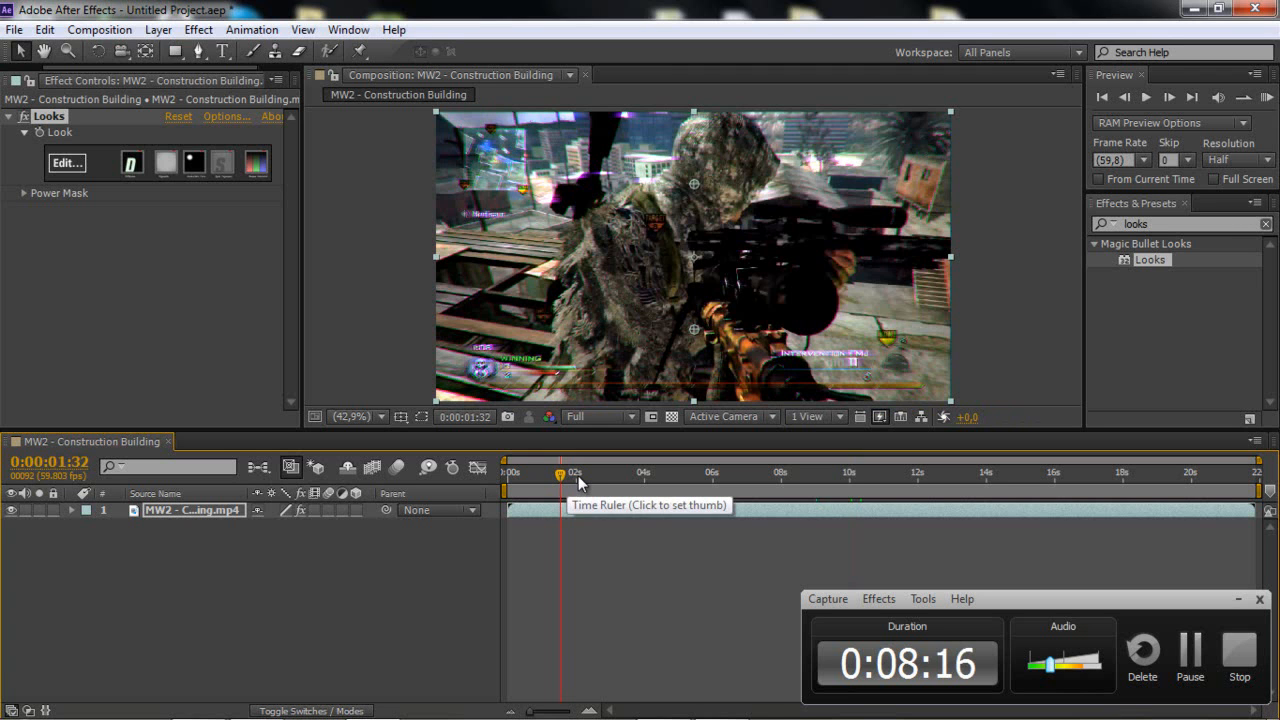
{"action": "mouse_move", "coordinate": [655, 537]}
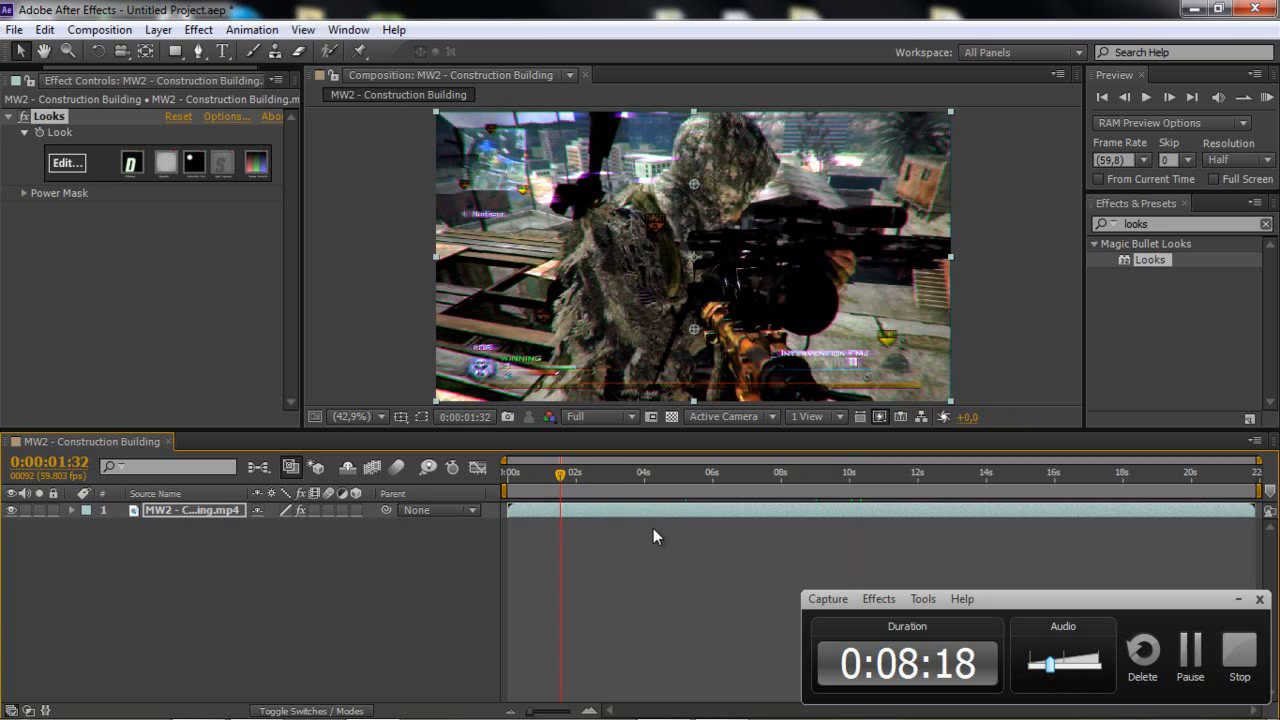